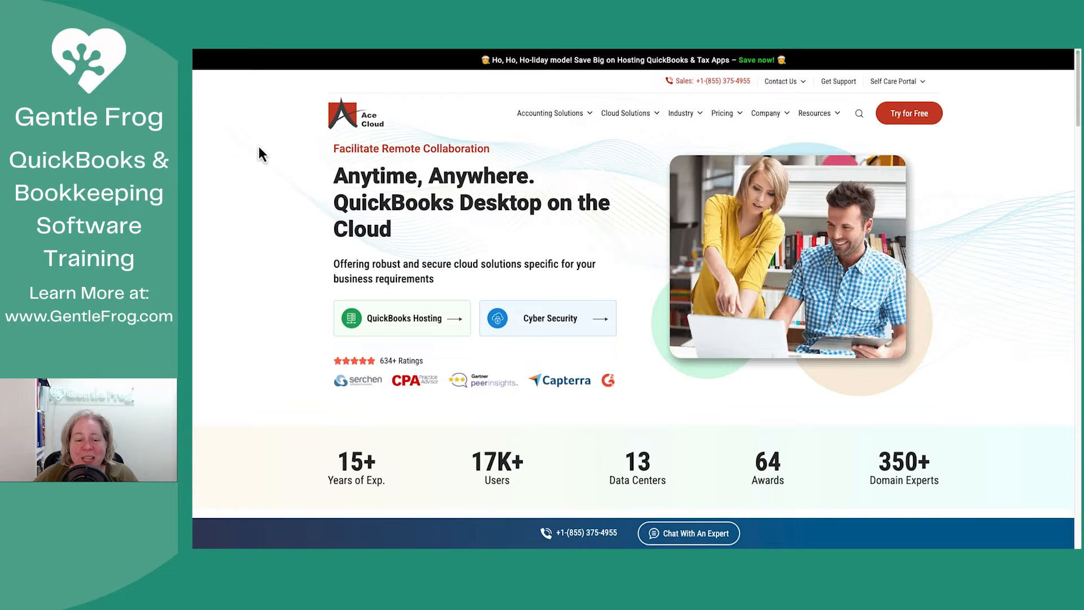
{"action": "mouse_move", "coordinate": [294, 187]}
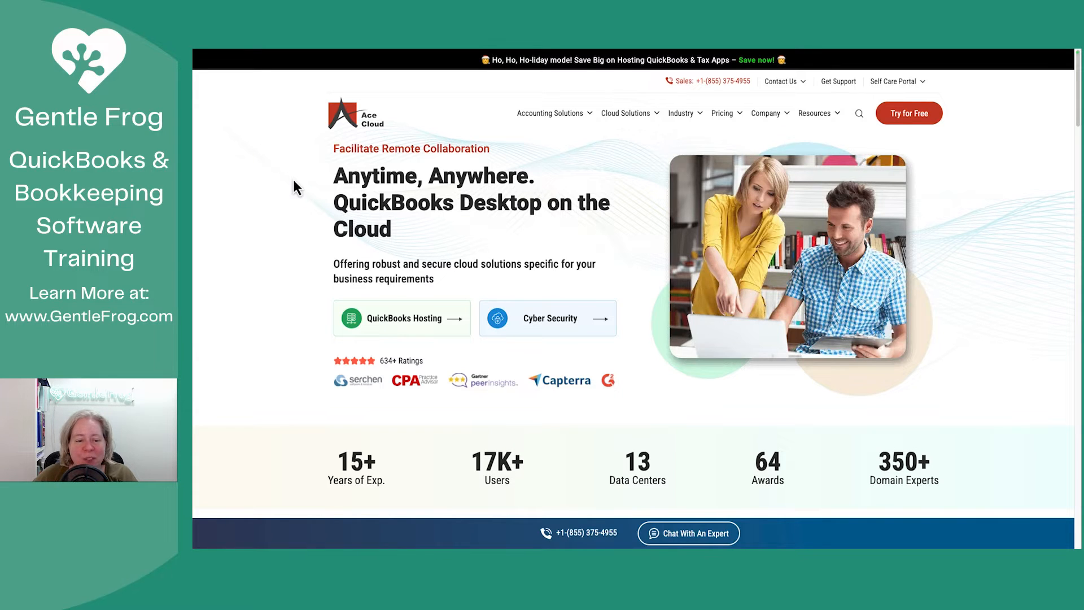
{"action": "mouse_move", "coordinate": [412, 335]}
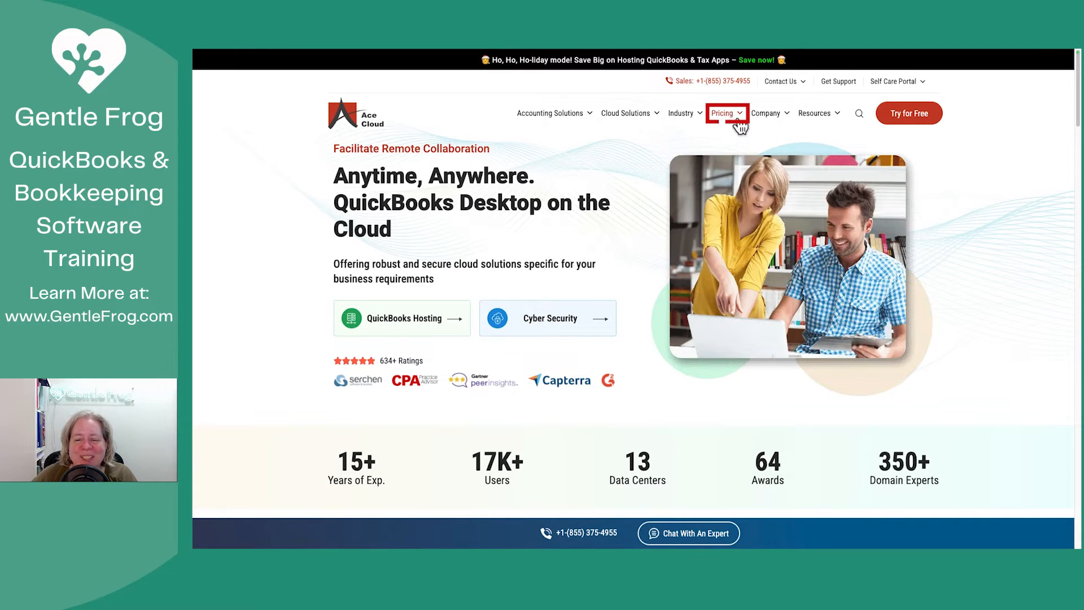
- Expand the Pricing menu in the top navigation to list the site's plan options
{"action": "left_click", "coordinate": [722, 113]}
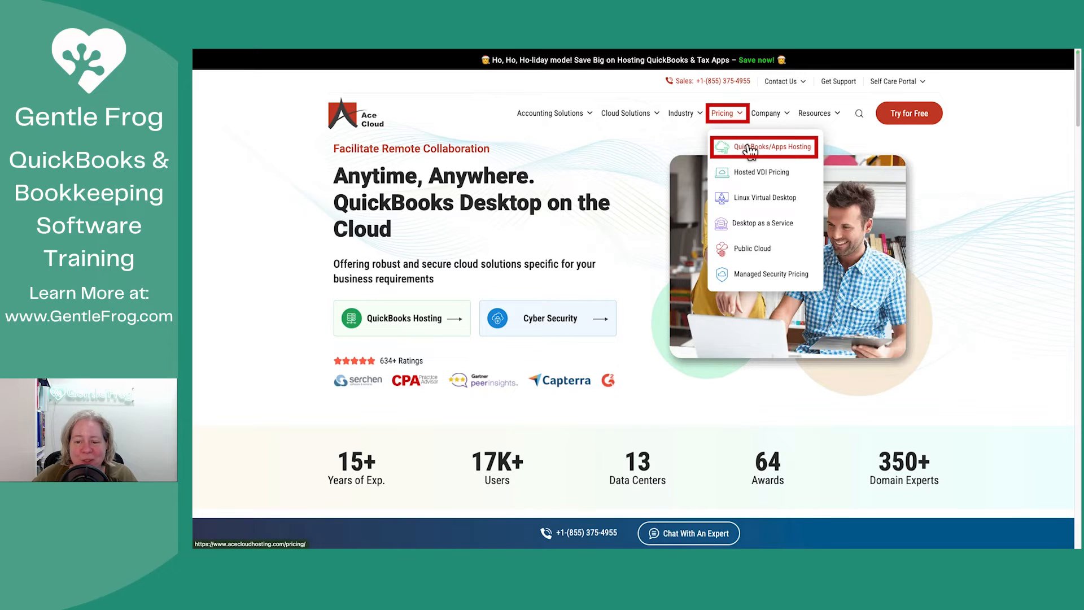
- Show the QuickBooks/Apps Hosting pricing page with its Essentials, Business and Enterprise plan cards
{"action": "left_click", "coordinate": [763, 147]}
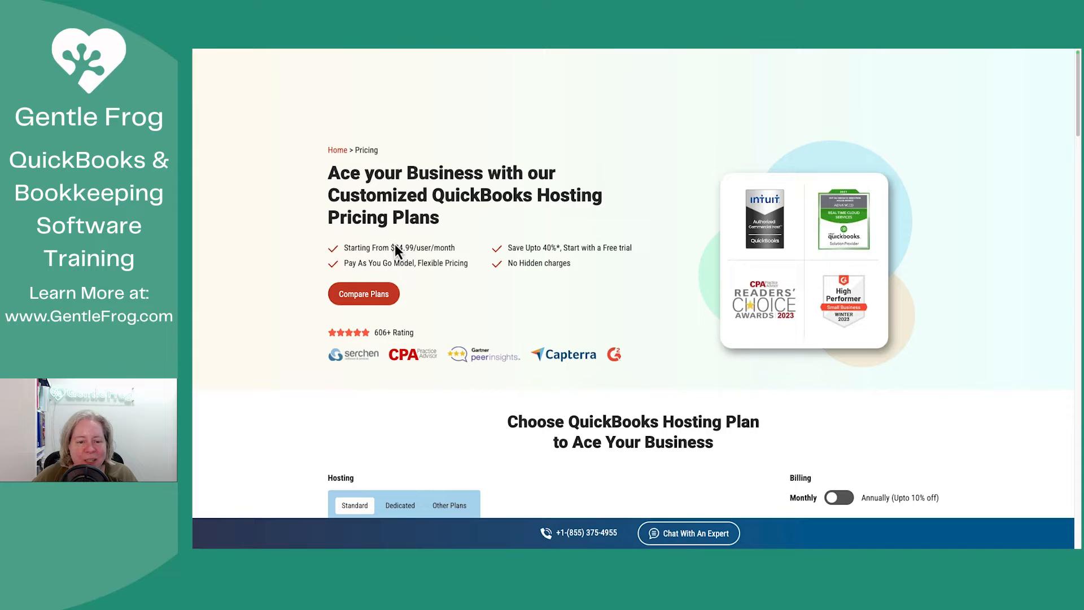
{"action": "mouse_move", "coordinate": [443, 248]}
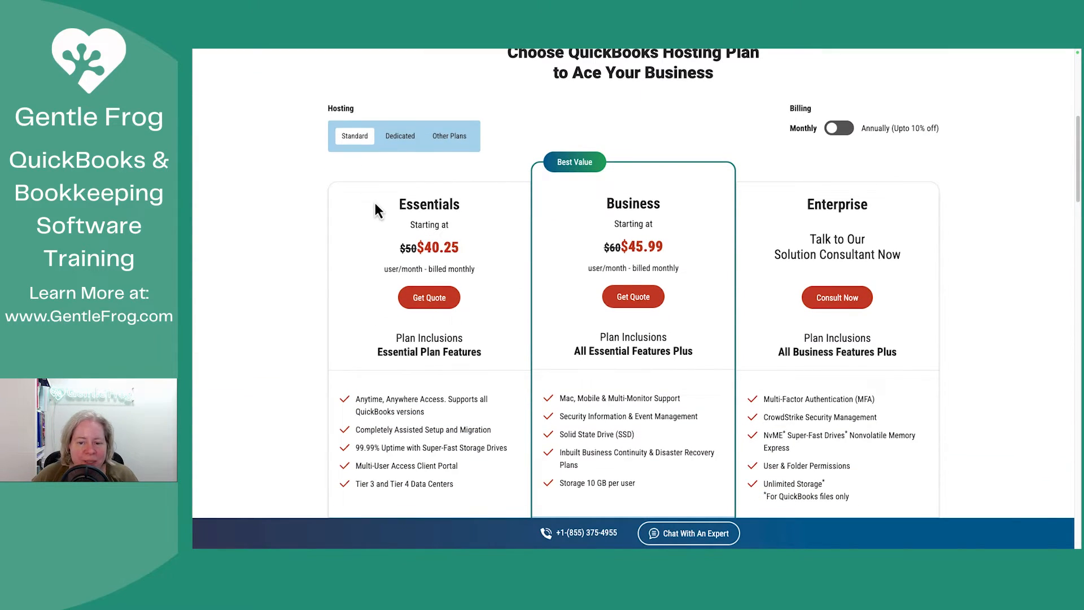
{"action": "scroll", "scroll_direction": "down", "scroll_amount": 3}
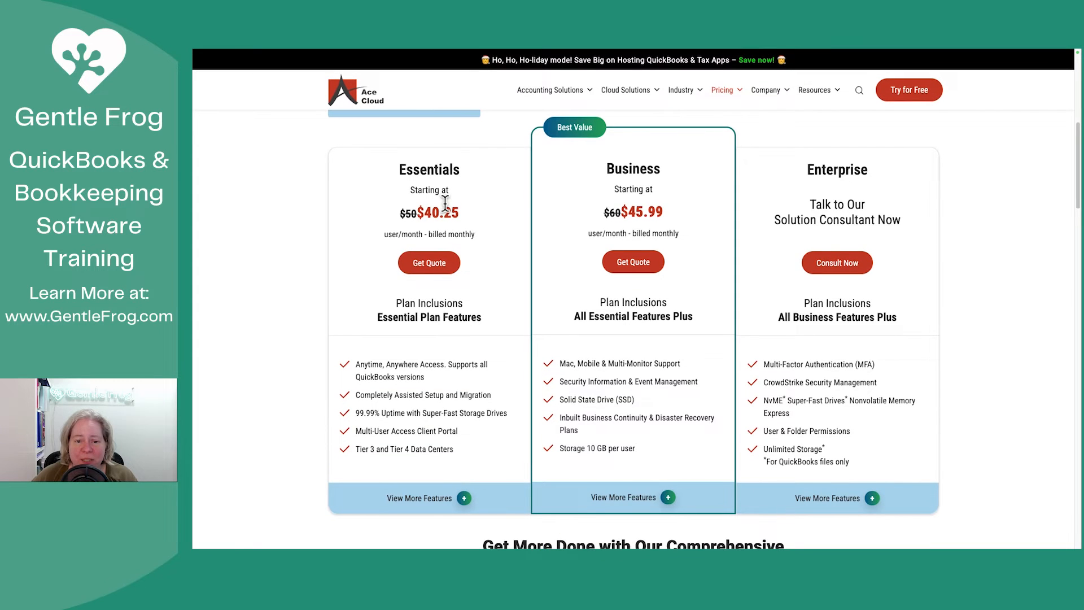
{"action": "mouse_move", "coordinate": [765, 216]}
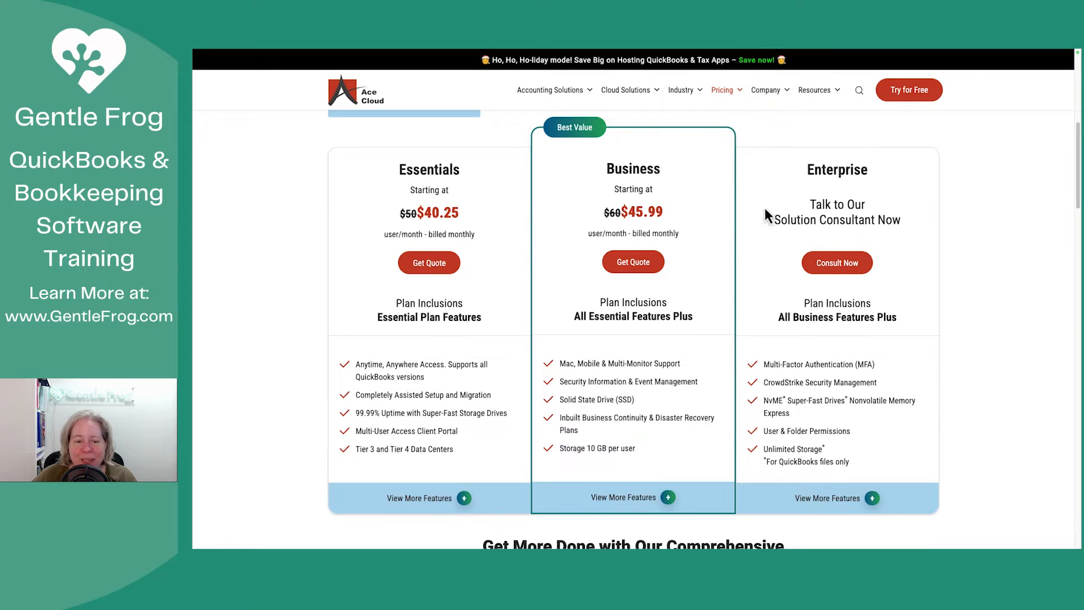
{"action": "mouse_move", "coordinate": [400, 235]}
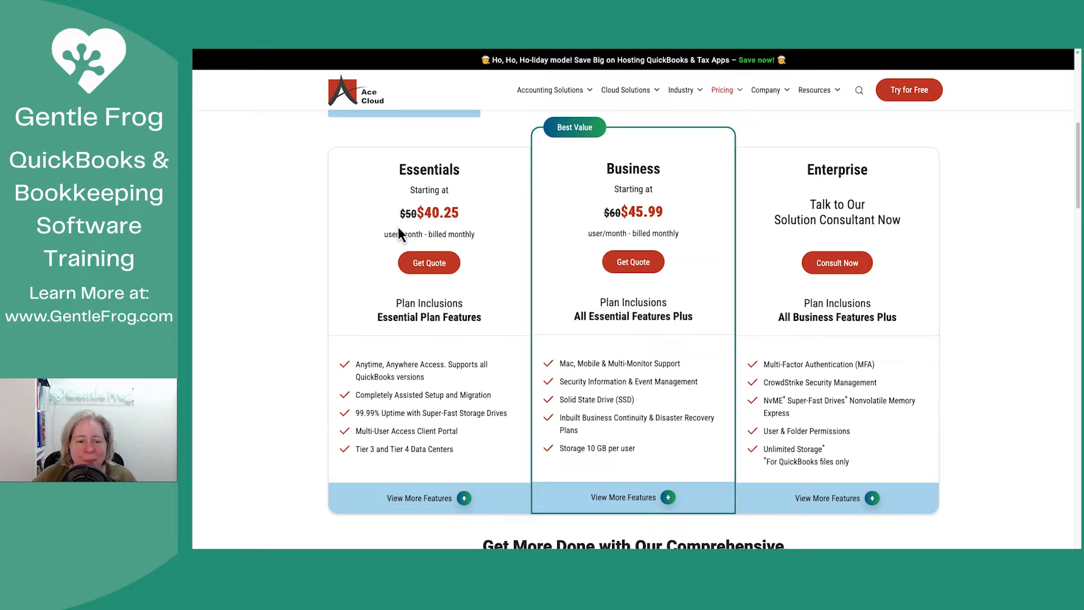
{"action": "mouse_move", "coordinate": [467, 238]}
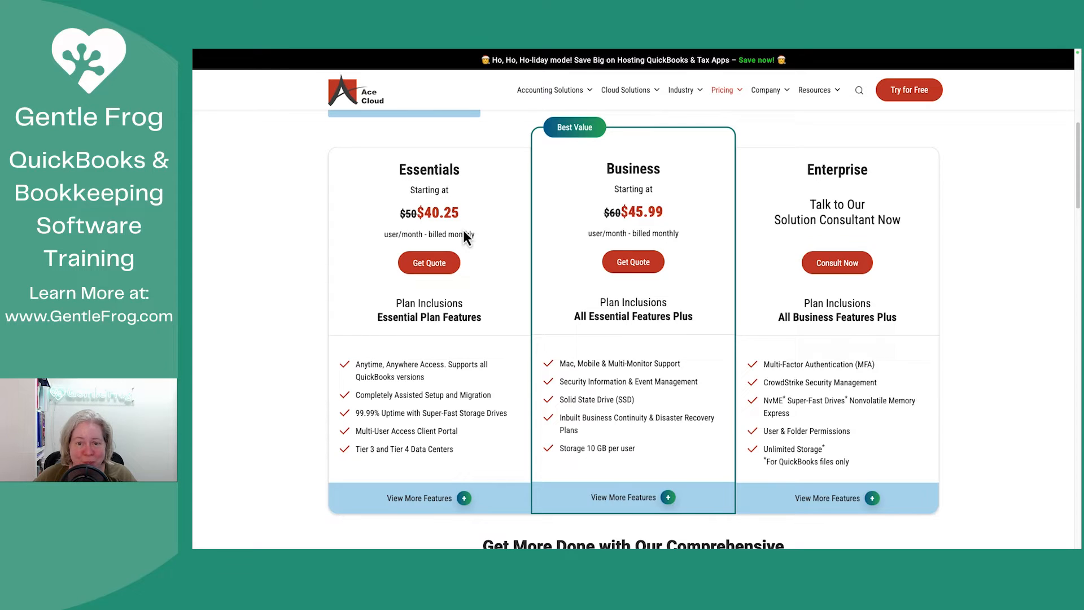
{"action": "mouse_move", "coordinate": [407, 221]}
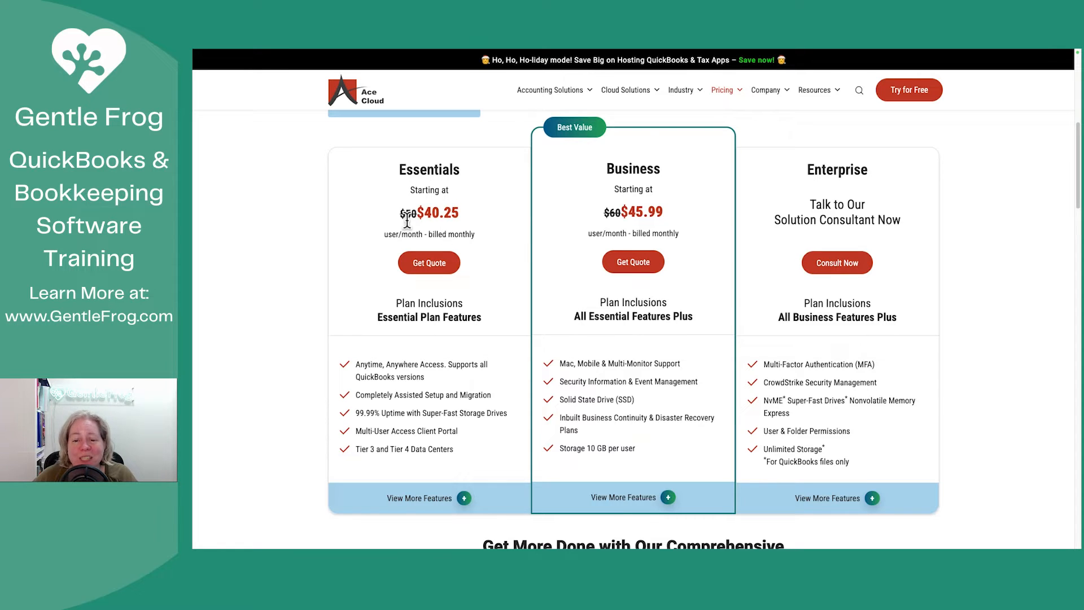
{"action": "mouse_move", "coordinate": [494, 244]}
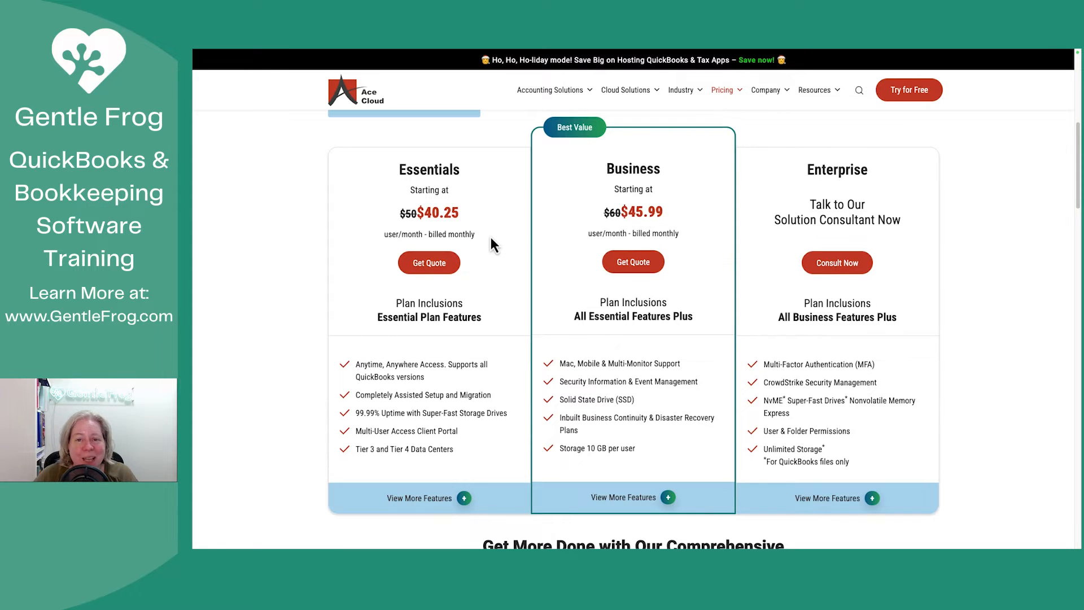
{"action": "mouse_move", "coordinate": [466, 348]}
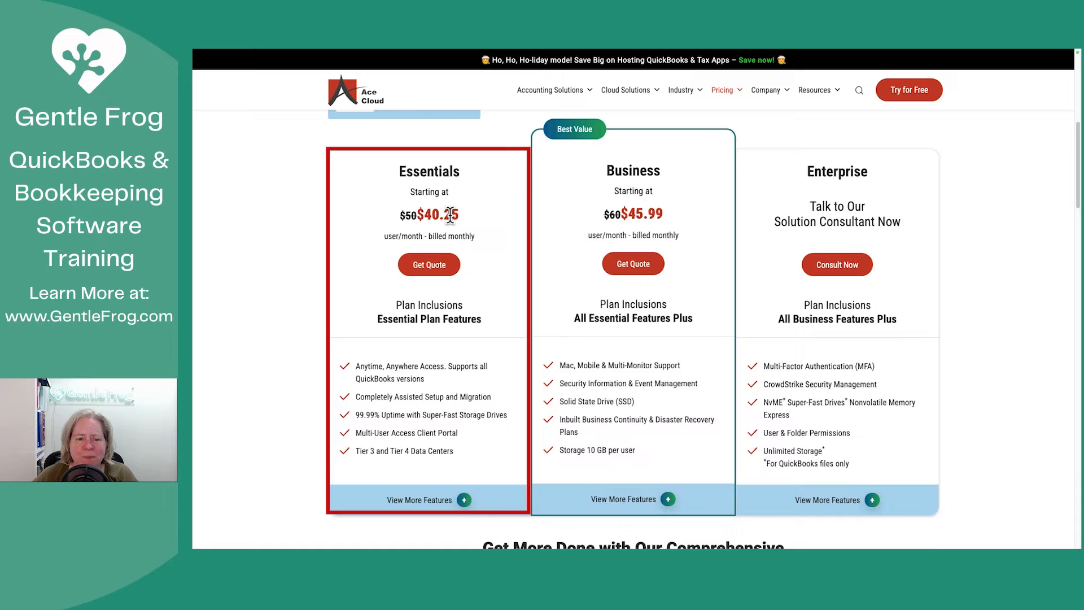
{"action": "scroll", "scroll_direction": "up", "scroll_amount": 3}
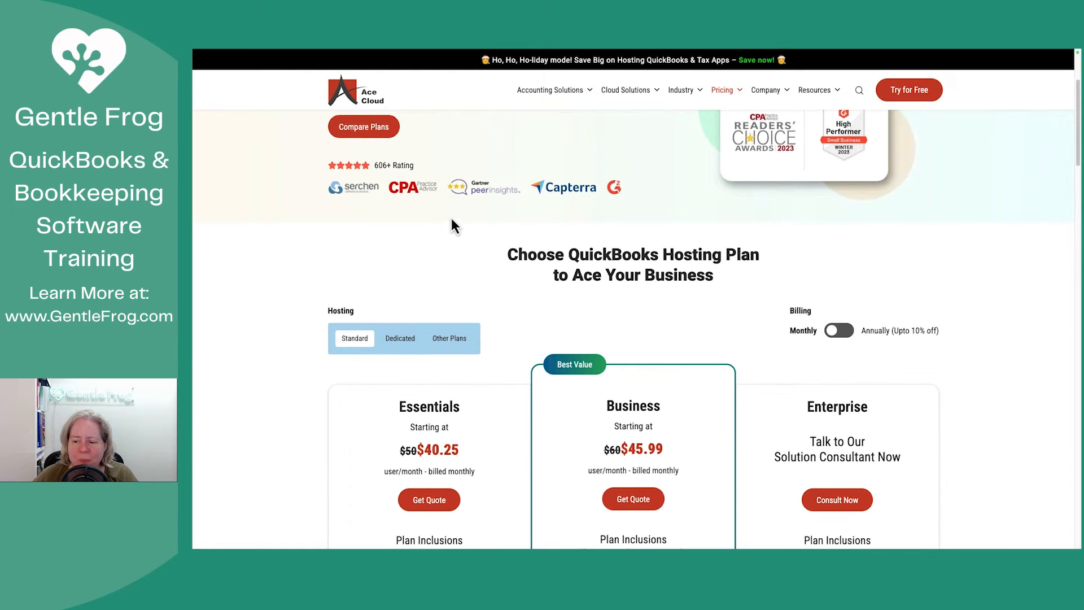
{"action": "left_click", "coordinate": [839, 331]}
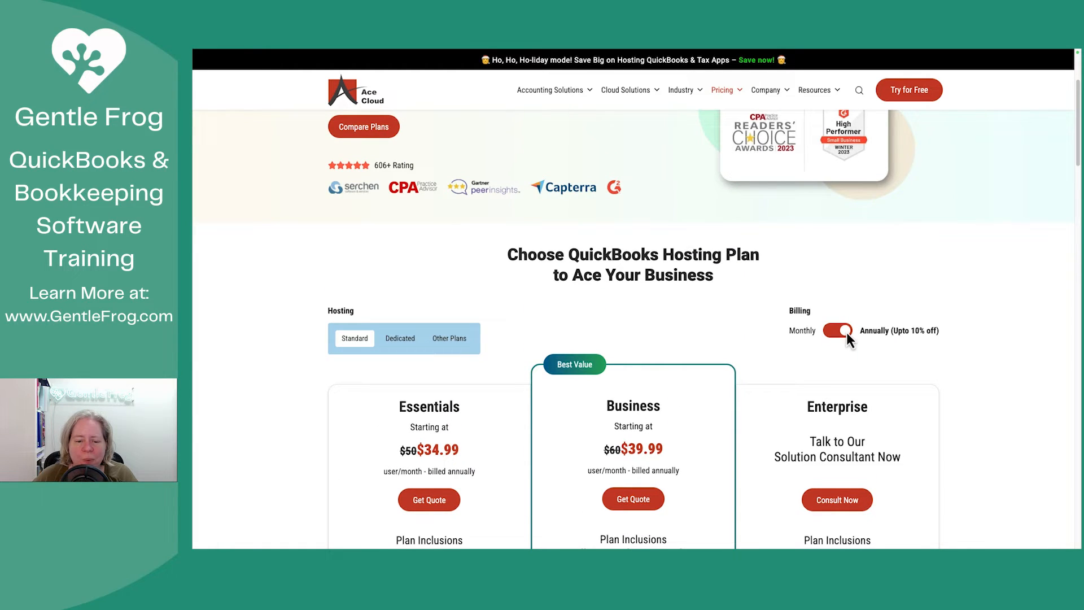
{"action": "left_click", "coordinate": [839, 330]}
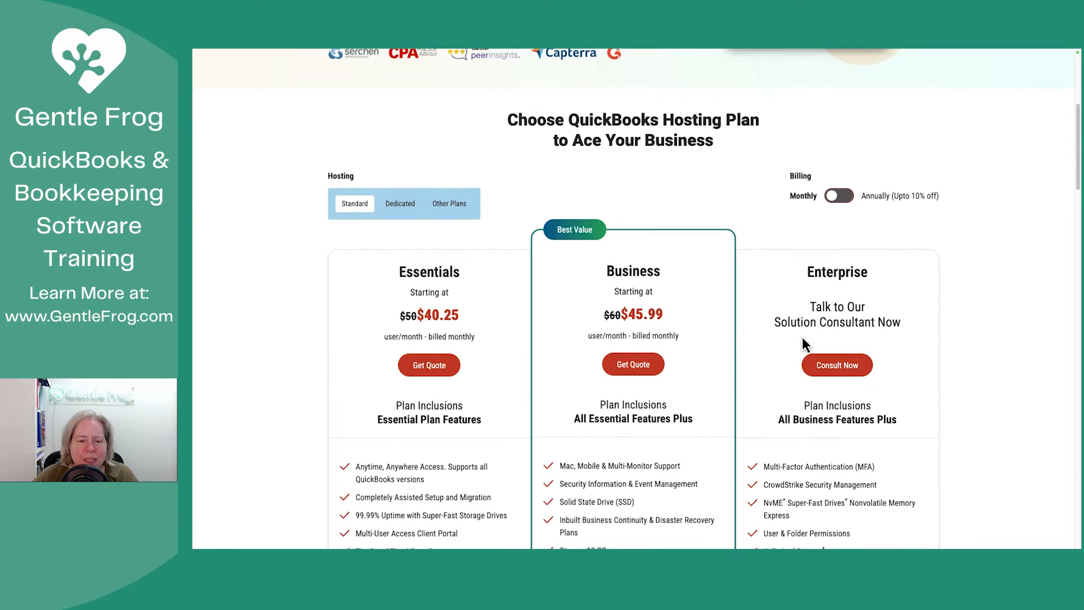
{"action": "scroll", "scroll_direction": "down", "scroll_amount": 3}
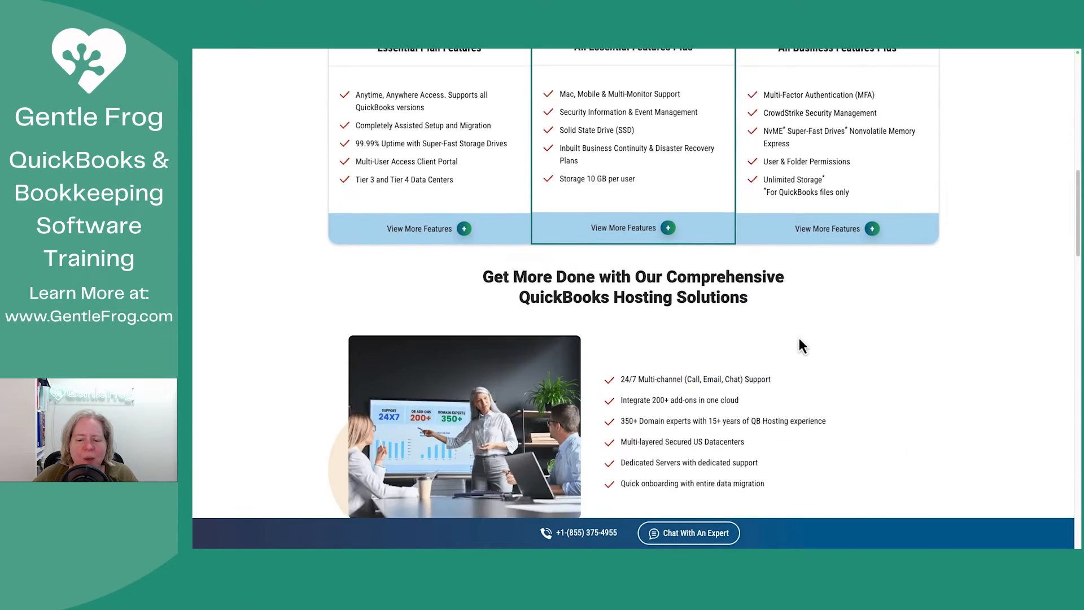
{"action": "scroll", "scroll_direction": "down", "scroll_amount": 3}
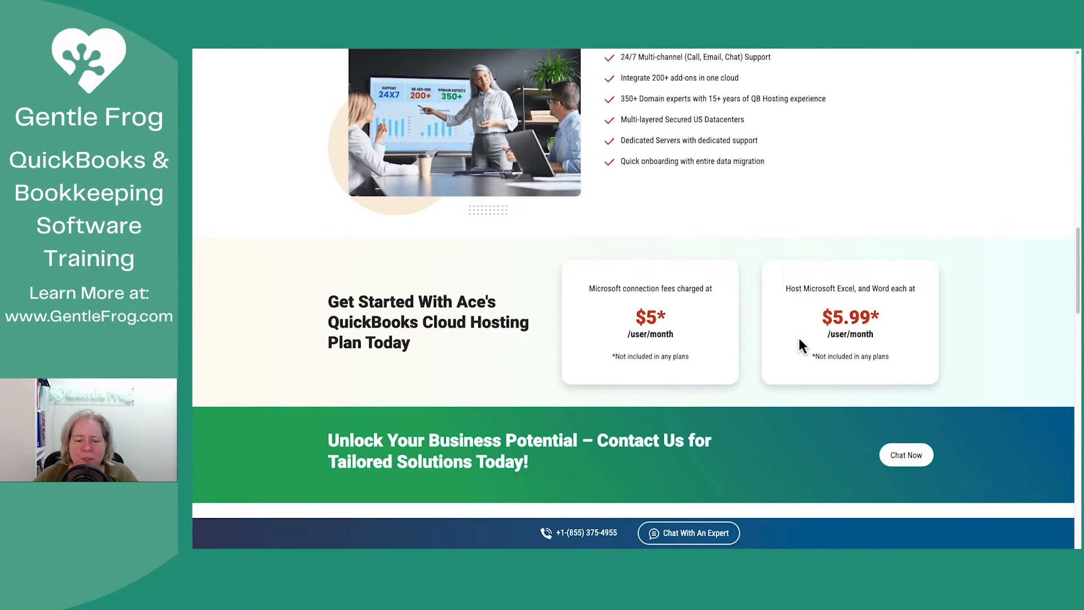
{"action": "scroll", "scroll_direction": "up", "scroll_amount": 3}
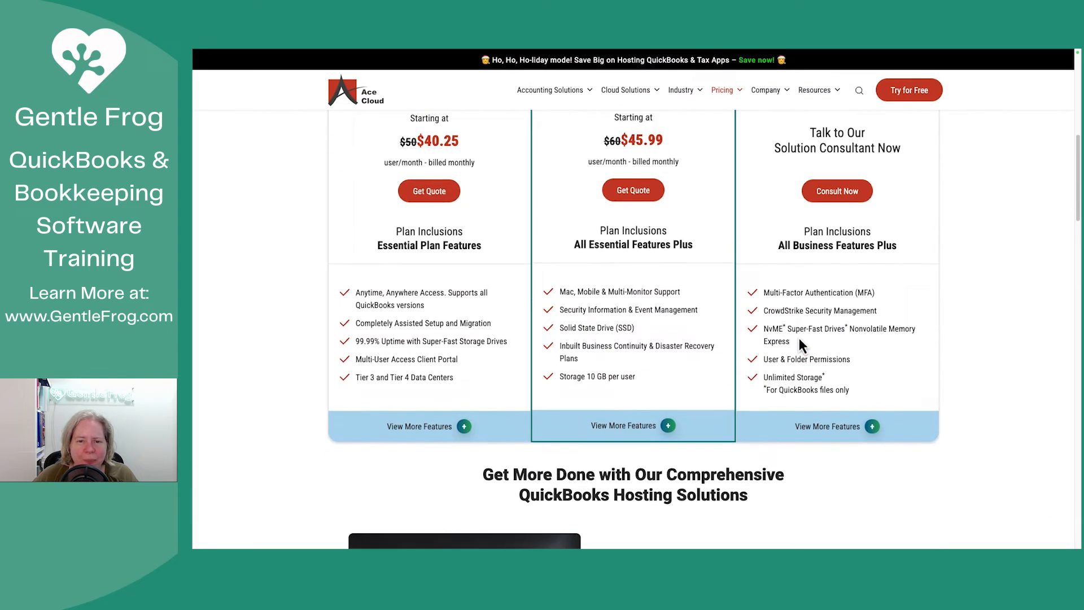
{"action": "scroll", "scroll_direction": "up", "scroll_amount": 3}
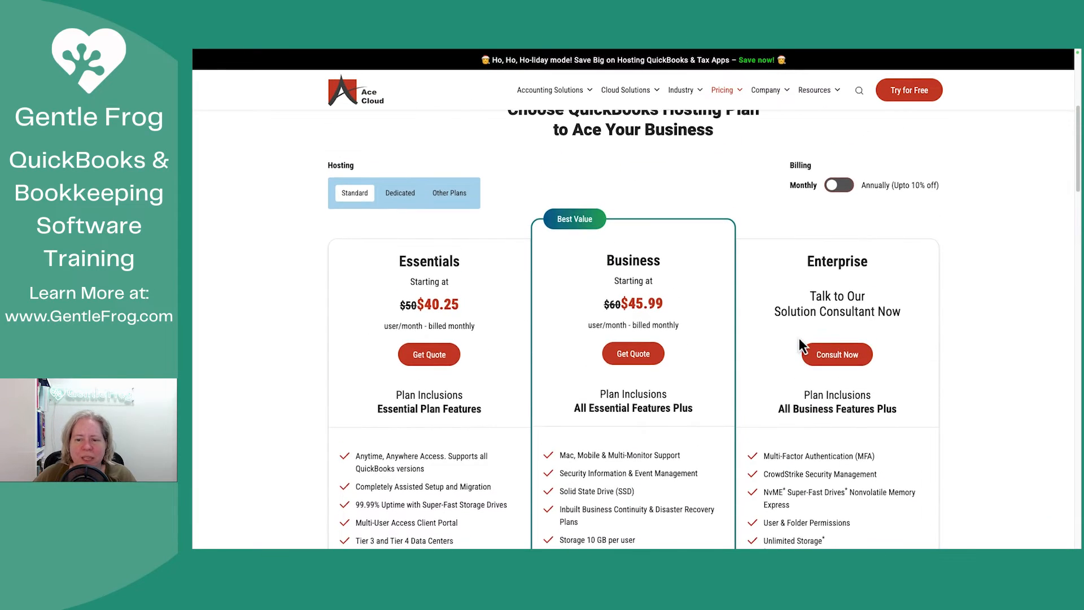
{"action": "scroll", "scroll_direction": "up", "scroll_amount": 3}
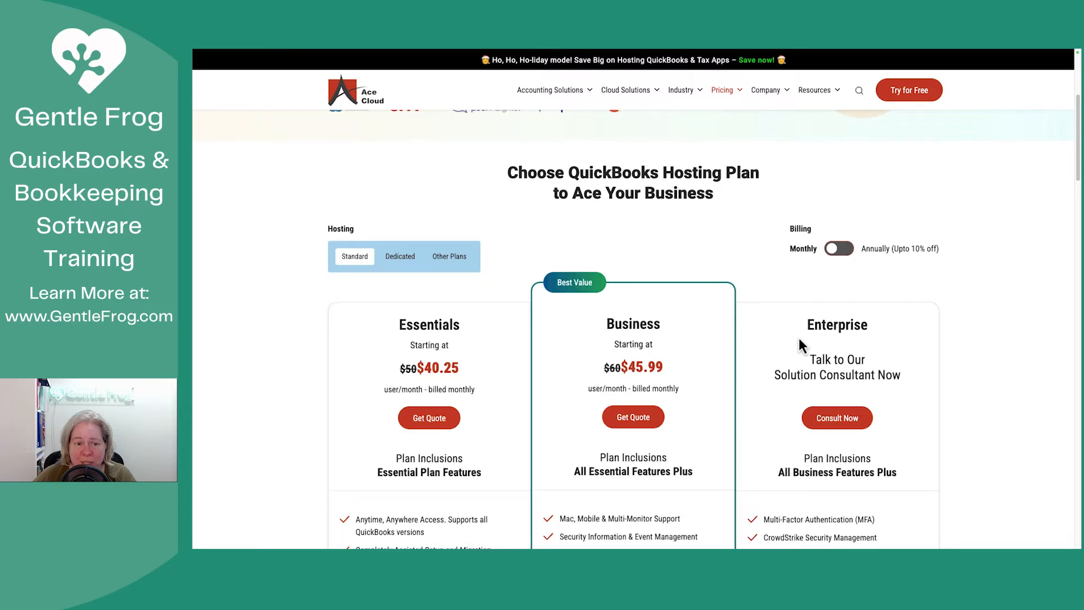
{"action": "scroll", "scroll_direction": "up", "scroll_amount": 3}
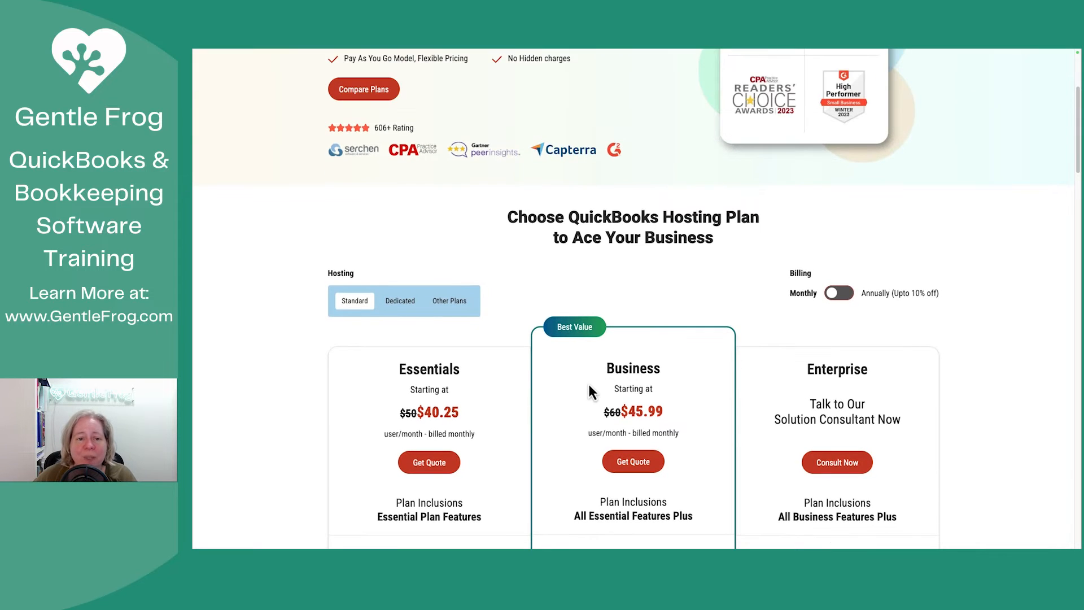
{"action": "scroll", "scroll_direction": "down", "scroll_amount": 3}
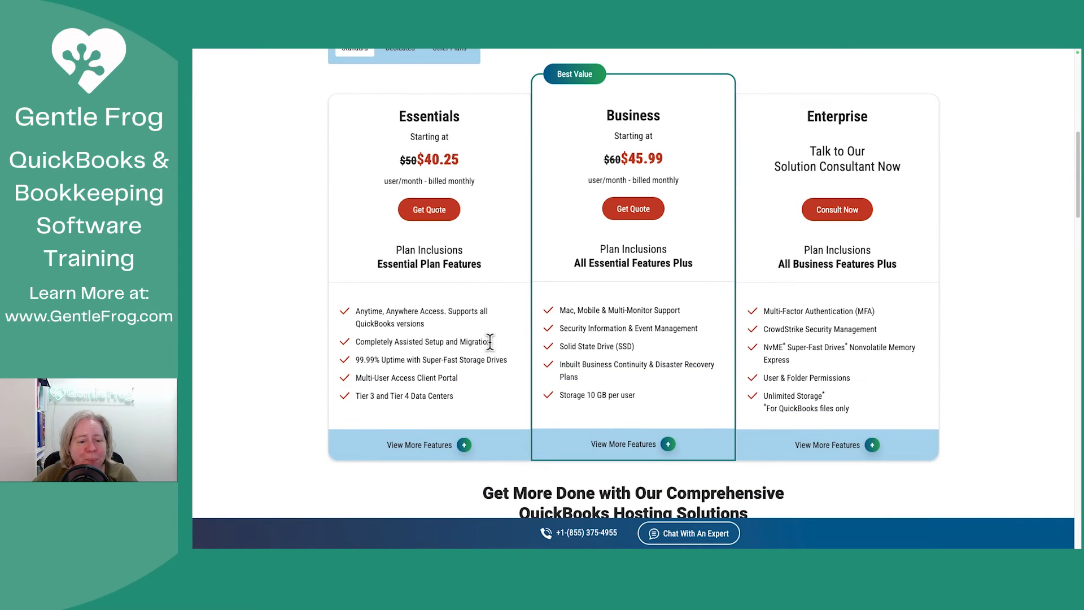
{"action": "mouse_move", "coordinate": [380, 341]}
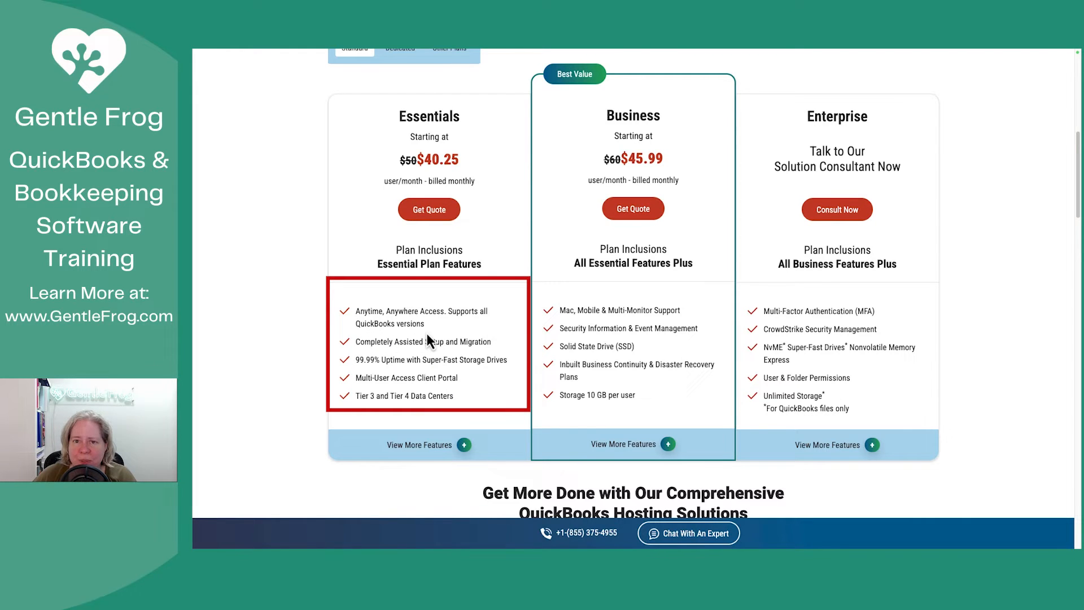
{"action": "mouse_move", "coordinate": [423, 347]}
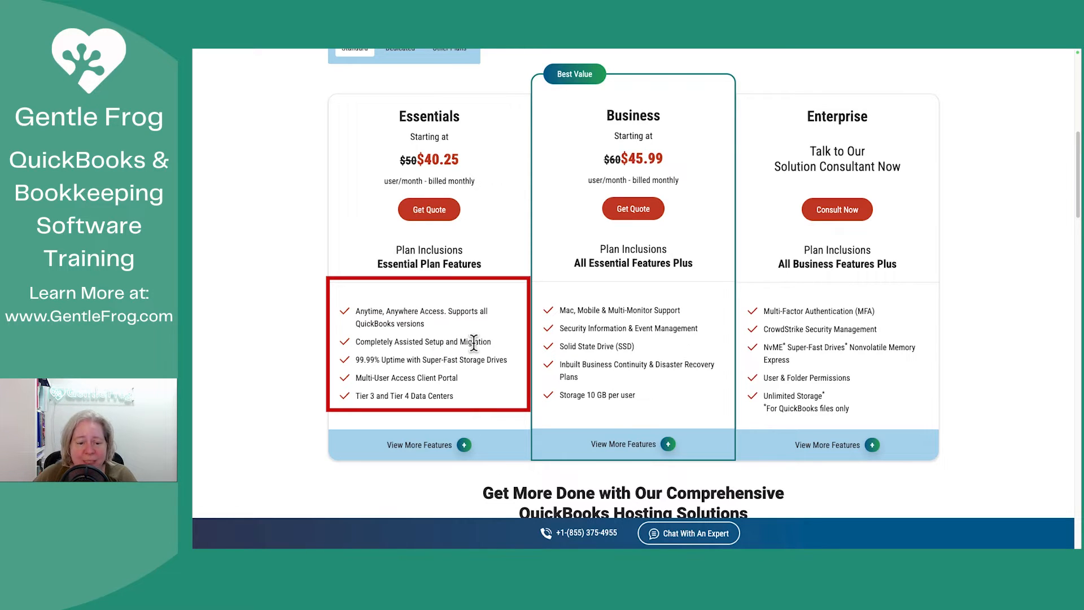
{"action": "mouse_move", "coordinate": [377, 363]}
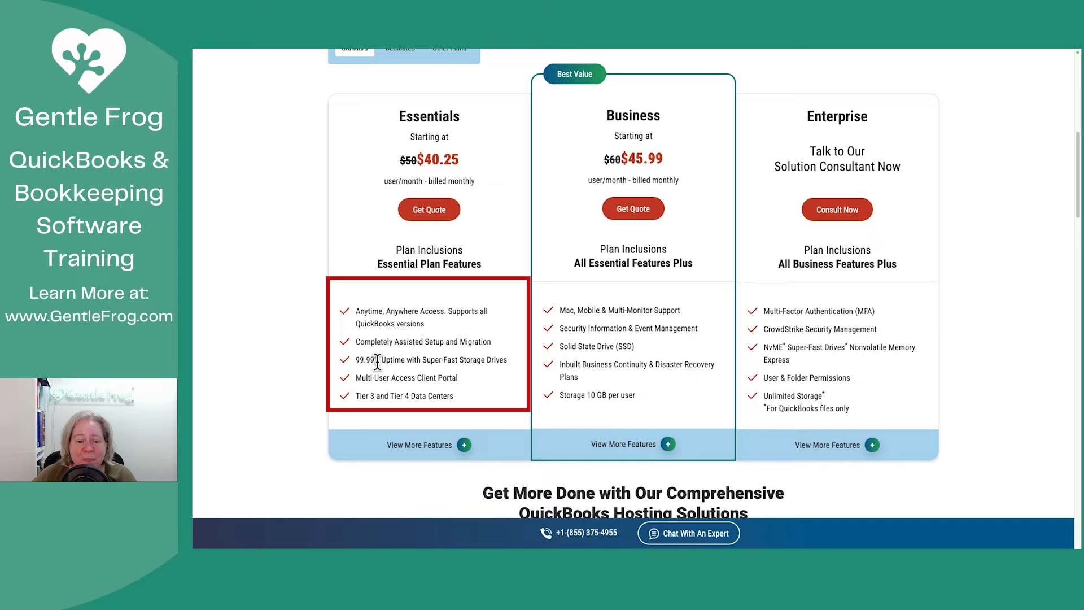
{"action": "mouse_move", "coordinate": [432, 357]}
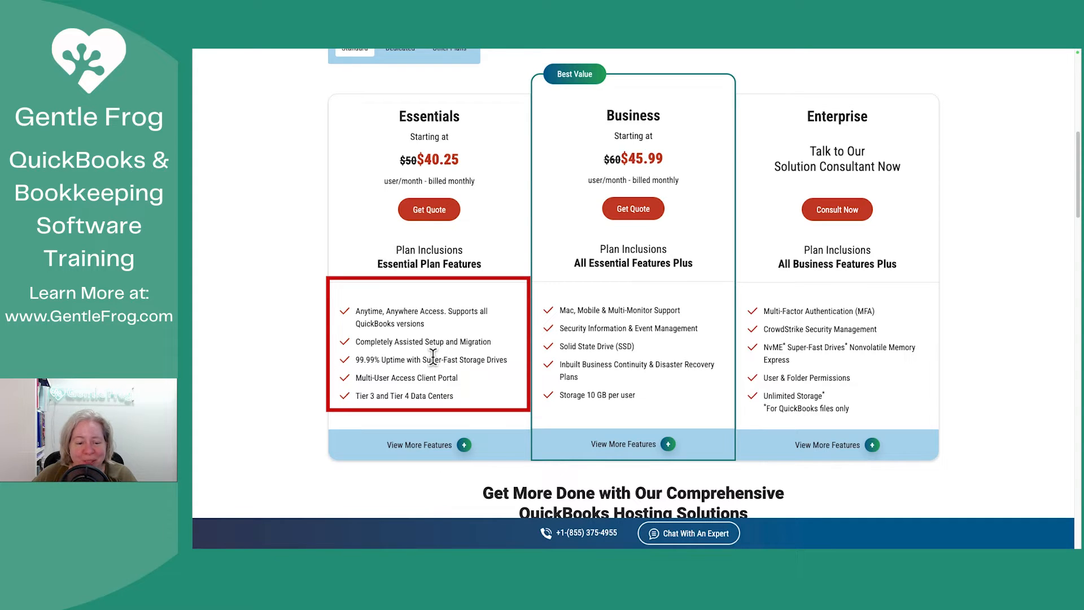
{"action": "mouse_move", "coordinate": [389, 398]}
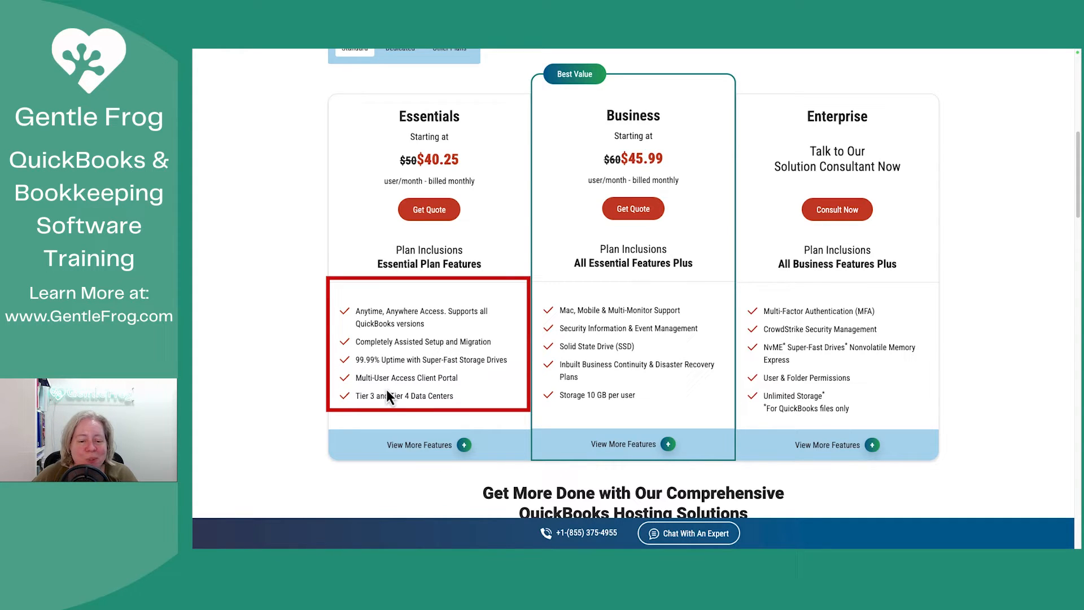
{"action": "mouse_move", "coordinate": [429, 394]}
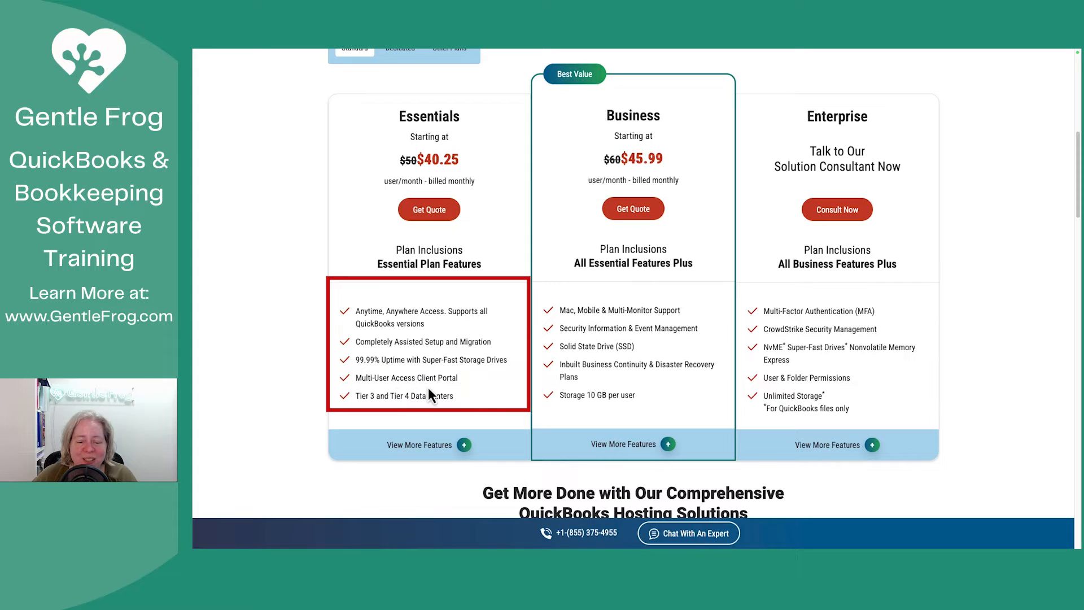
{"action": "mouse_move", "coordinate": [434, 396]}
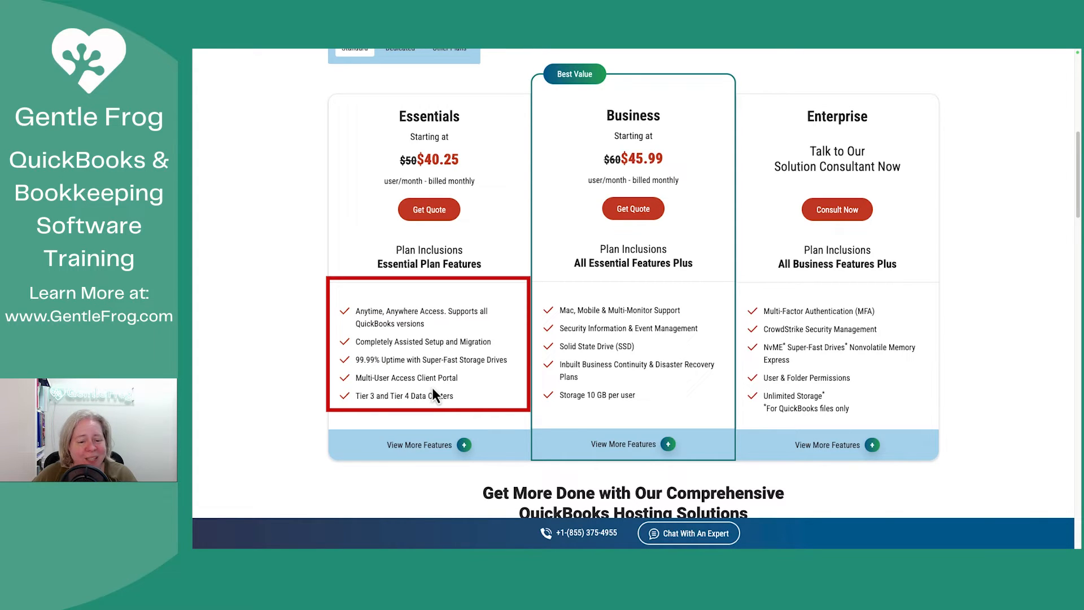
{"action": "mouse_move", "coordinate": [384, 411]}
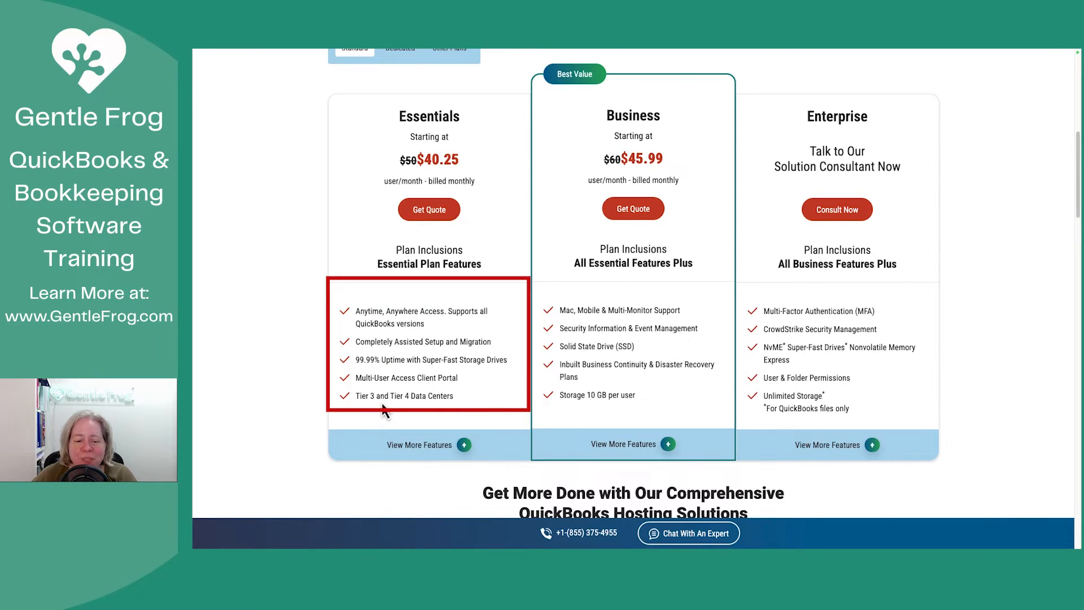
{"action": "mouse_move", "coordinate": [453, 410]}
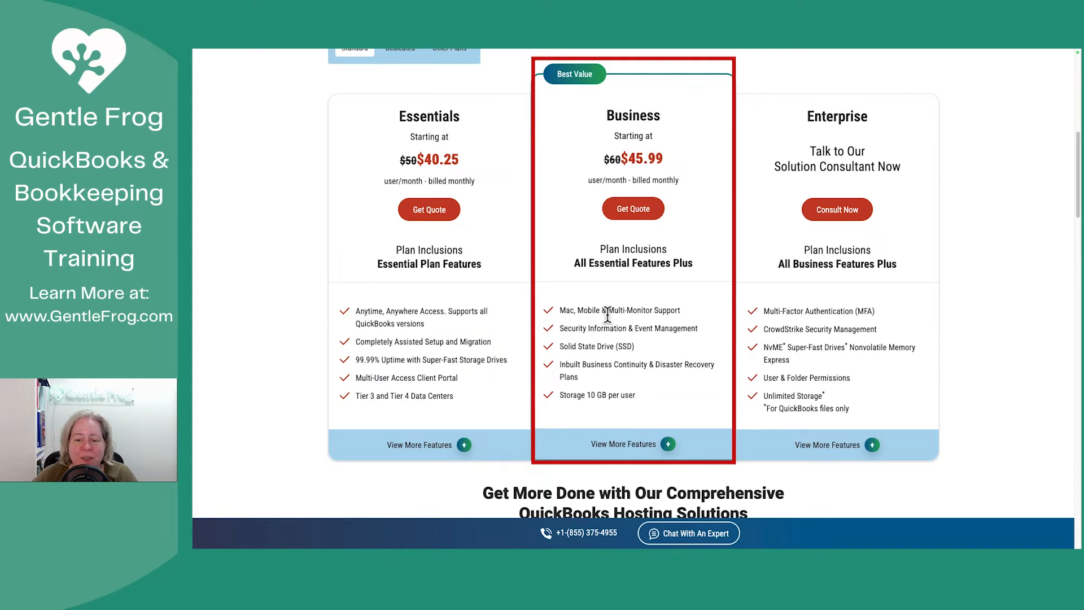
{"action": "mouse_move", "coordinate": [612, 329]}
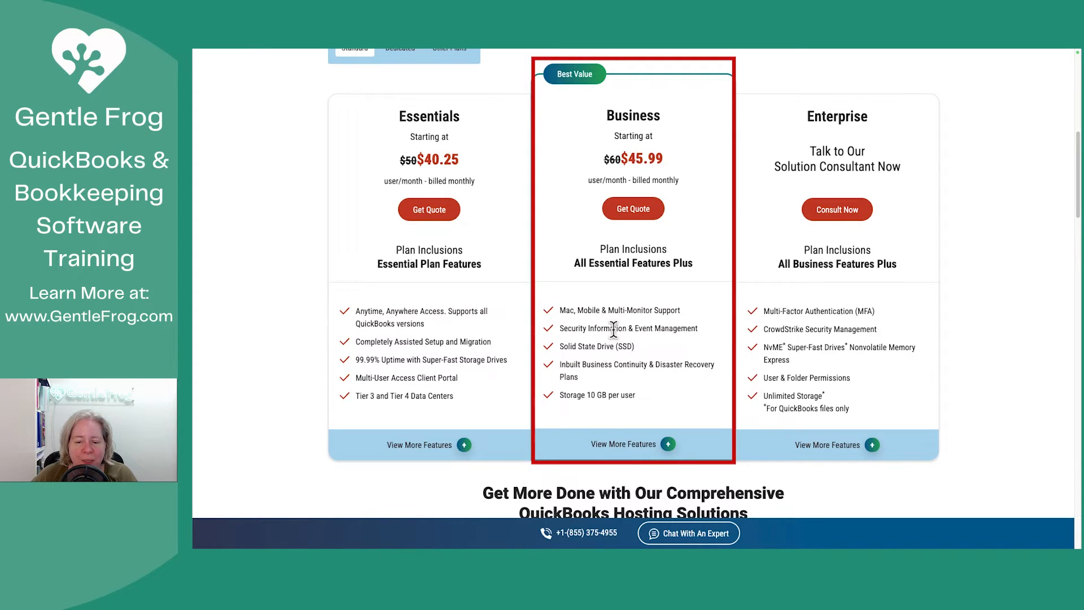
{"action": "mouse_move", "coordinate": [621, 346]}
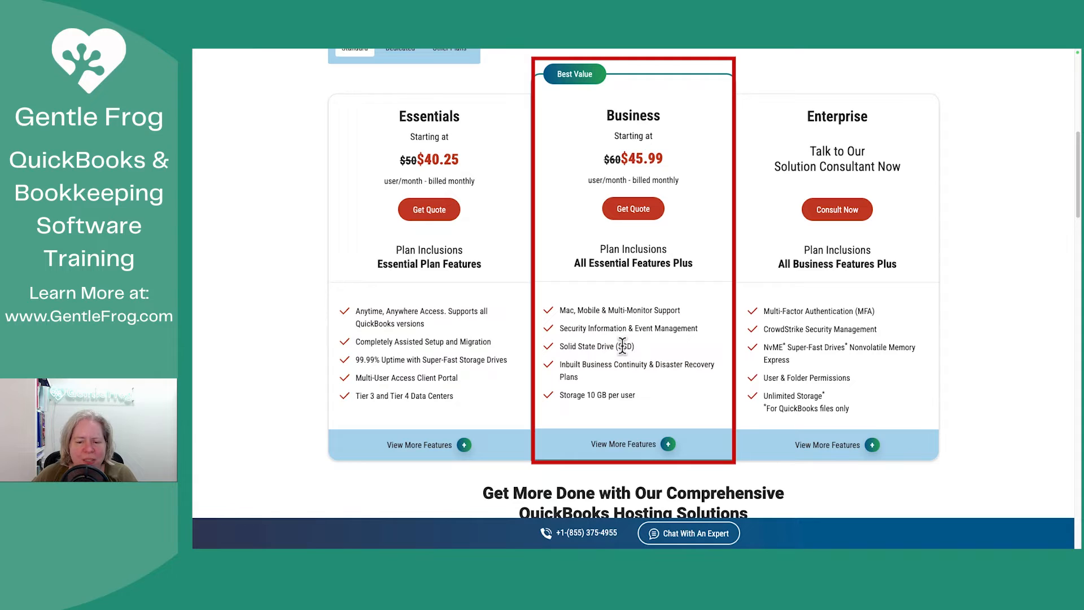
{"action": "mouse_move", "coordinate": [647, 368]}
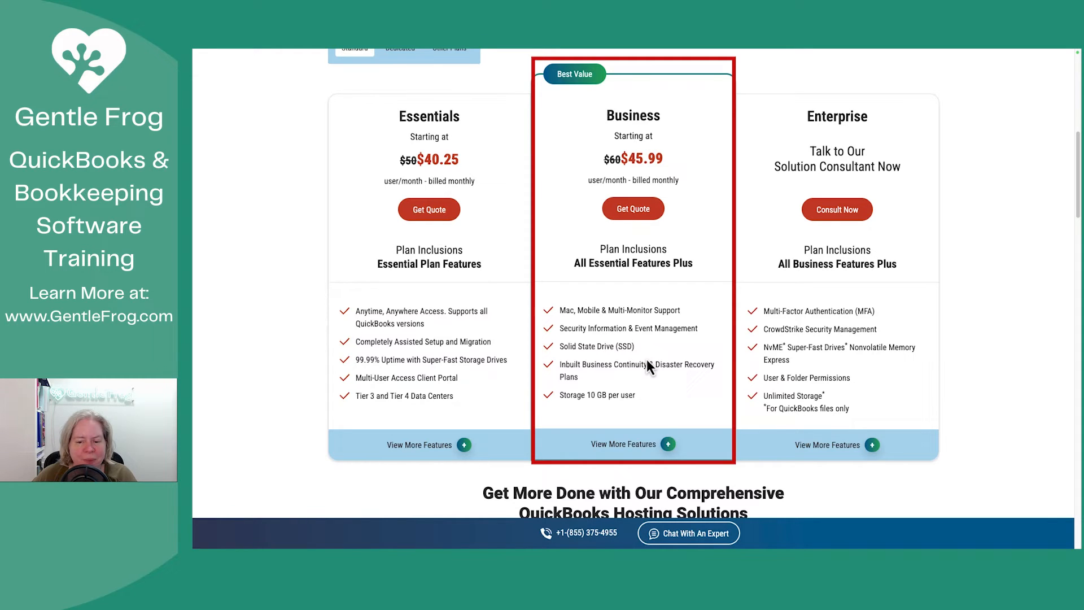
{"action": "mouse_move", "coordinate": [624, 390]}
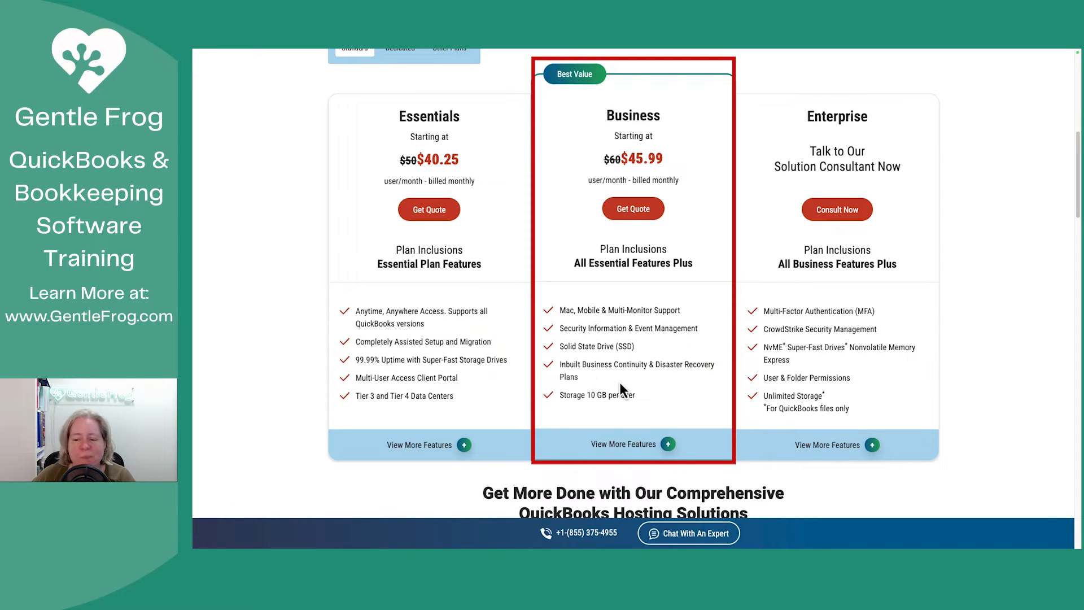
{"action": "mouse_move", "coordinate": [719, 391]}
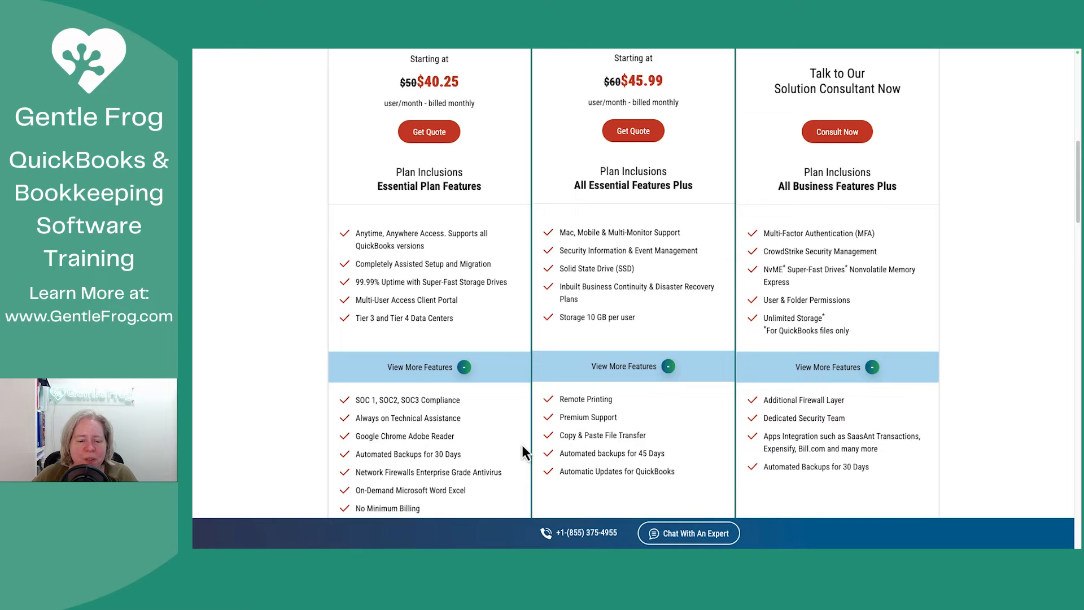
- Scroll through the expanded feature lists to compare the Essentials, Business and Enterprise extras
{"action": "scroll", "scroll_direction": "down", "scroll_amount": 3}
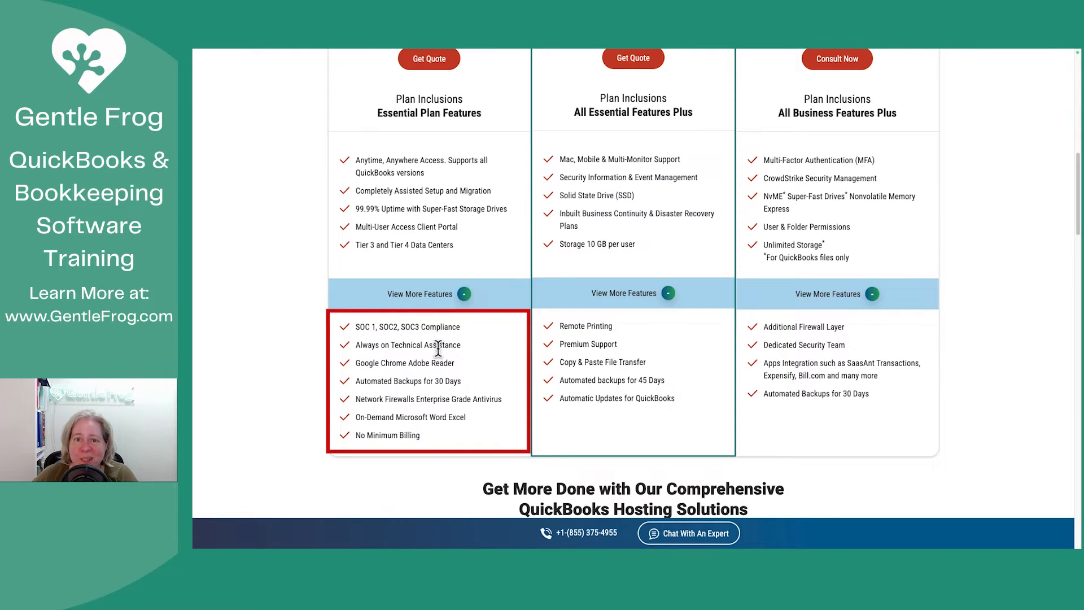
{"action": "mouse_move", "coordinate": [390, 365]}
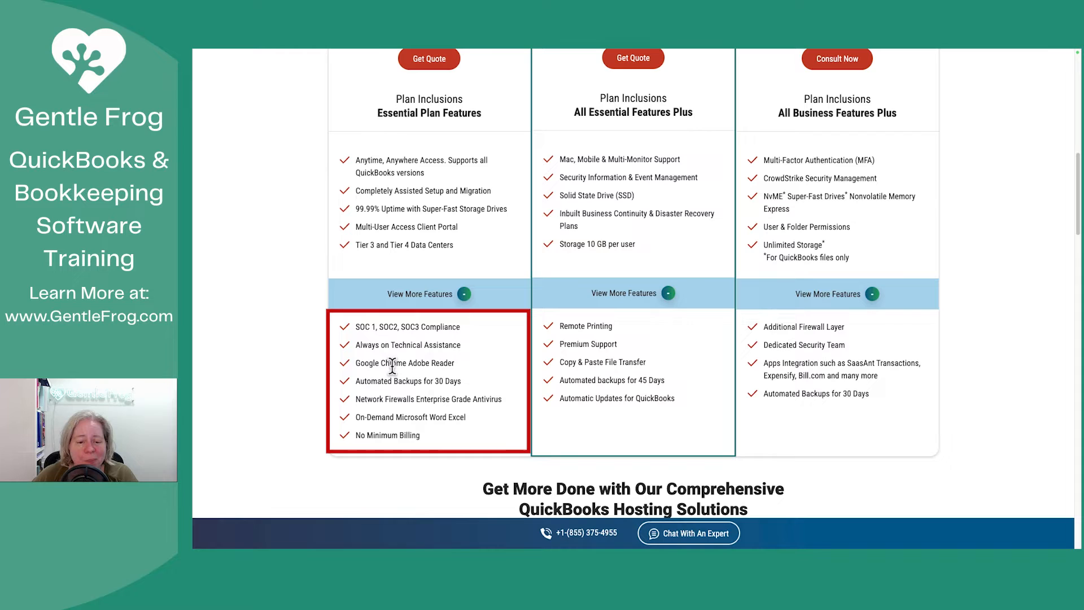
{"action": "mouse_move", "coordinate": [391, 384]}
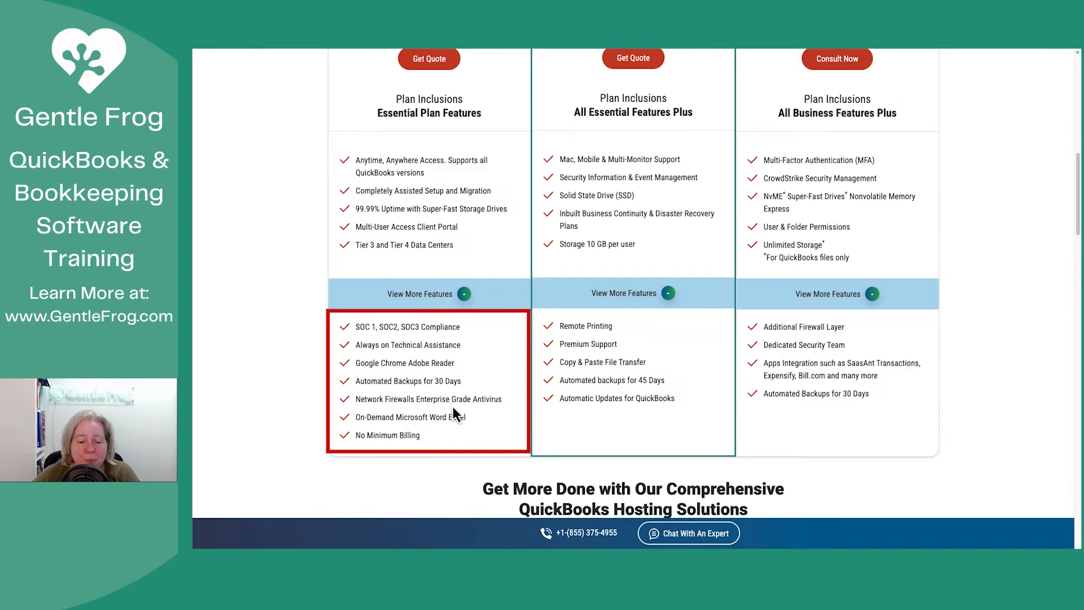
{"action": "mouse_move", "coordinate": [462, 418]}
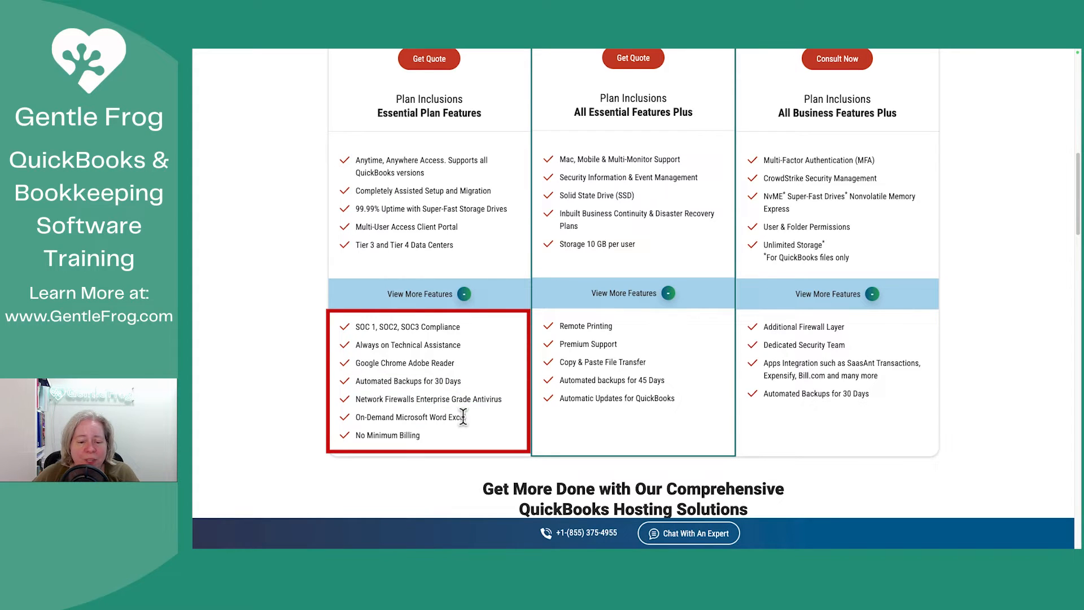
{"action": "mouse_move", "coordinate": [484, 436]}
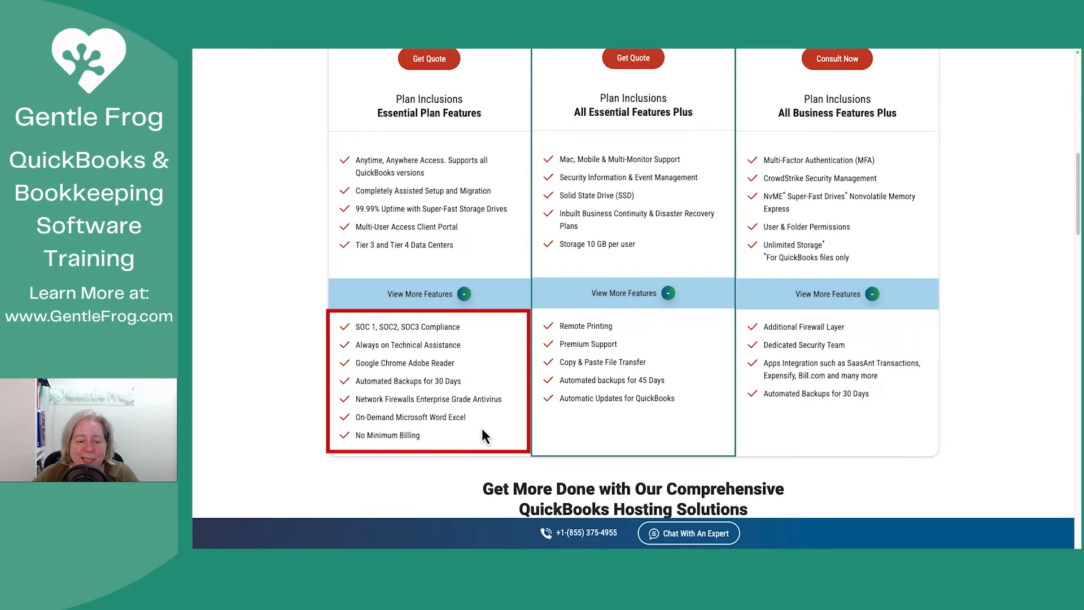
{"action": "scroll", "scroll_direction": "down", "scroll_amount": 3}
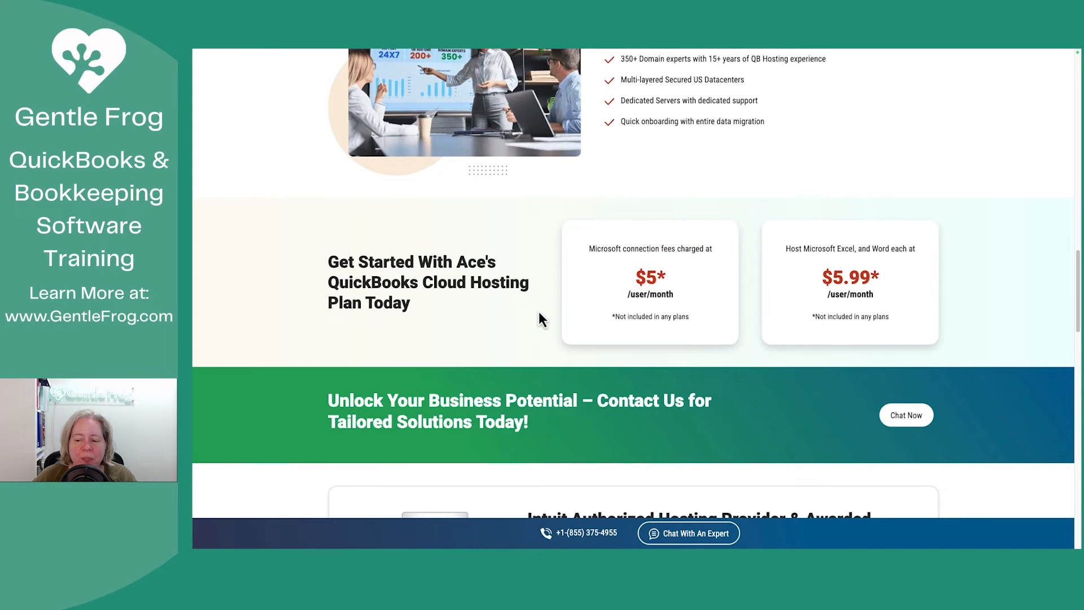
{"action": "scroll", "scroll_direction": "up", "scroll_amount": 3}
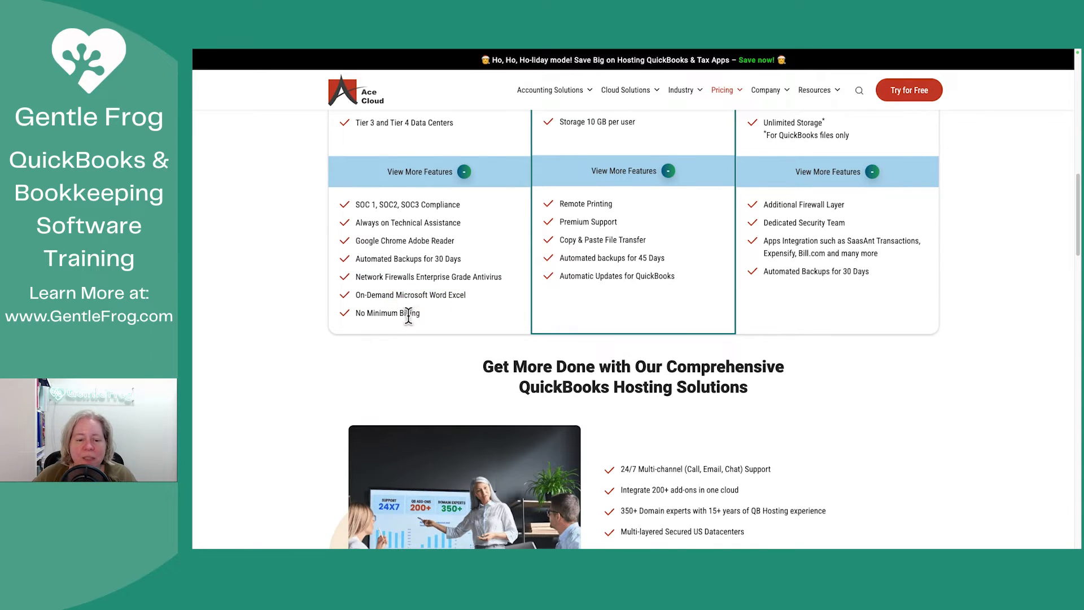
{"action": "mouse_move", "coordinate": [446, 328]}
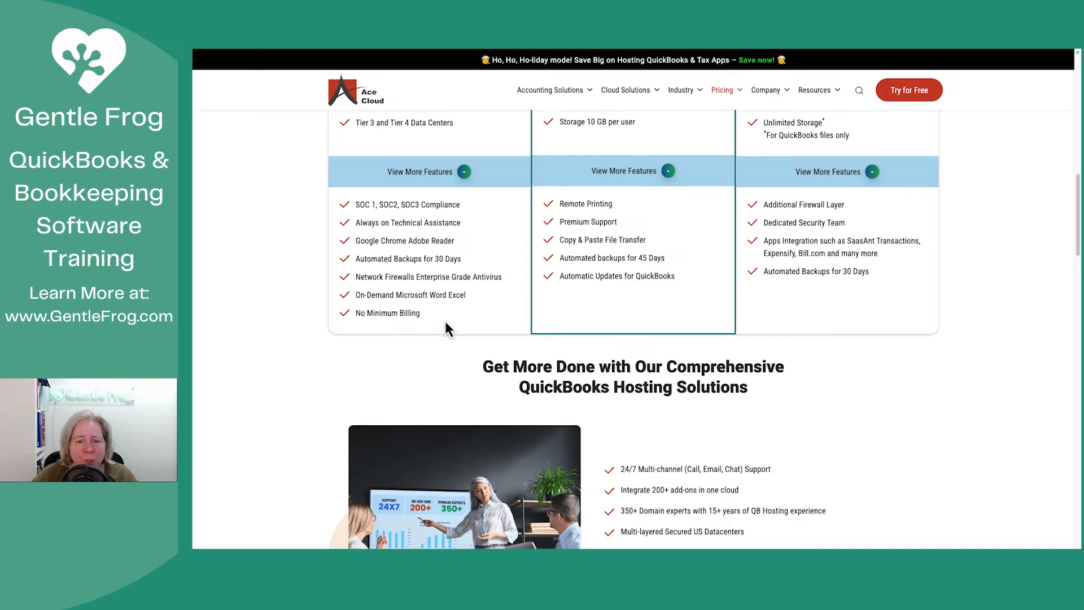
{"action": "scroll", "scroll_direction": "up", "scroll_amount": 3}
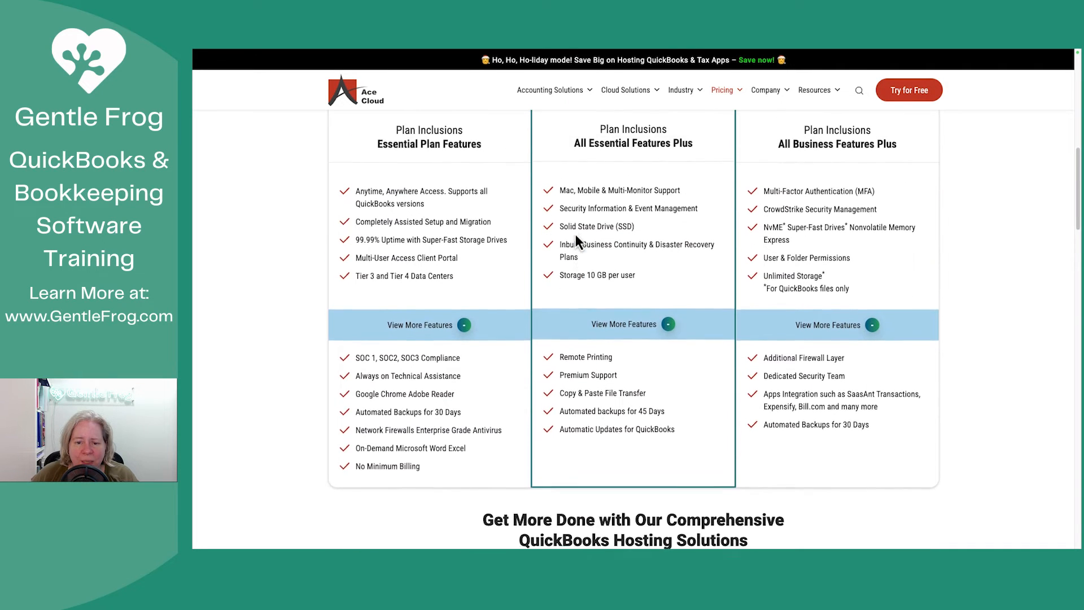
{"action": "scroll", "scroll_direction": "up", "scroll_amount": 3}
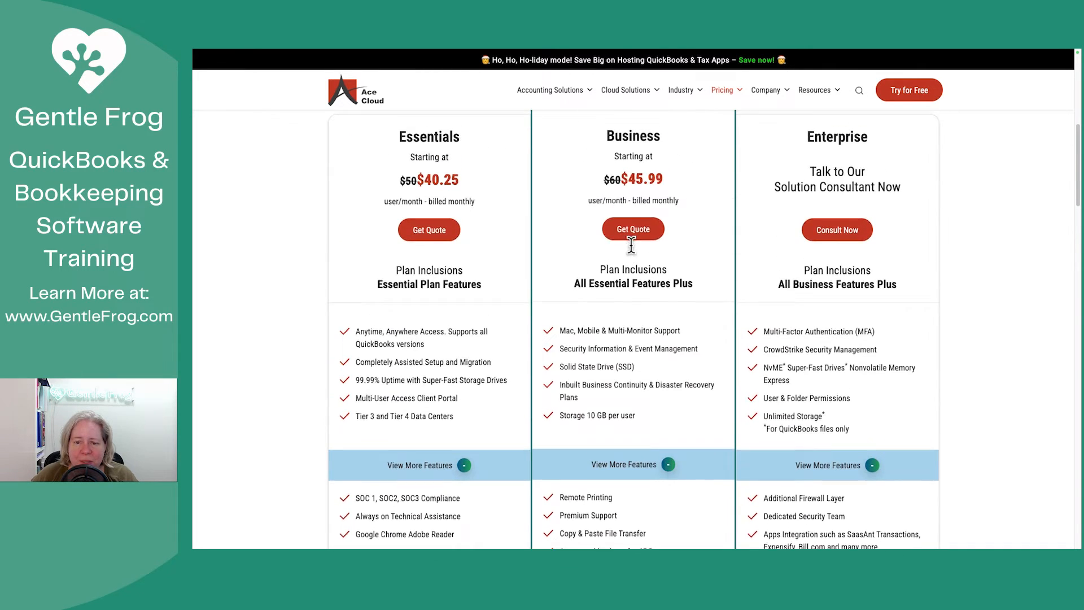
{"action": "scroll", "scroll_direction": "down", "scroll_amount": 3}
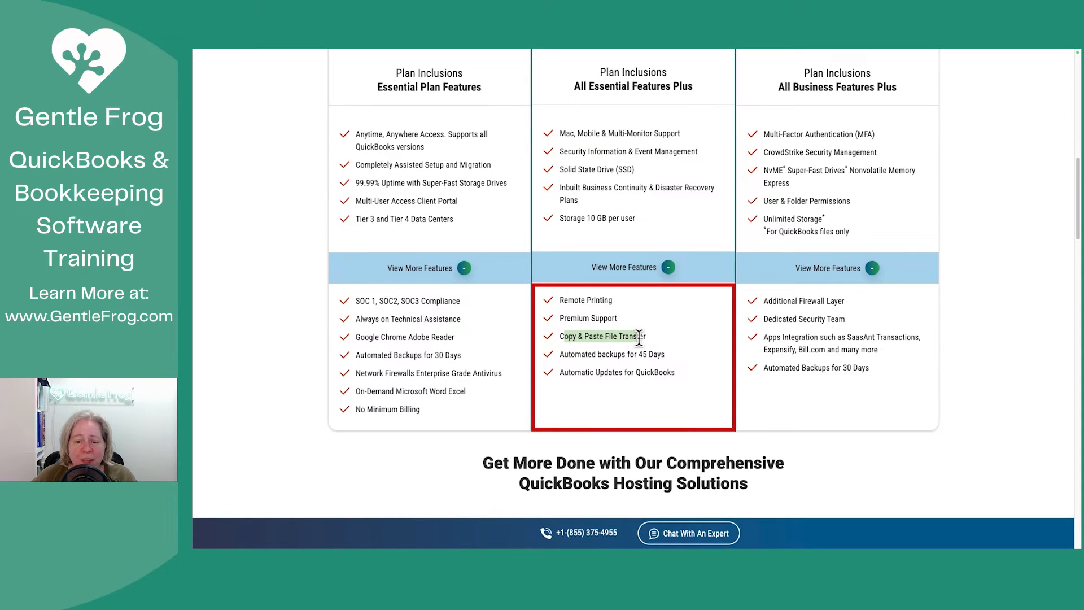
{"action": "scroll", "scroll_direction": "up", "scroll_amount": 3}
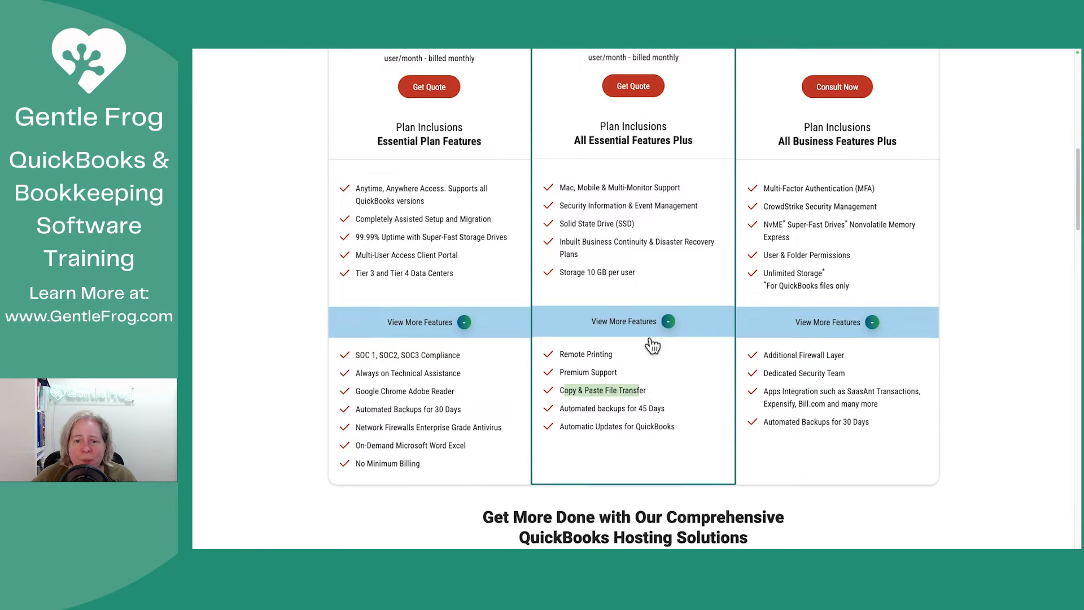
{"action": "scroll", "scroll_direction": "up", "scroll_amount": 3}
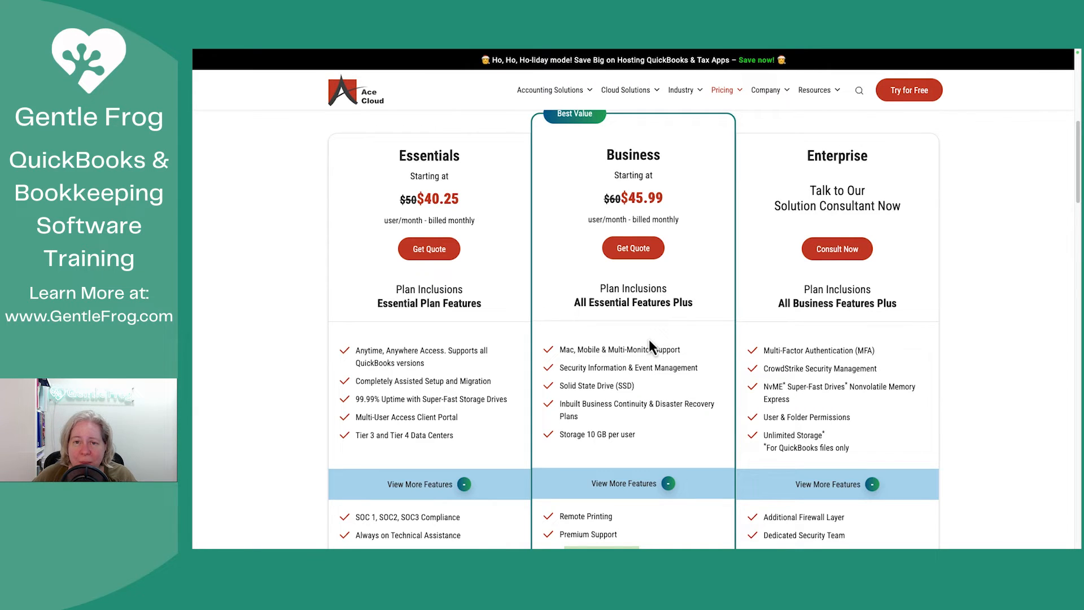
{"action": "scroll", "scroll_direction": "down", "scroll_amount": 3}
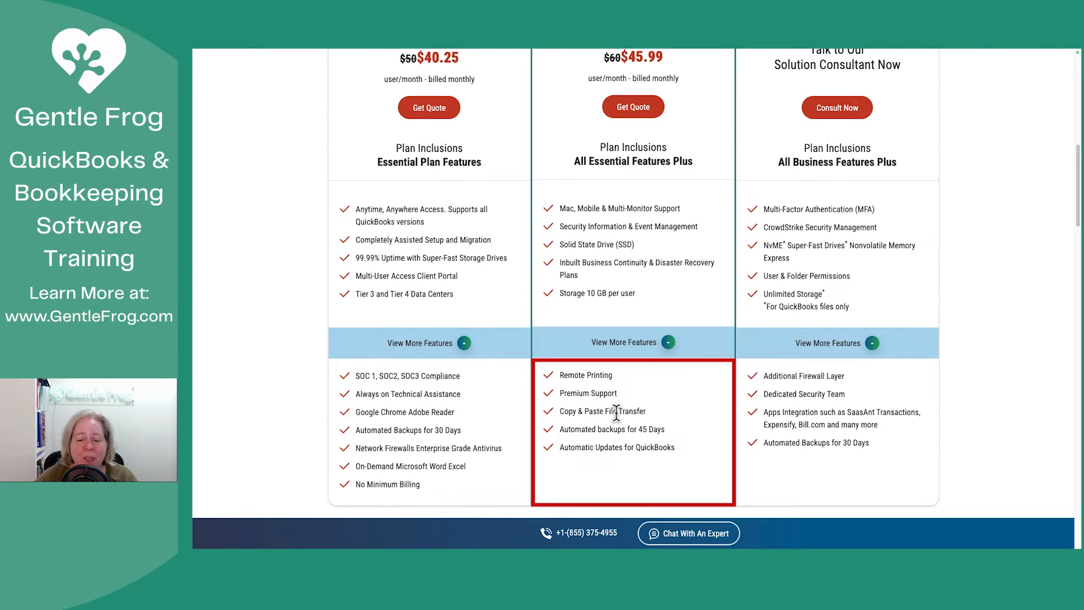
{"action": "mouse_move", "coordinate": [635, 463]}
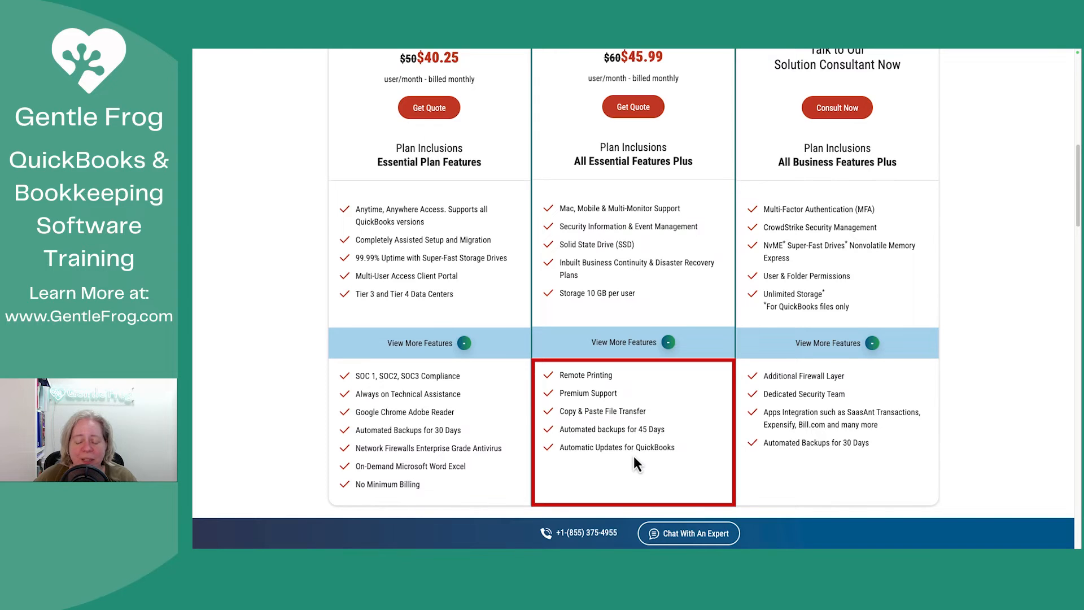
{"action": "mouse_move", "coordinate": [618, 453]}
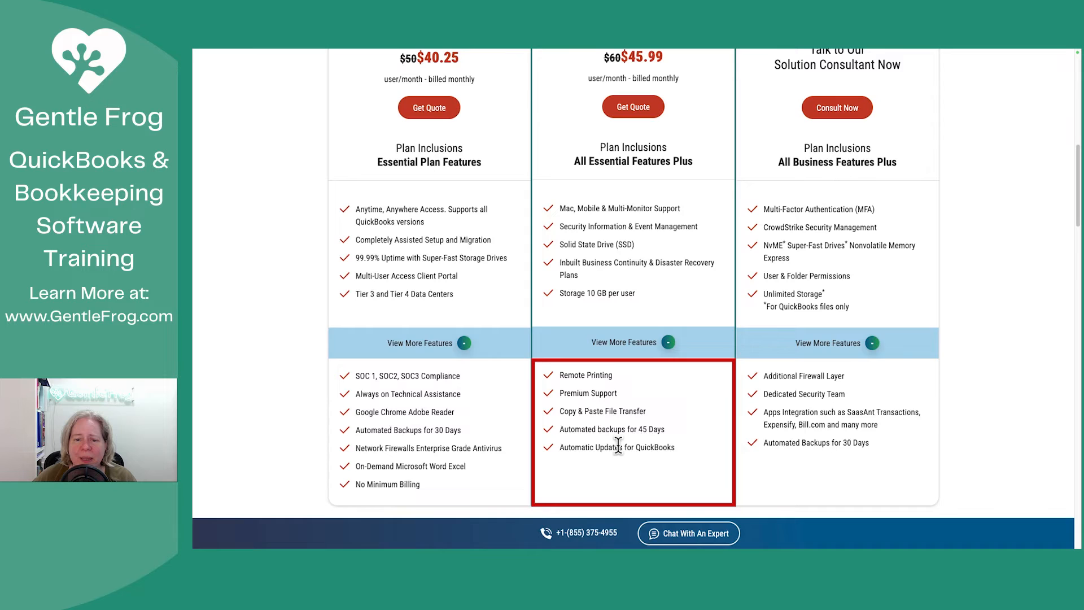
- Scroll past the Microsoft fees, Intuit authorization and testimonial down to the FAQ list
{"action": "scroll", "scroll_direction": "up", "scroll_amount": 3}
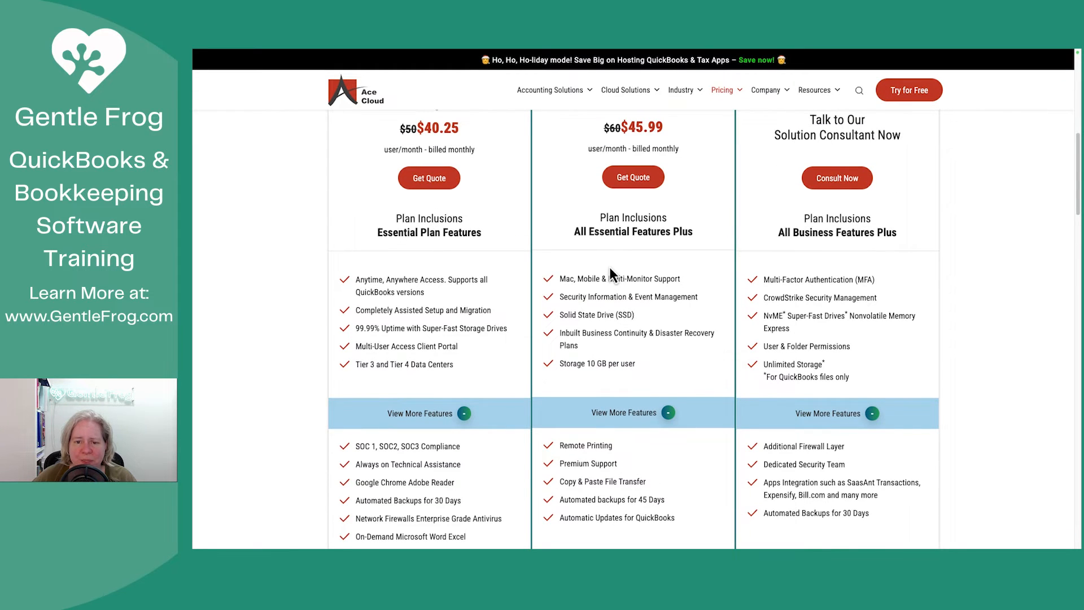
{"action": "scroll", "scroll_direction": "up", "scroll_amount": 3}
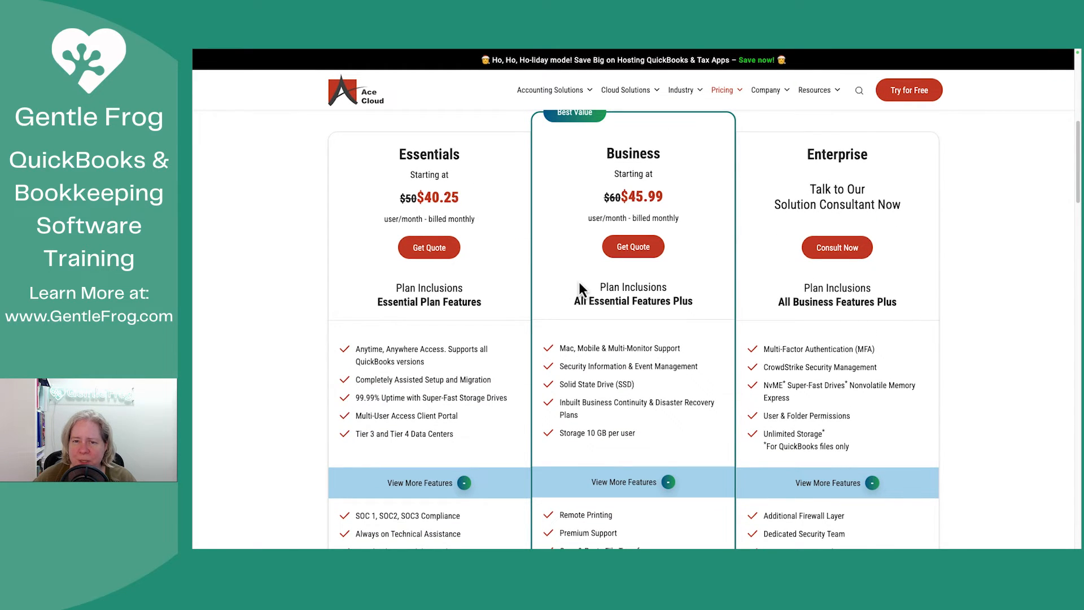
{"action": "scroll", "scroll_direction": "up", "scroll_amount": 3}
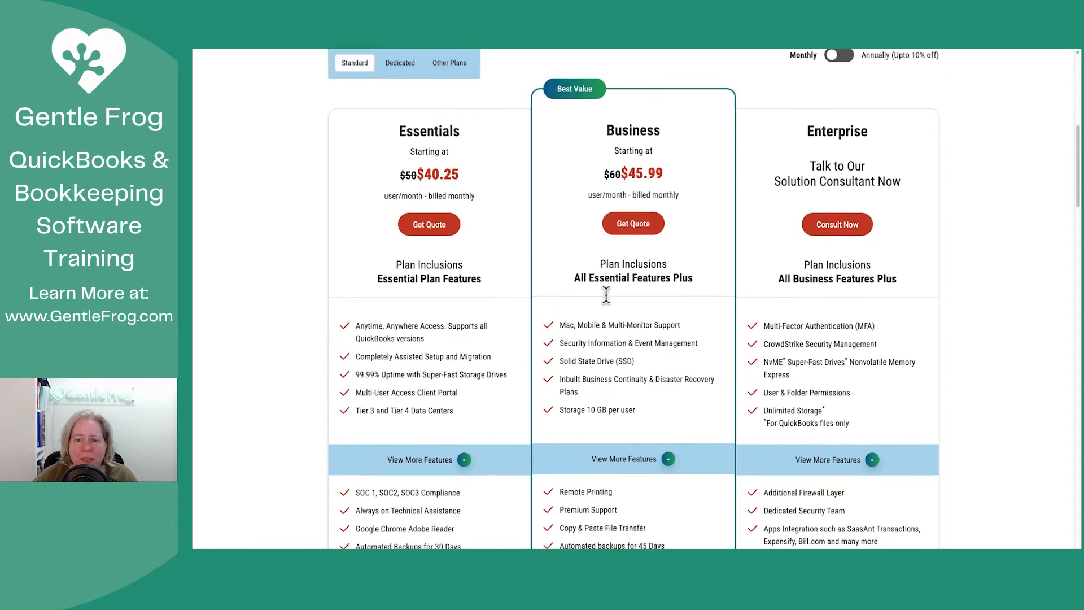
{"action": "scroll", "scroll_direction": "down", "scroll_amount": 3}
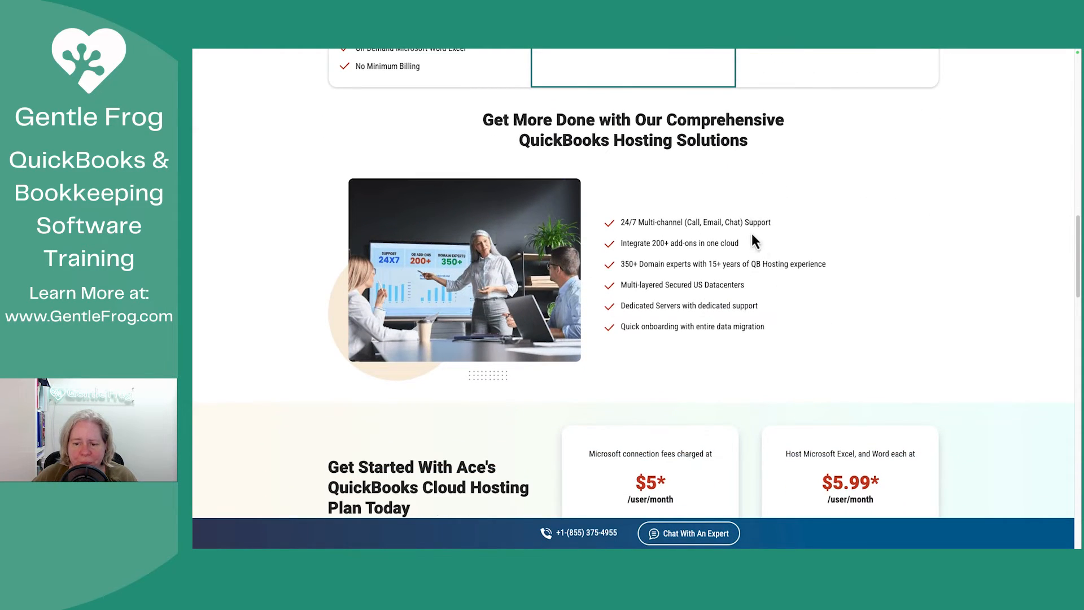
{"action": "scroll", "scroll_direction": "down", "scroll_amount": 3}
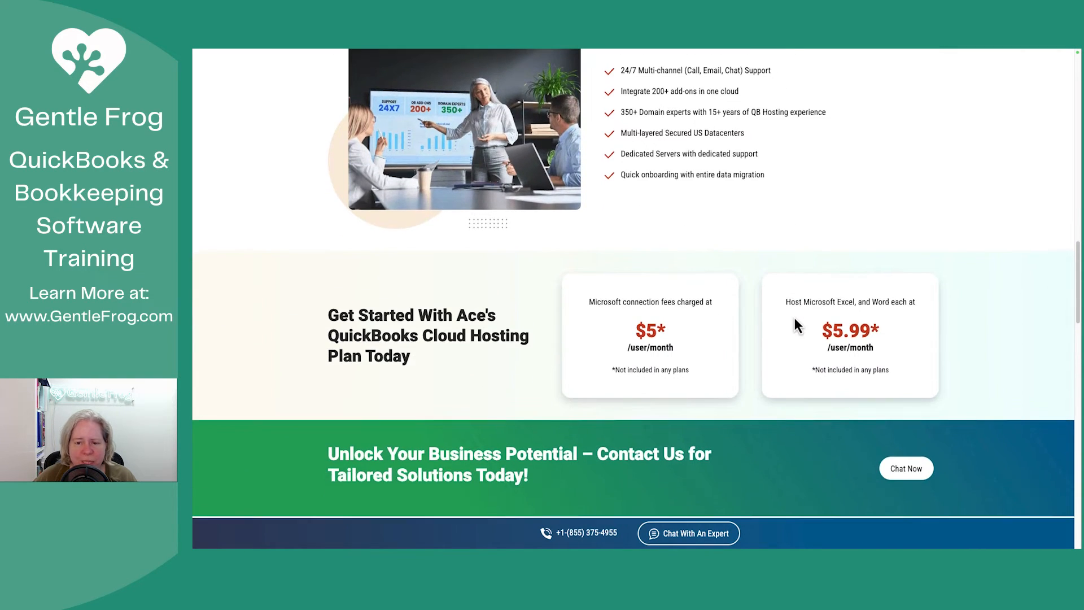
{"action": "scroll", "scroll_direction": "down", "scroll_amount": 3}
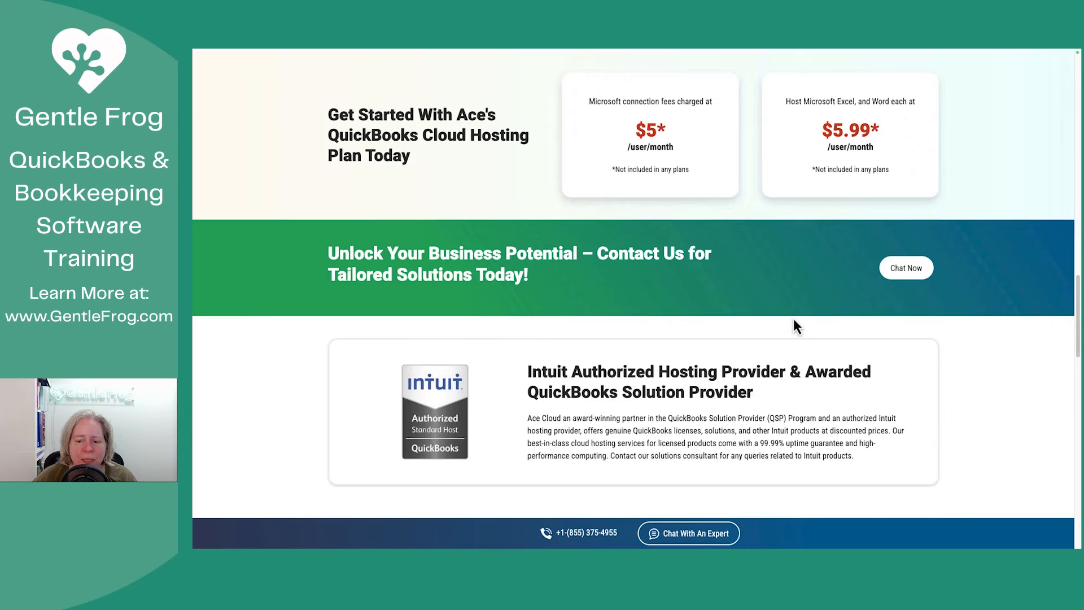
{"action": "scroll", "scroll_direction": "down", "scroll_amount": 3}
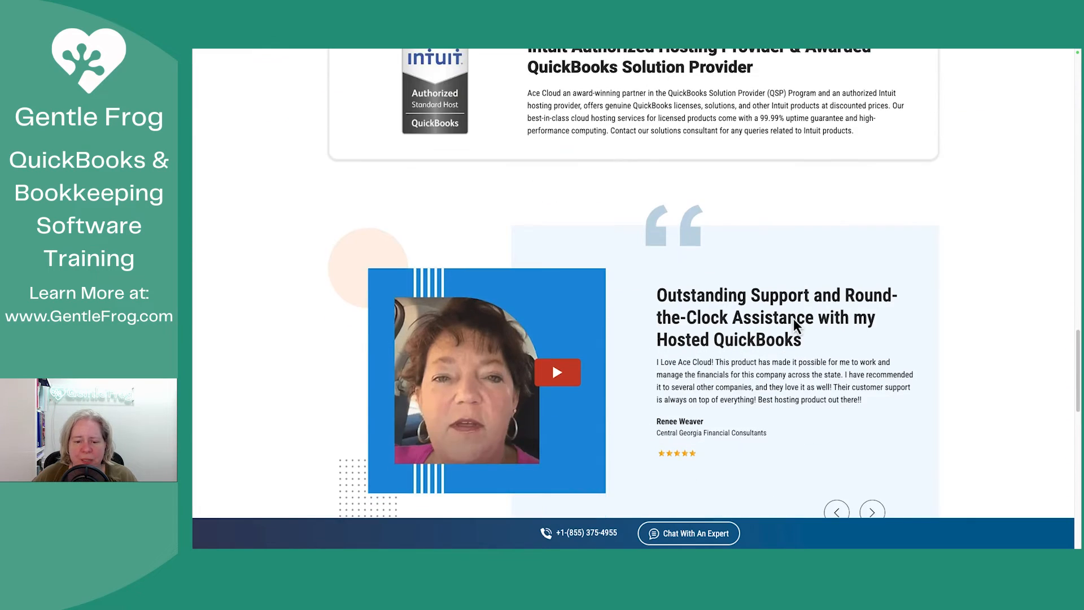
{"action": "scroll", "scroll_direction": "down", "scroll_amount": 3}
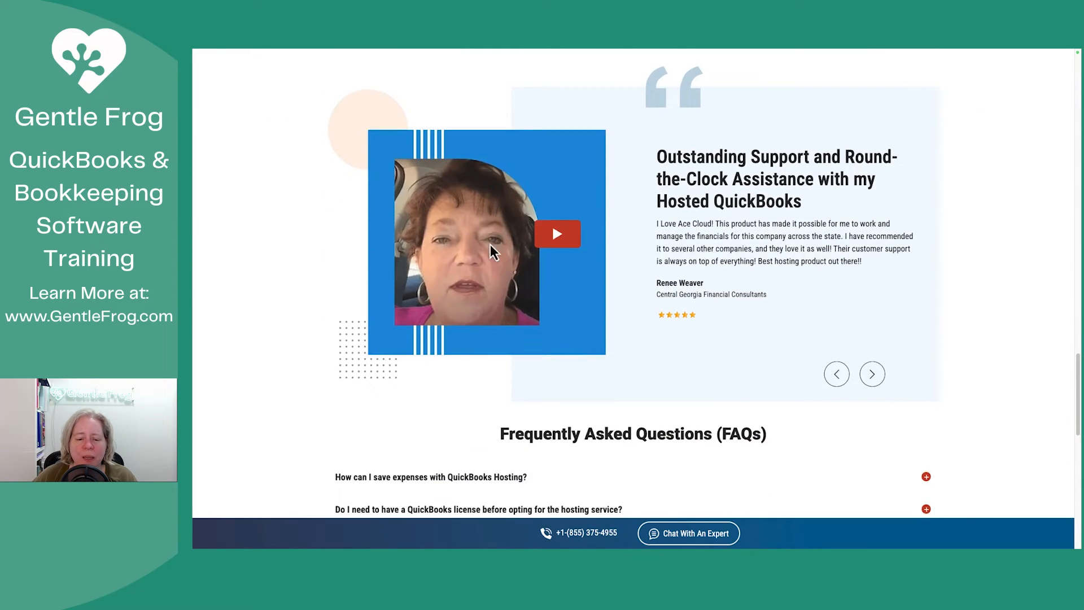
{"action": "scroll", "scroll_direction": "down", "scroll_amount": 3}
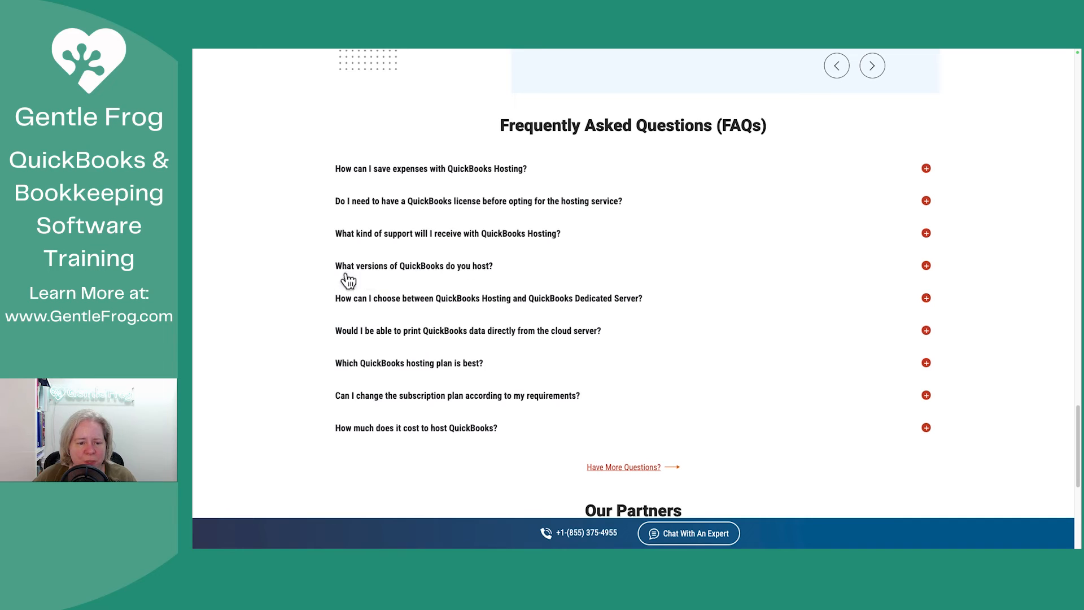
- Expand the FAQ answers on hosted QuickBooks versions and choosing Hosting versus Dedicated Server
{"action": "left_click", "coordinate": [926, 266]}
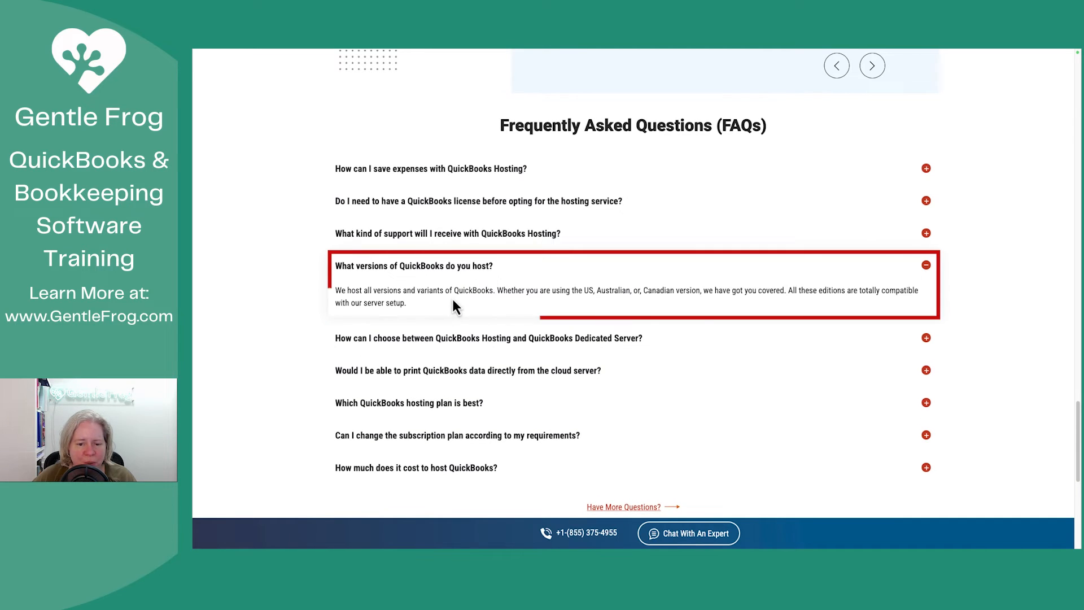
{"action": "mouse_move", "coordinate": [479, 315]}
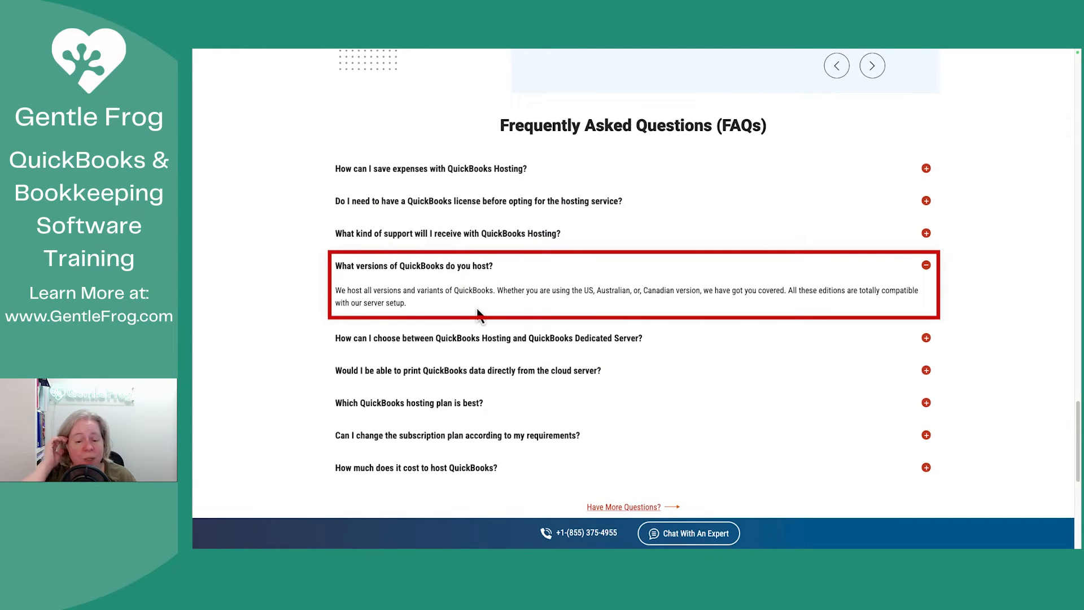
{"action": "mouse_move", "coordinate": [592, 289]}
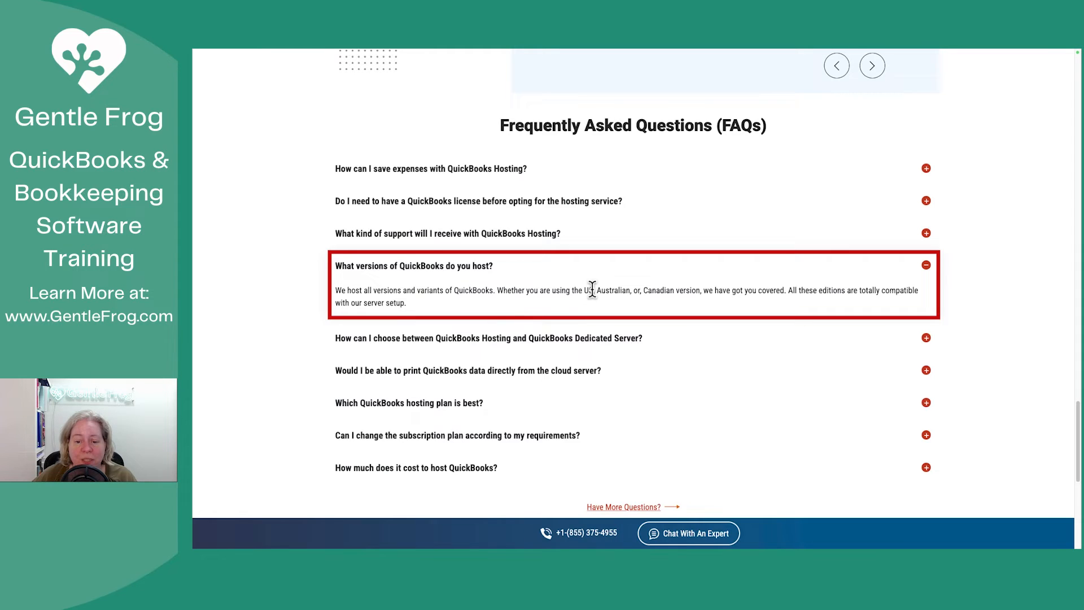
{"action": "mouse_move", "coordinate": [645, 291]}
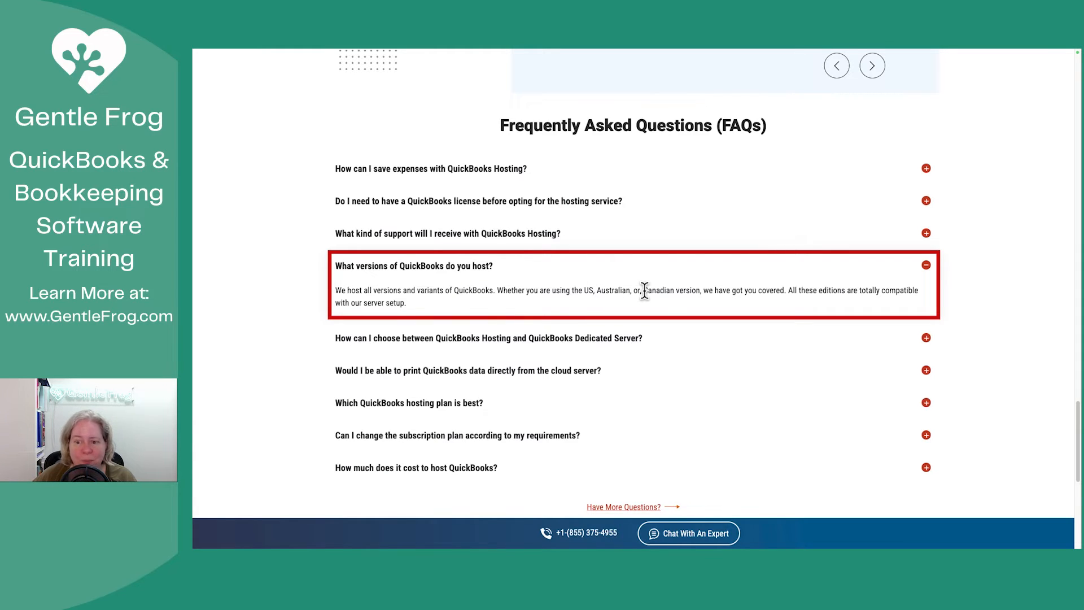
{"action": "mouse_move", "coordinate": [584, 335]}
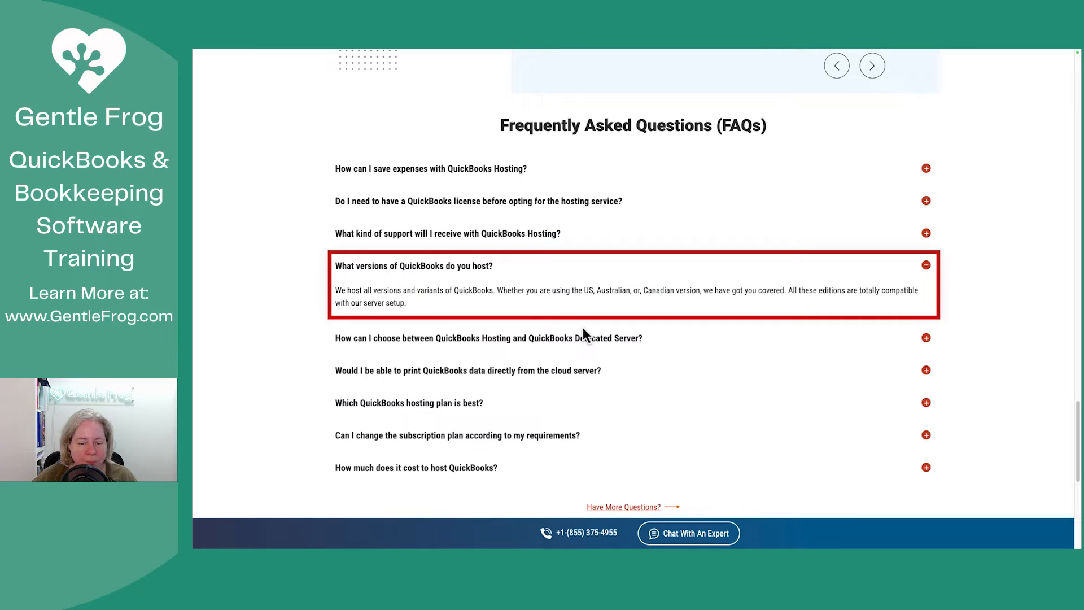
{"action": "left_click", "coordinate": [489, 337]}
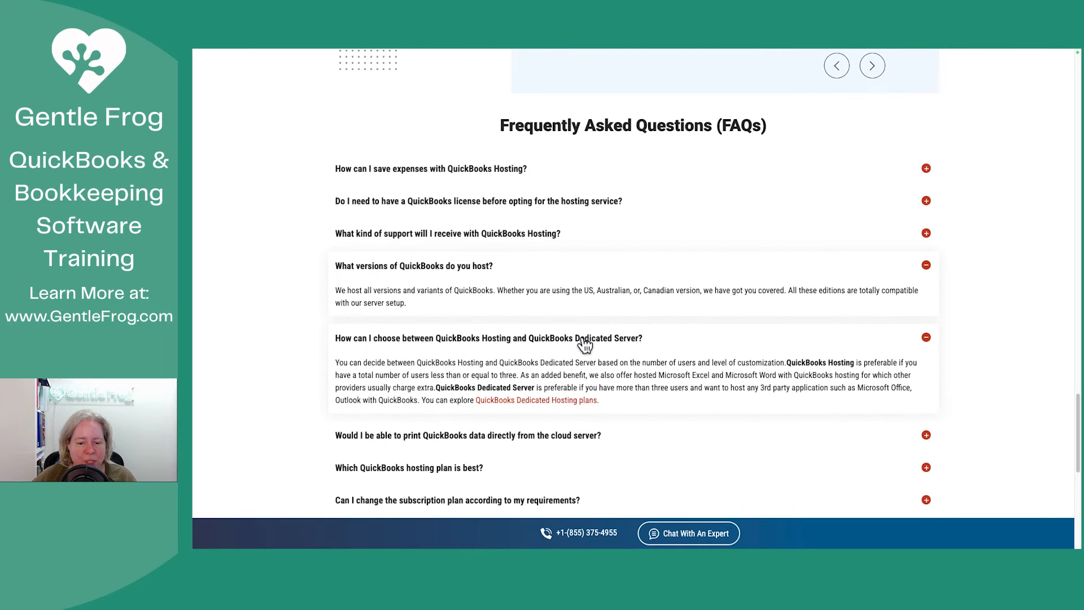
{"action": "scroll", "scroll_direction": "down", "scroll_amount": 3}
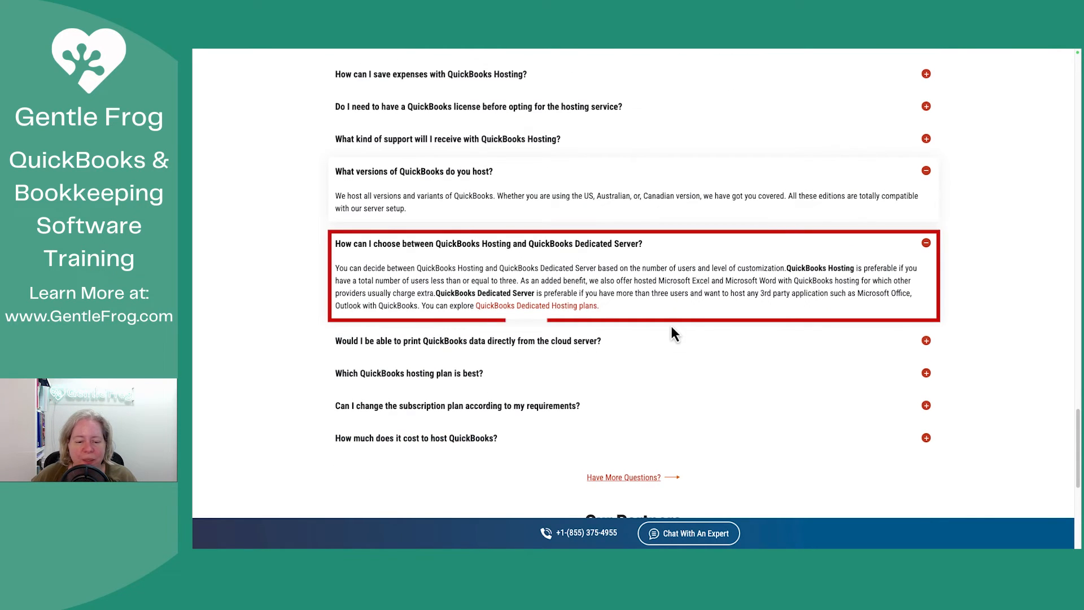
{"action": "mouse_move", "coordinate": [660, 328]}
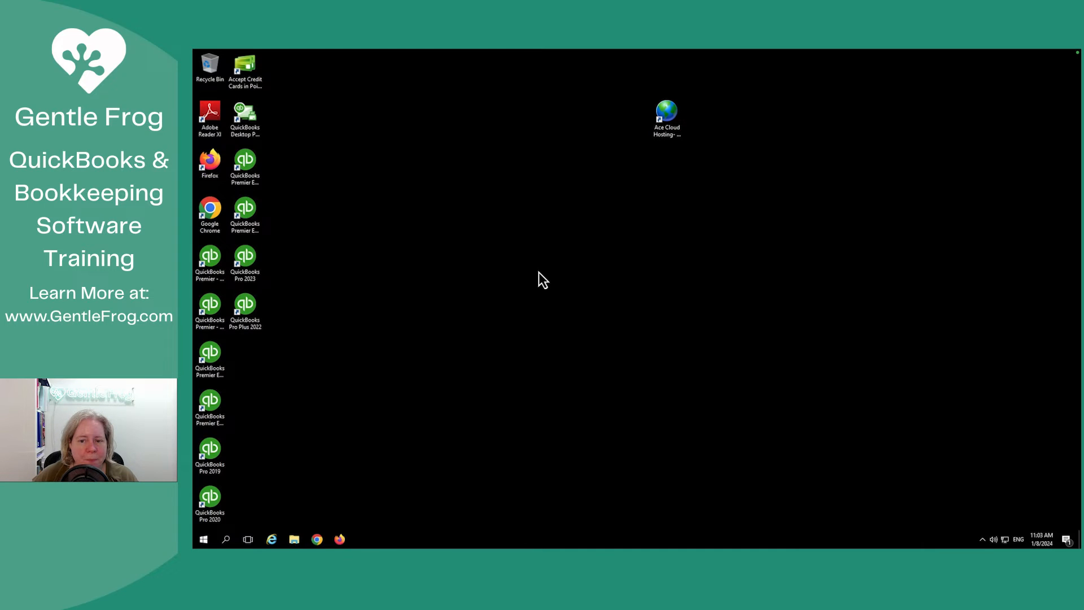
{"action": "mouse_move", "coordinate": [489, 346]}
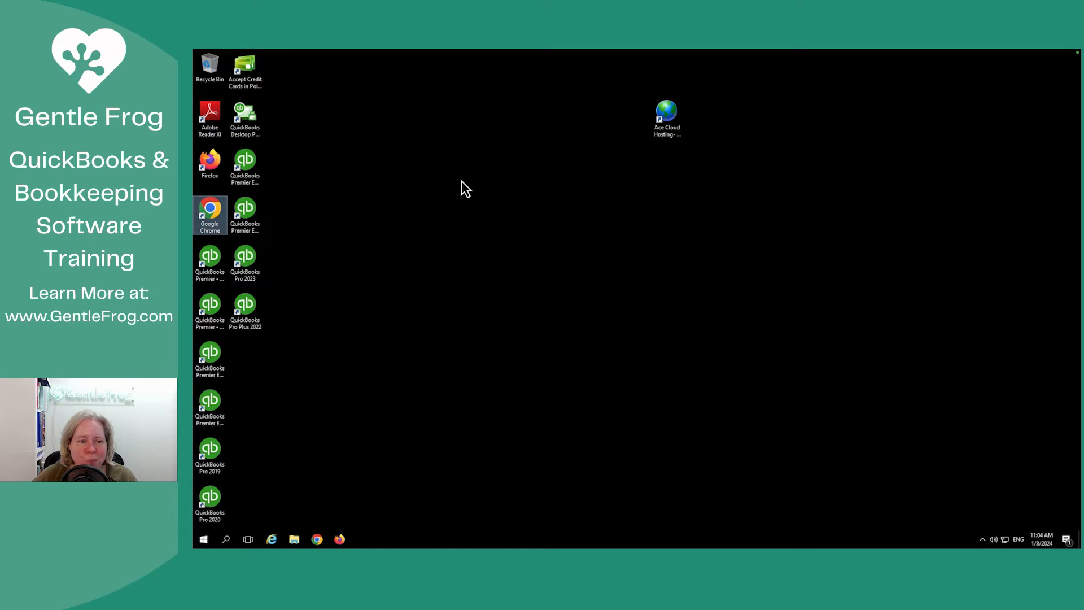
- Launch Google Chrome on the remote desktop and enter drive.google.com in the address bar
{"action": "left_click", "coordinate": [317, 539]}
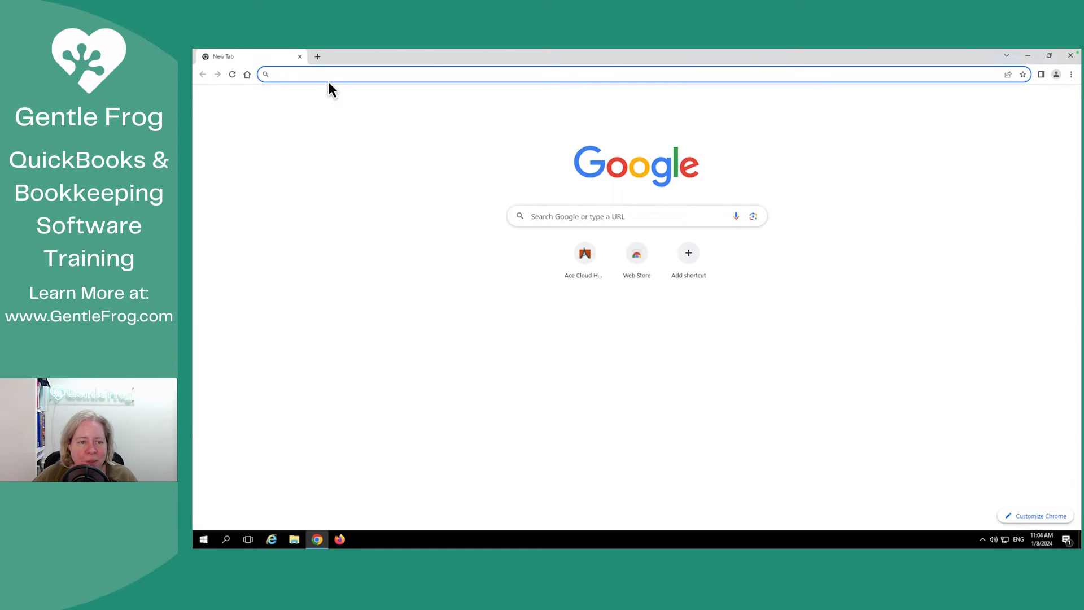
{"action": "type", "text": "drov"}
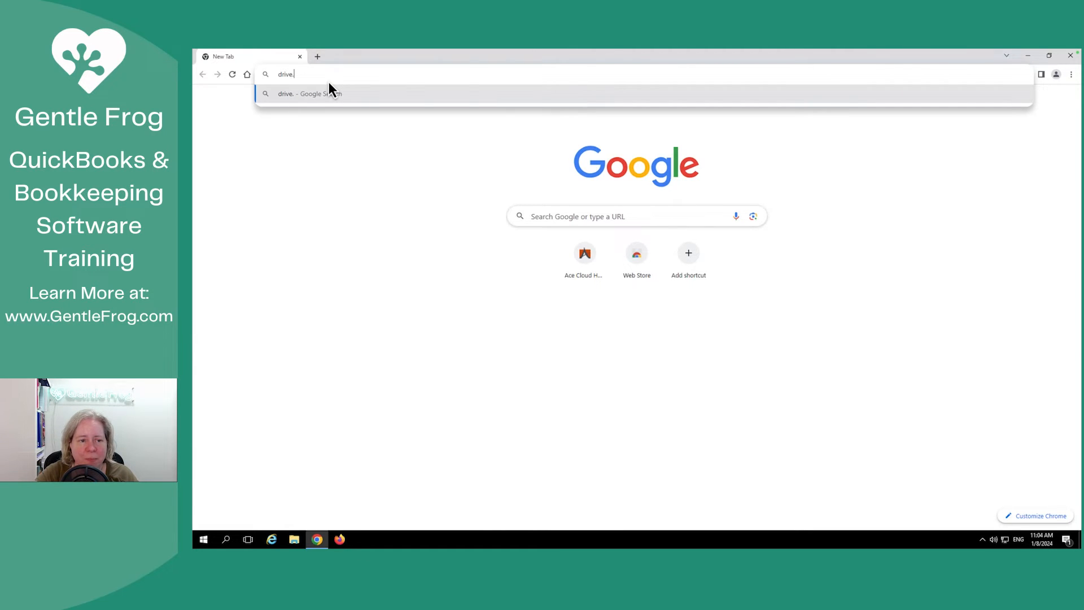
{"action": "type", "text": "gool"}
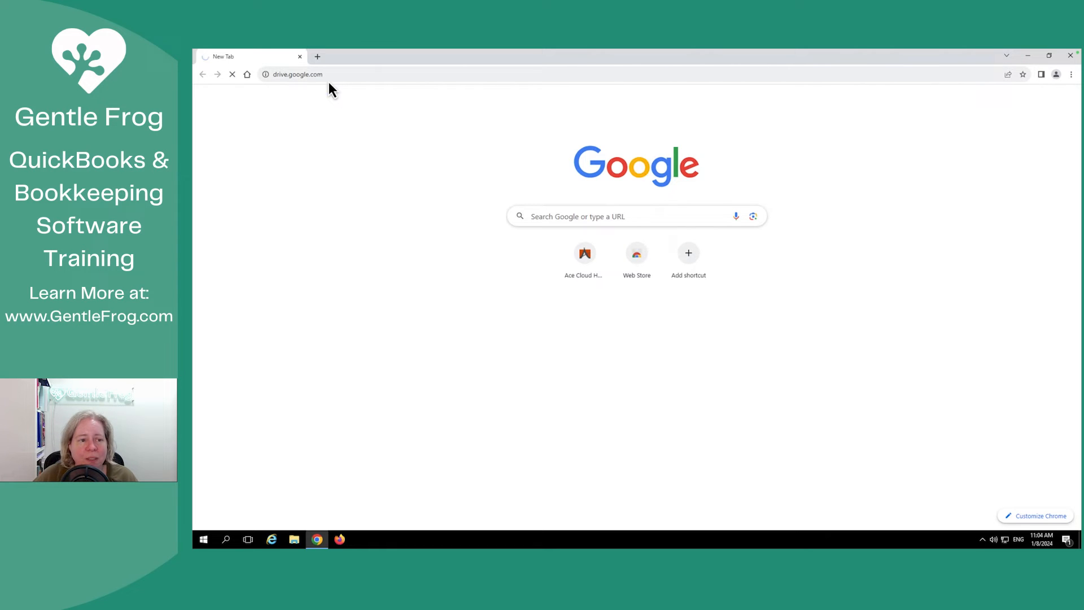
{"action": "mouse_move", "coordinate": [374, 119]}
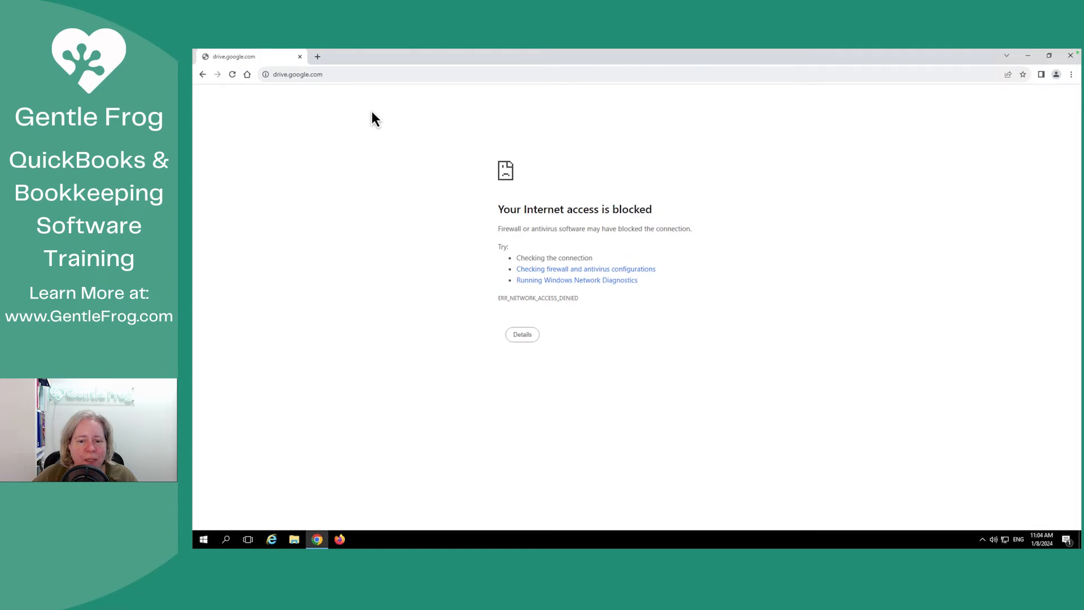
{"action": "mouse_move", "coordinate": [546, 292]}
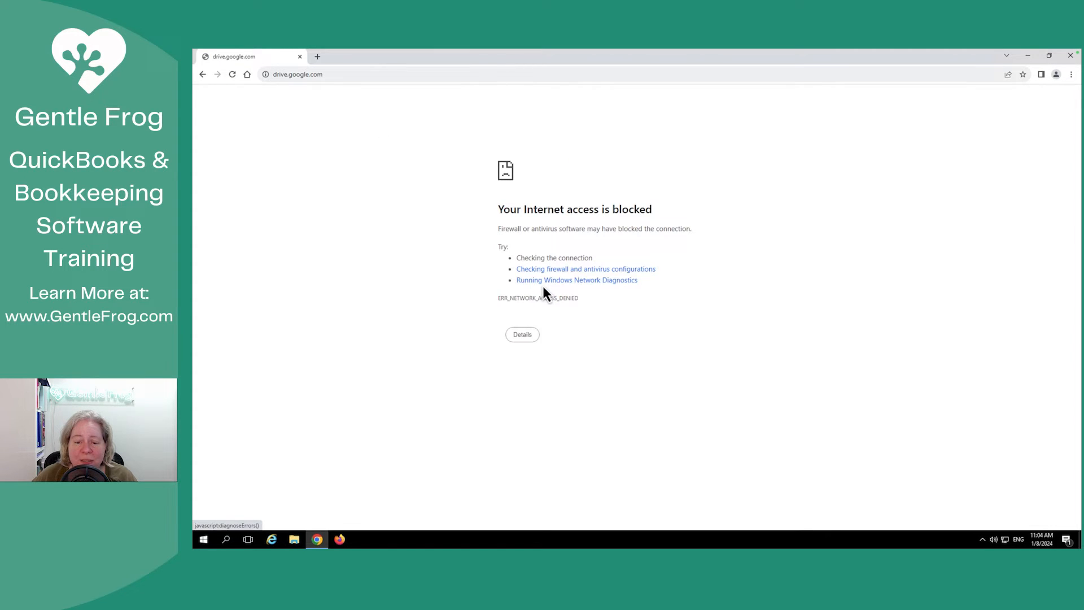
{"action": "mouse_move", "coordinate": [567, 318]}
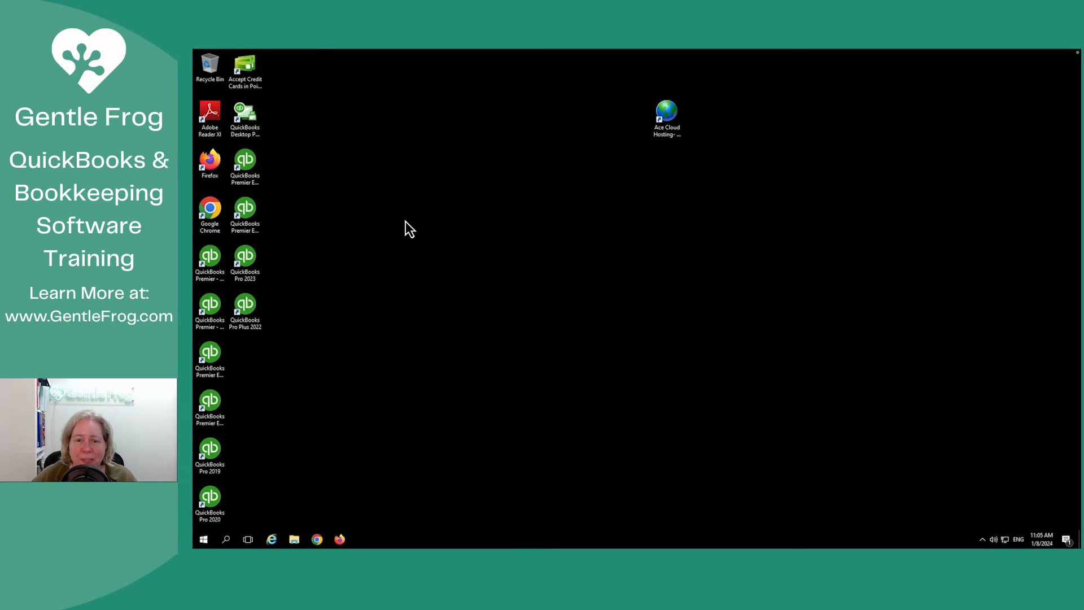
{"action": "mouse_move", "coordinate": [436, 304]}
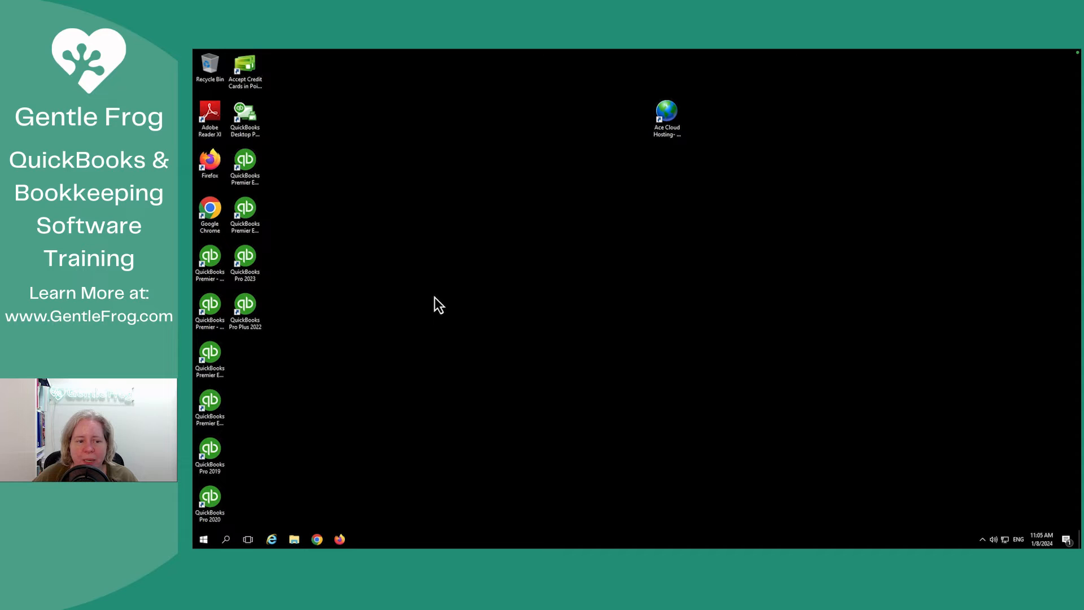
{"action": "mouse_move", "coordinate": [358, 254]}
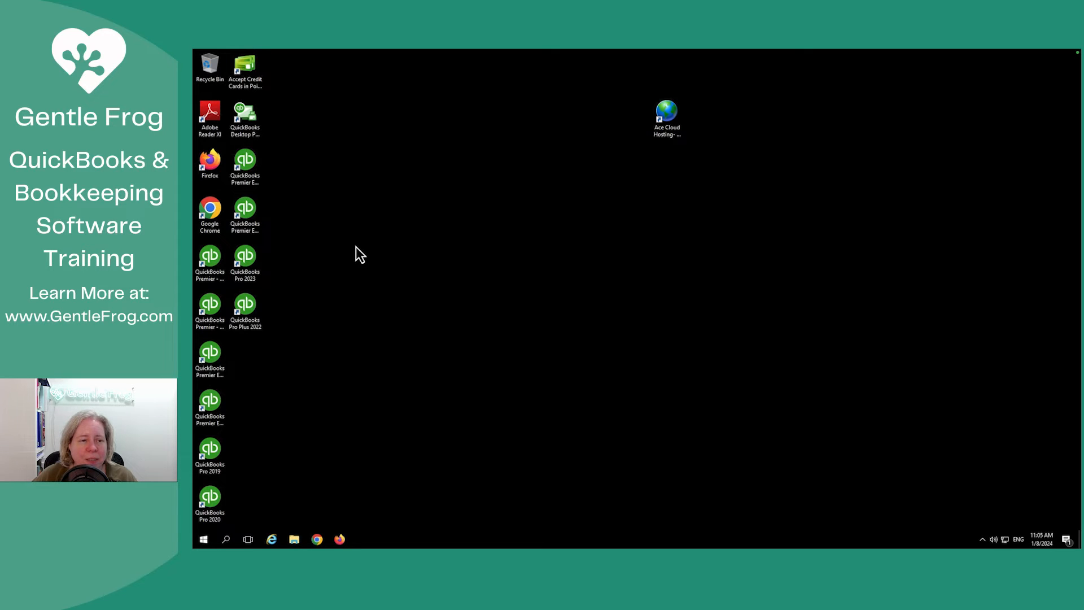
{"action": "mouse_move", "coordinate": [282, 159]}
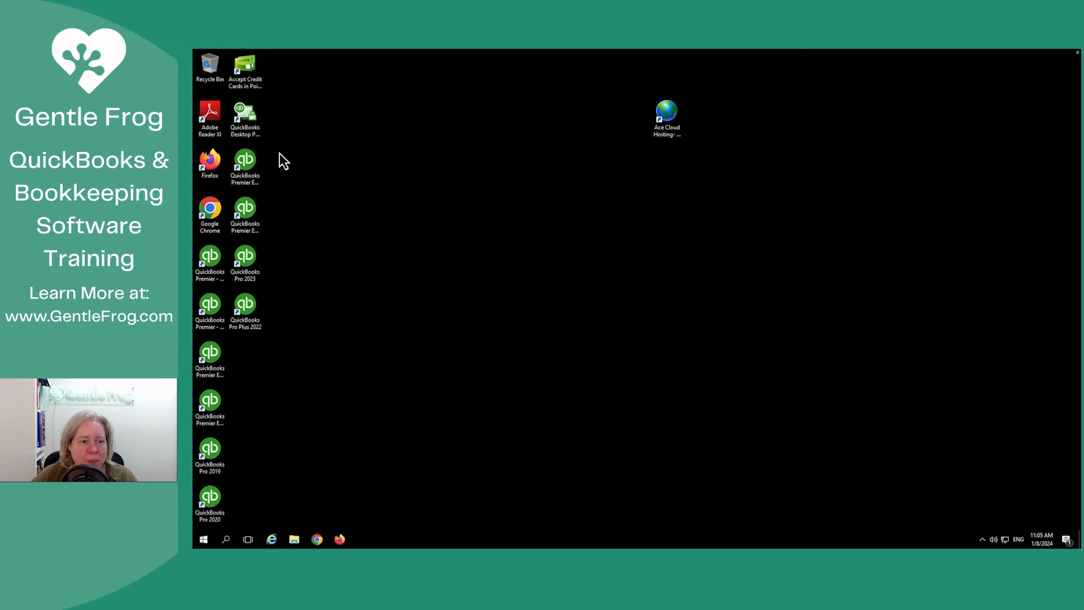
{"action": "mouse_move", "coordinate": [245, 66]}
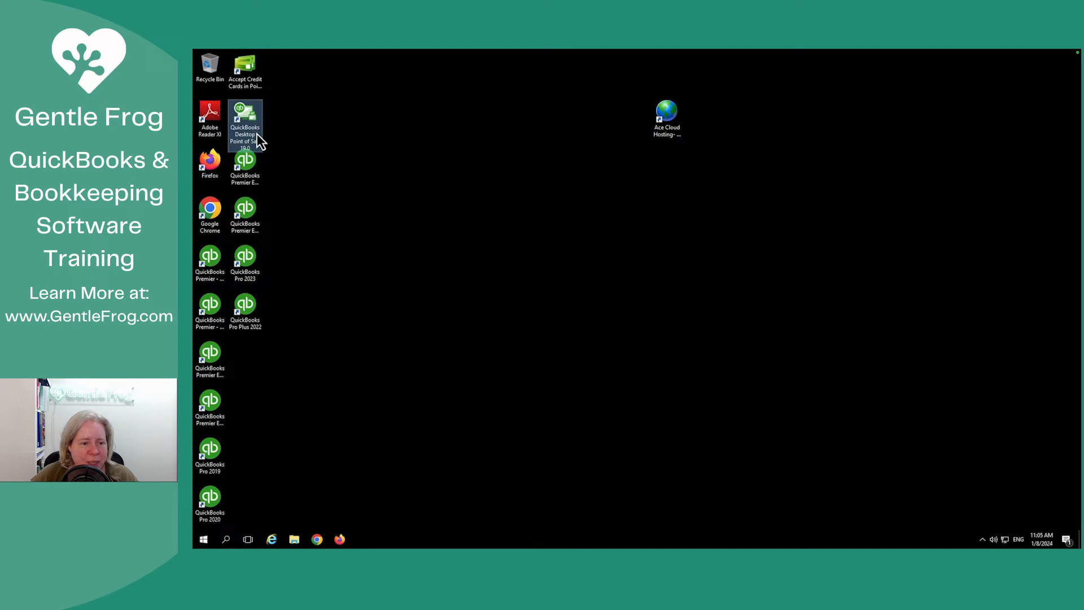
{"action": "mouse_move", "coordinate": [245, 215]}
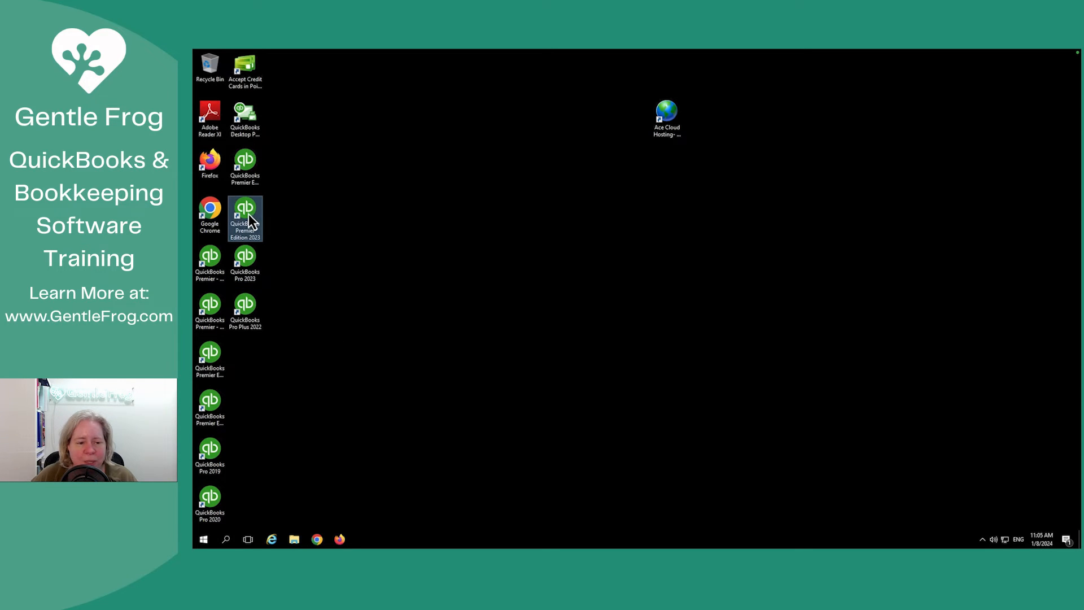
{"action": "mouse_move", "coordinate": [342, 235]}
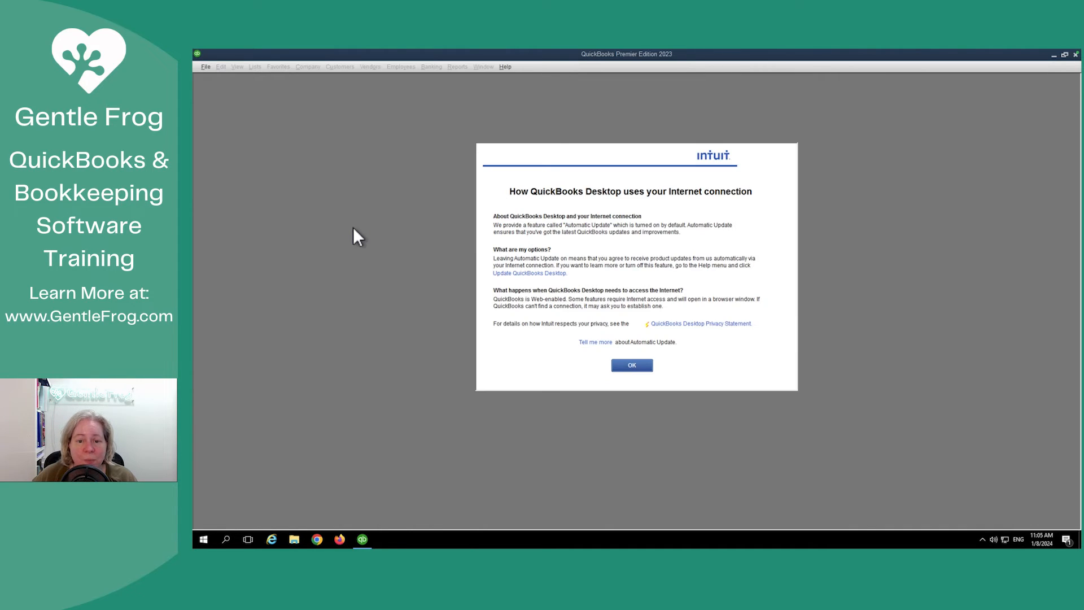
- Choose the sample product-based business file, agreeing to download and update it
{"action": "left_click", "coordinate": [630, 364]}
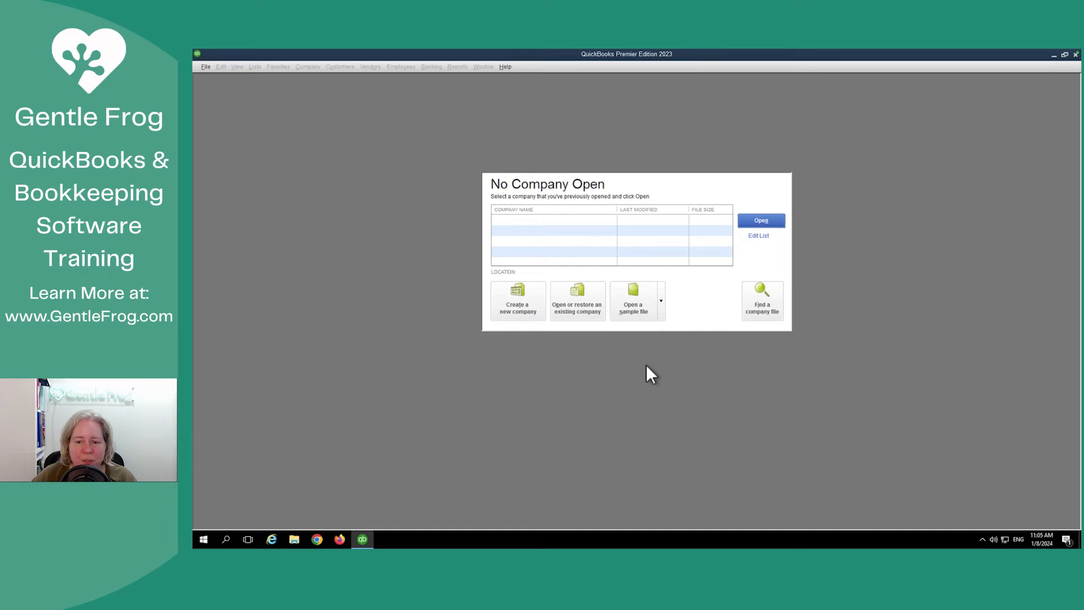
{"action": "left_click", "coordinate": [633, 300]}
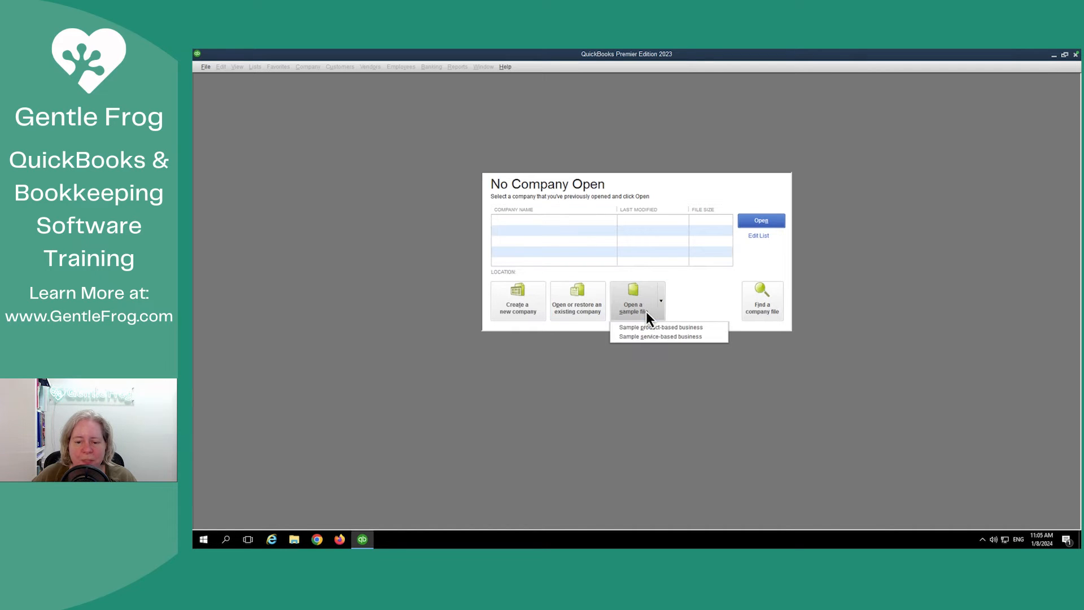
{"action": "left_click", "coordinate": [661, 327]}
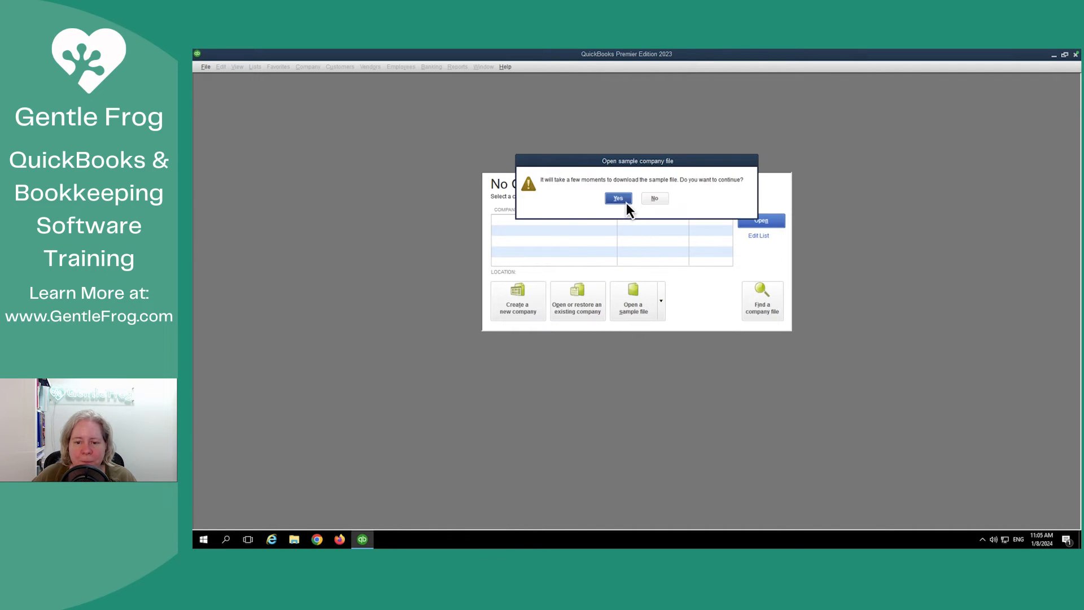
{"action": "left_click", "coordinate": [616, 198]}
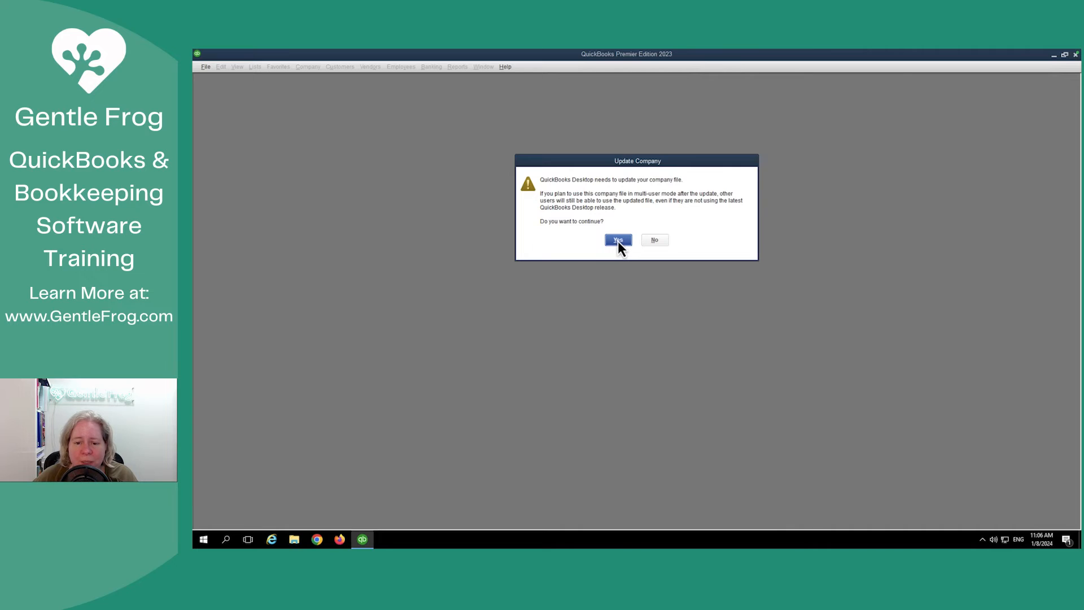
{"action": "left_click", "coordinate": [616, 239]}
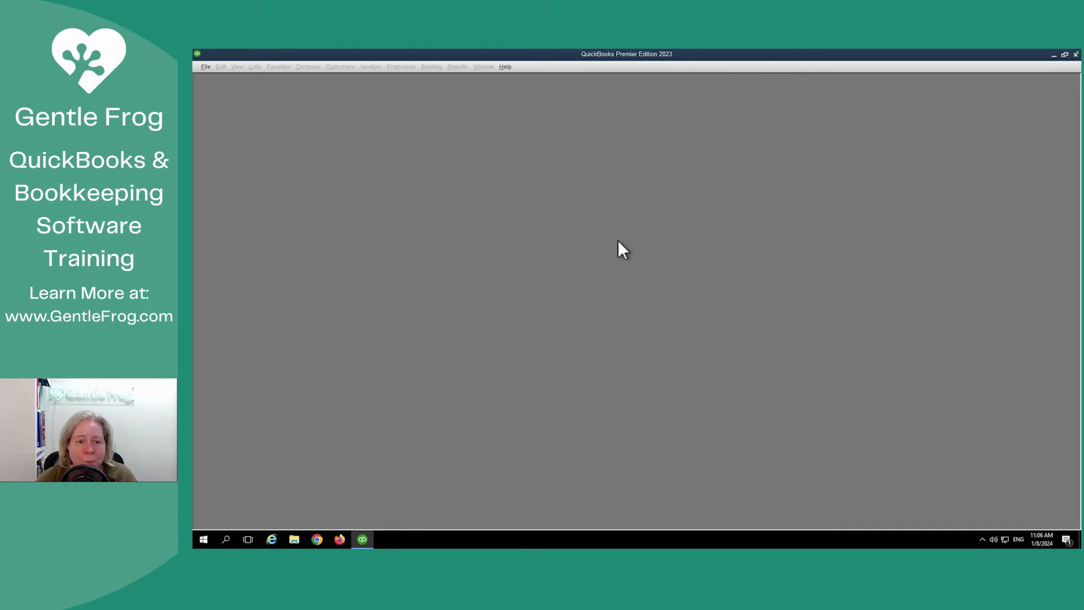
{"action": "mouse_move", "coordinate": [442, 149]}
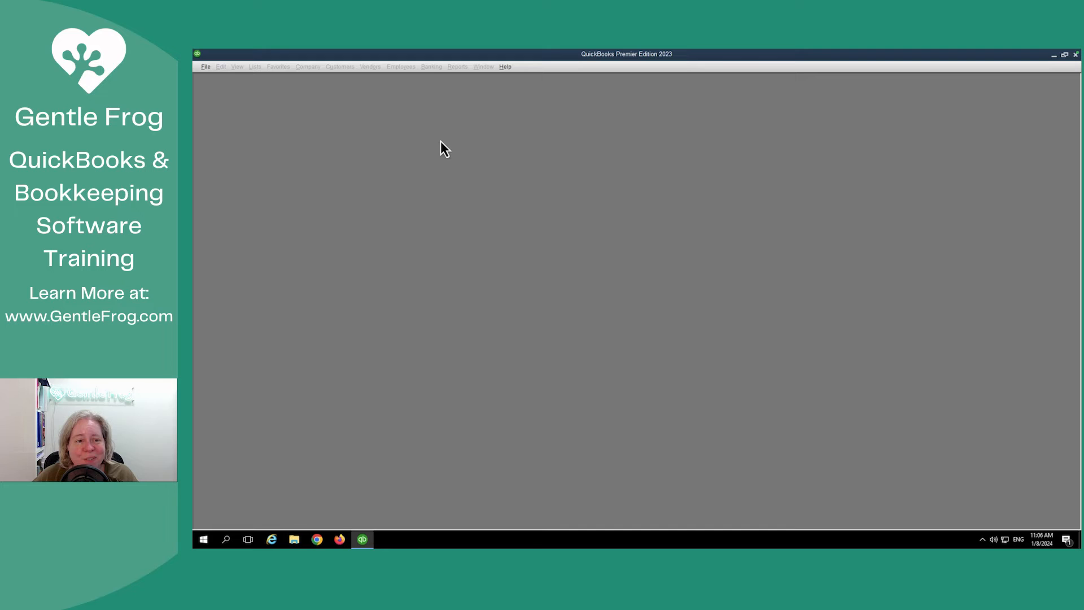
{"action": "mouse_move", "coordinate": [453, 79]}
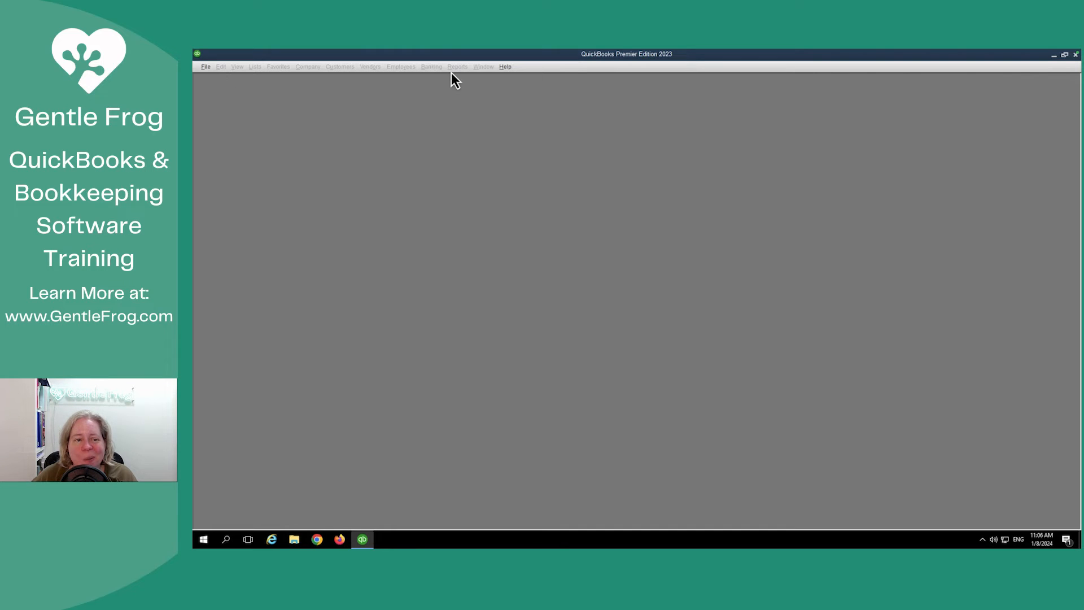
{"action": "mouse_move", "coordinate": [463, 153]}
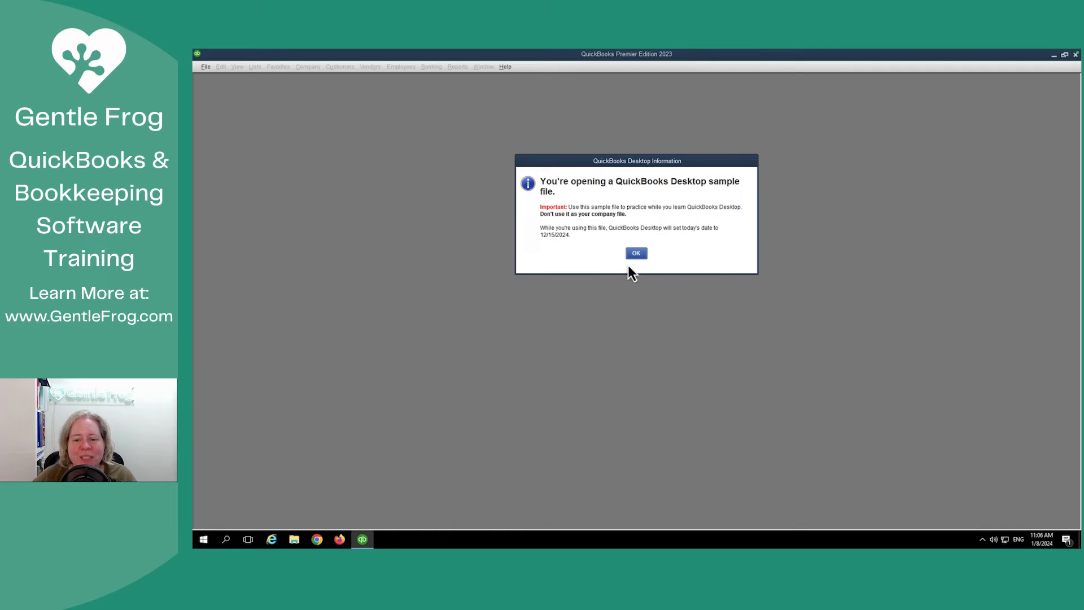
- Acknowledge the sample date and analytics notices to reach the Rock Castle Construction Home page
{"action": "left_click", "coordinate": [634, 252]}
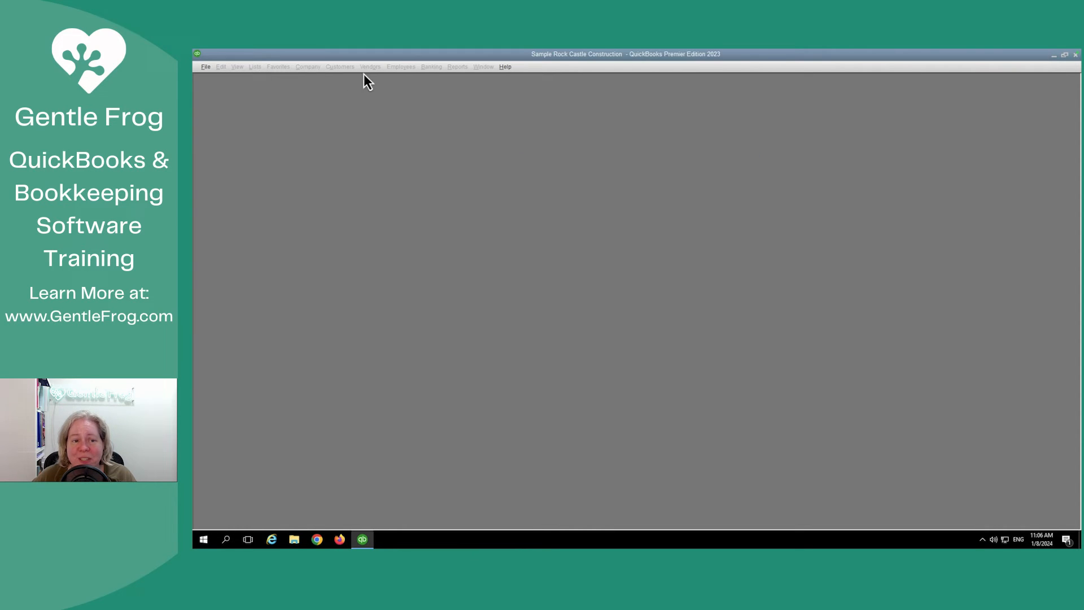
{"action": "mouse_move", "coordinate": [396, 81]}
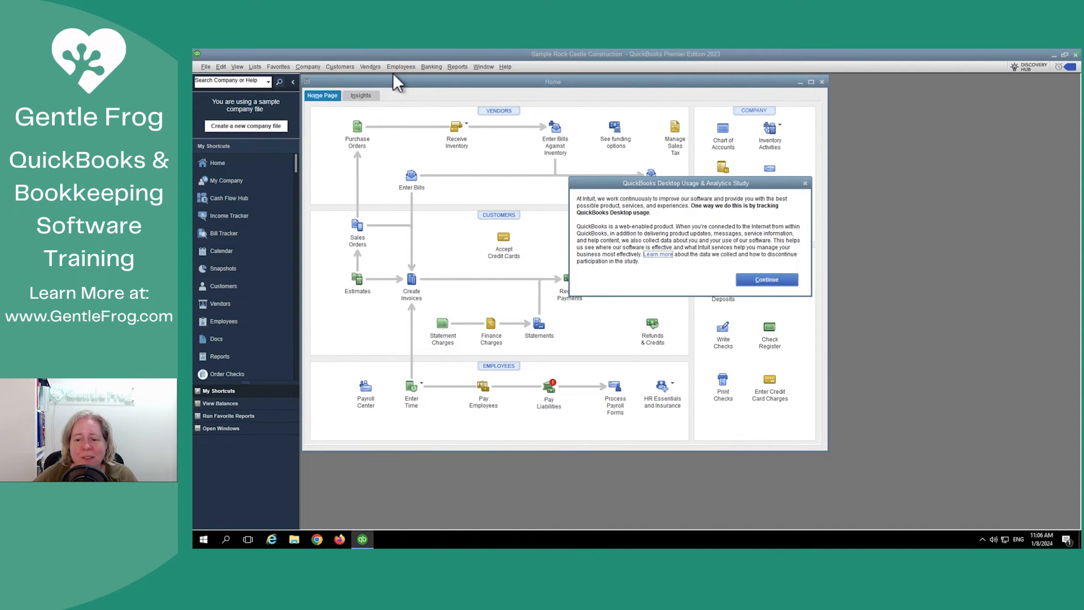
{"action": "left_click", "coordinate": [766, 279]}
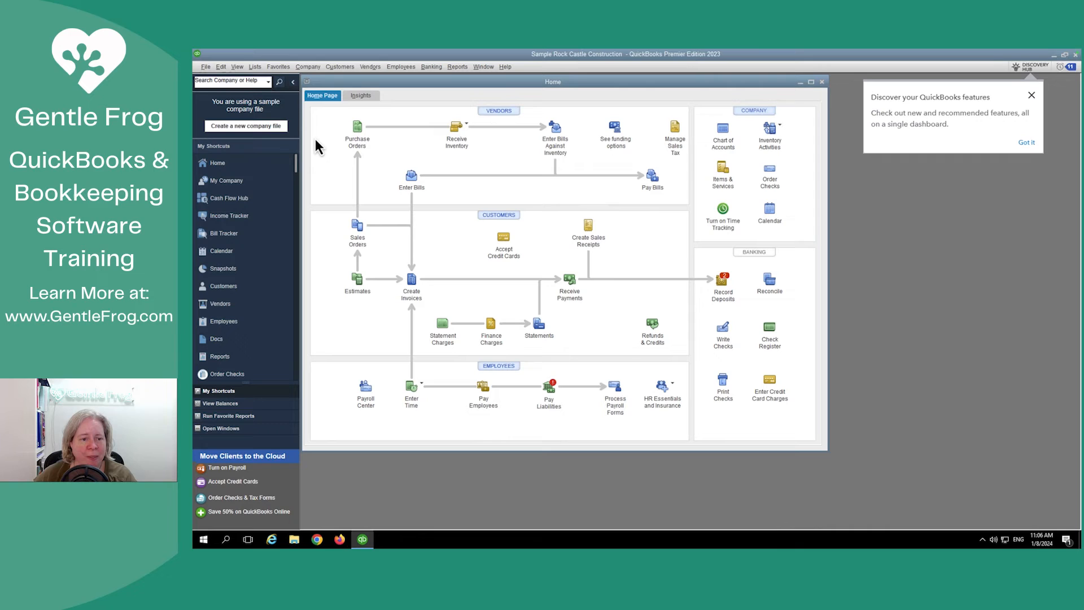
{"action": "left_click", "coordinate": [204, 67]}
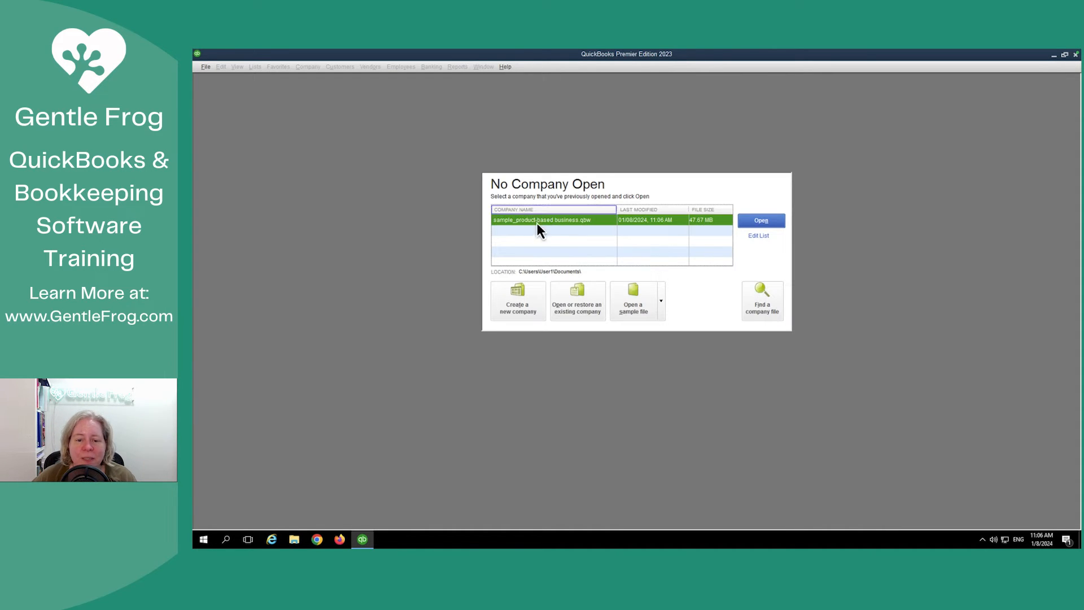
- Reopen sample_product-based business.qbw from the recent list and maximize its Home page
{"action": "left_click", "coordinate": [760, 220]}
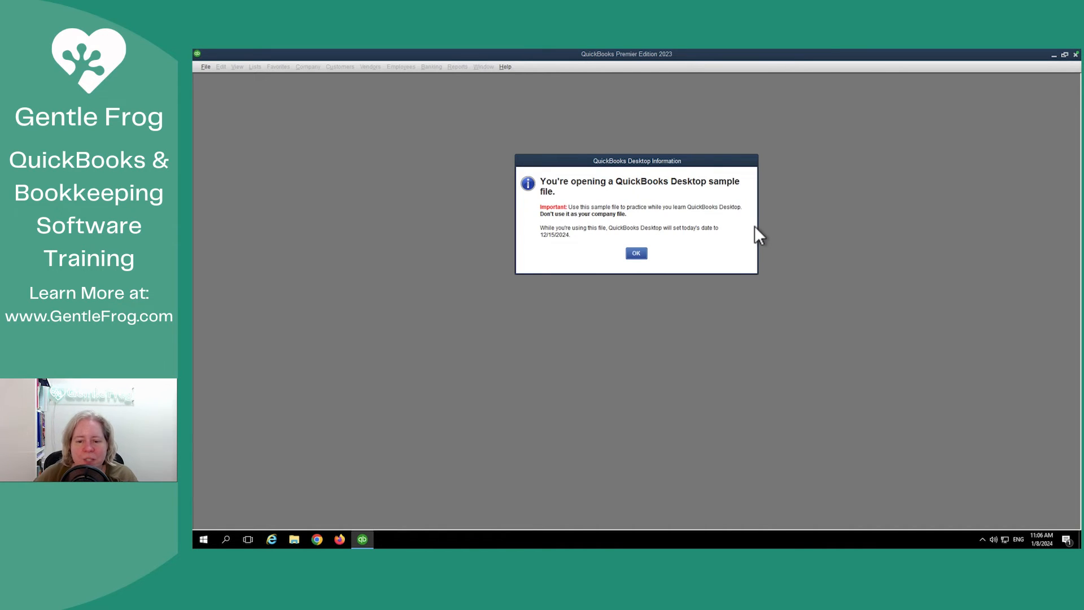
{"action": "left_click", "coordinate": [635, 253]}
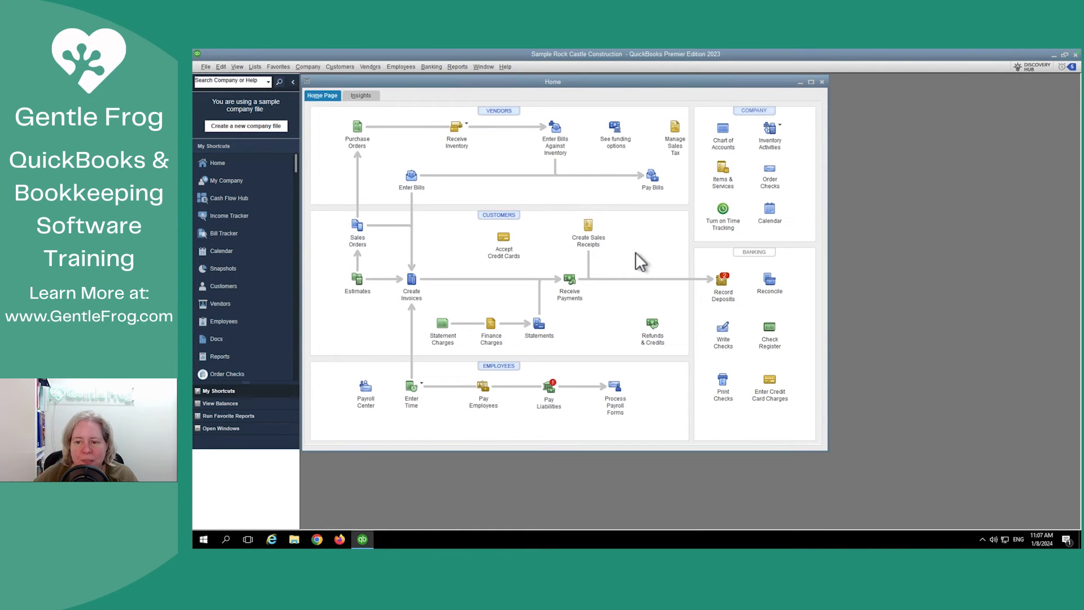
{"action": "mouse_move", "coordinate": [769, 114]}
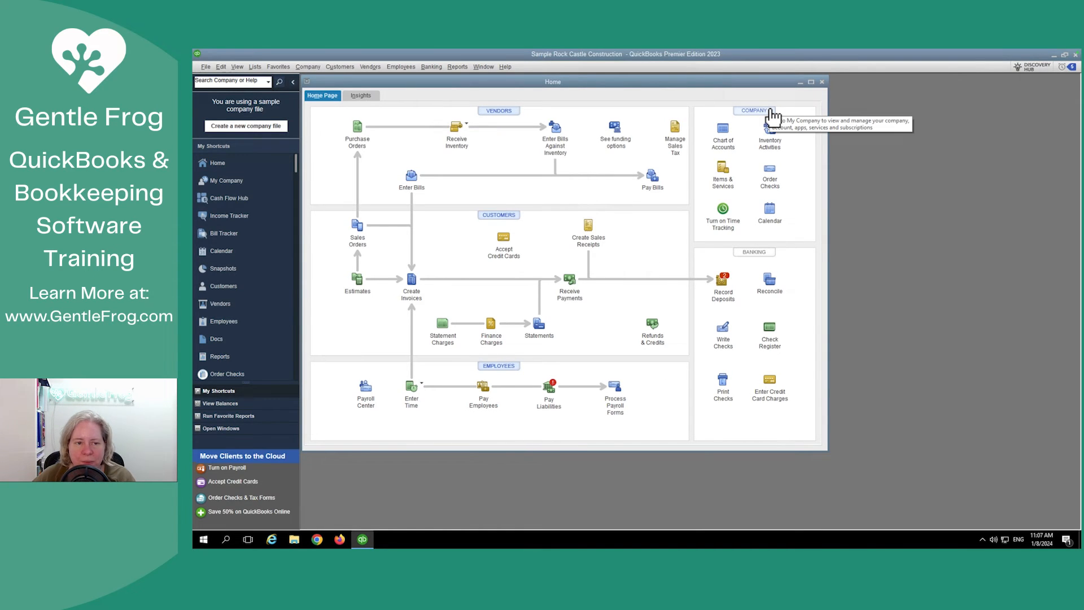
{"action": "mouse_move", "coordinate": [814, 91]}
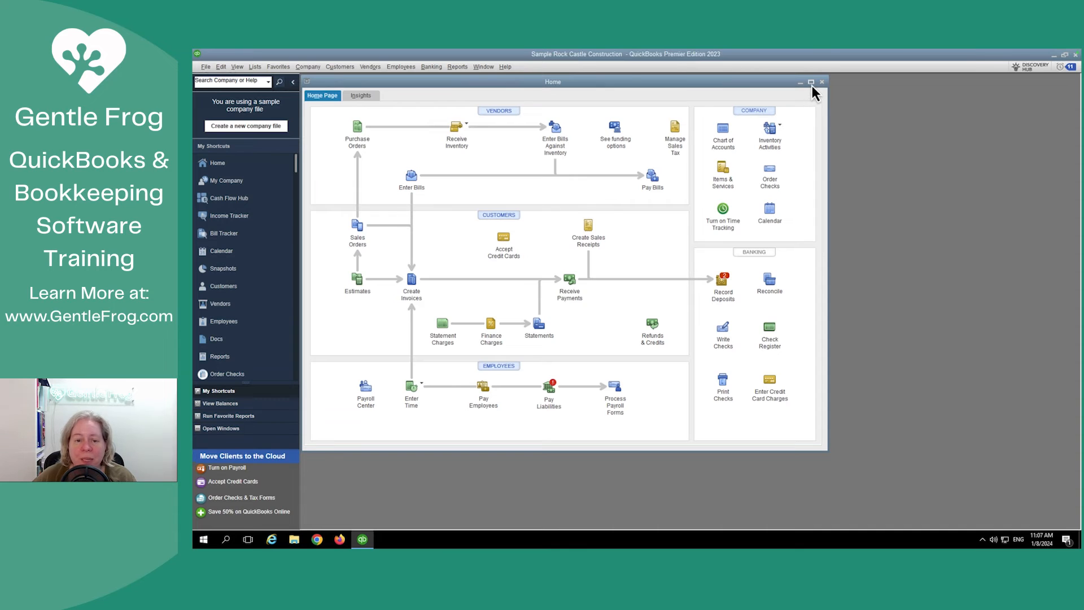
{"action": "left_click", "coordinate": [811, 82]}
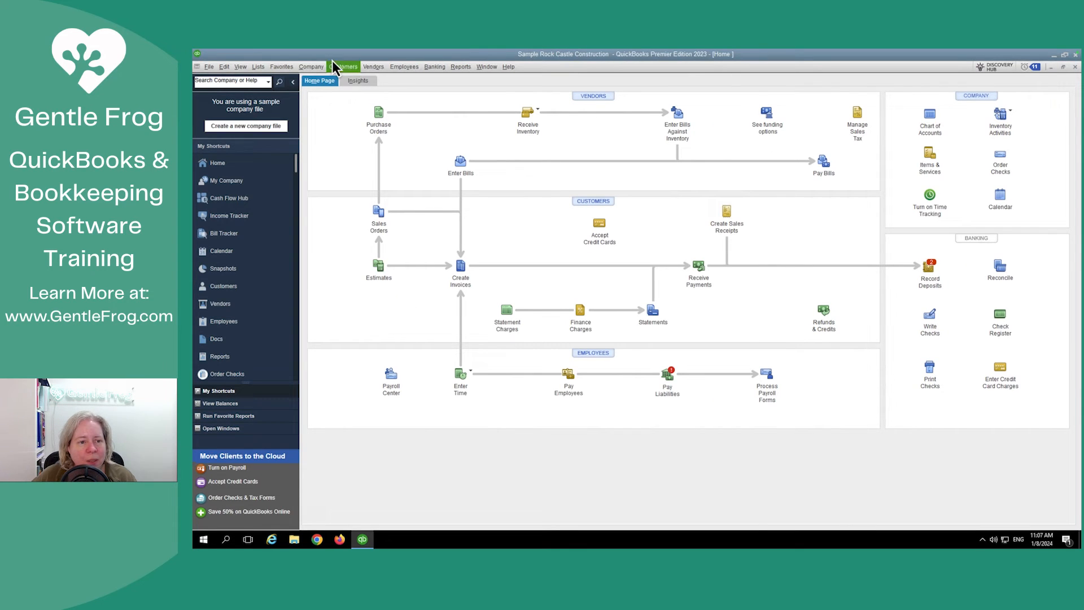
- Begin reconciling the Checking account from its register
{"action": "left_click", "coordinate": [257, 67]}
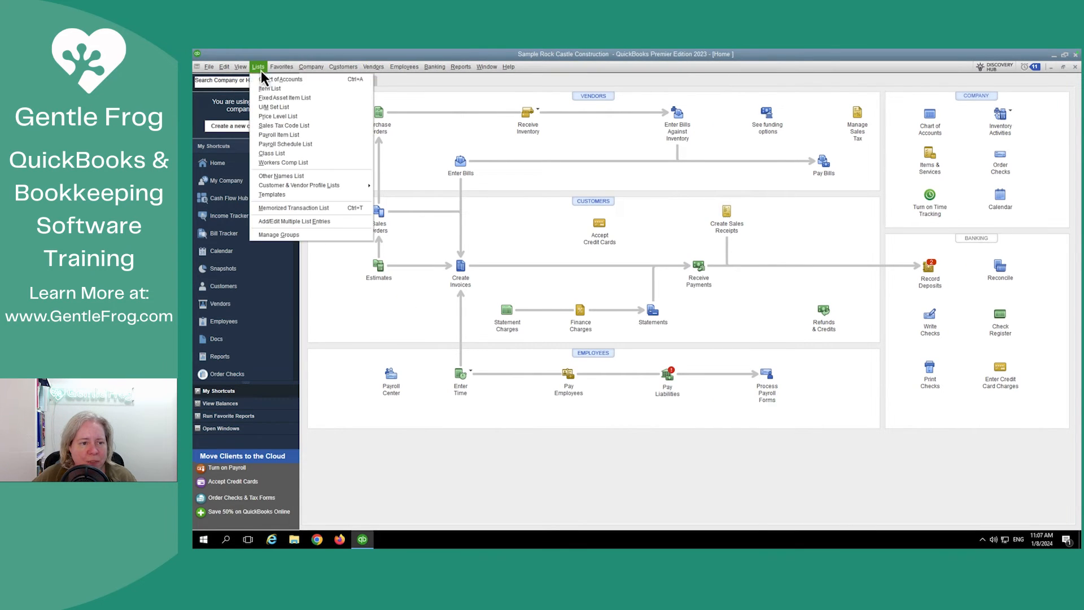
{"action": "left_click", "coordinate": [280, 79]}
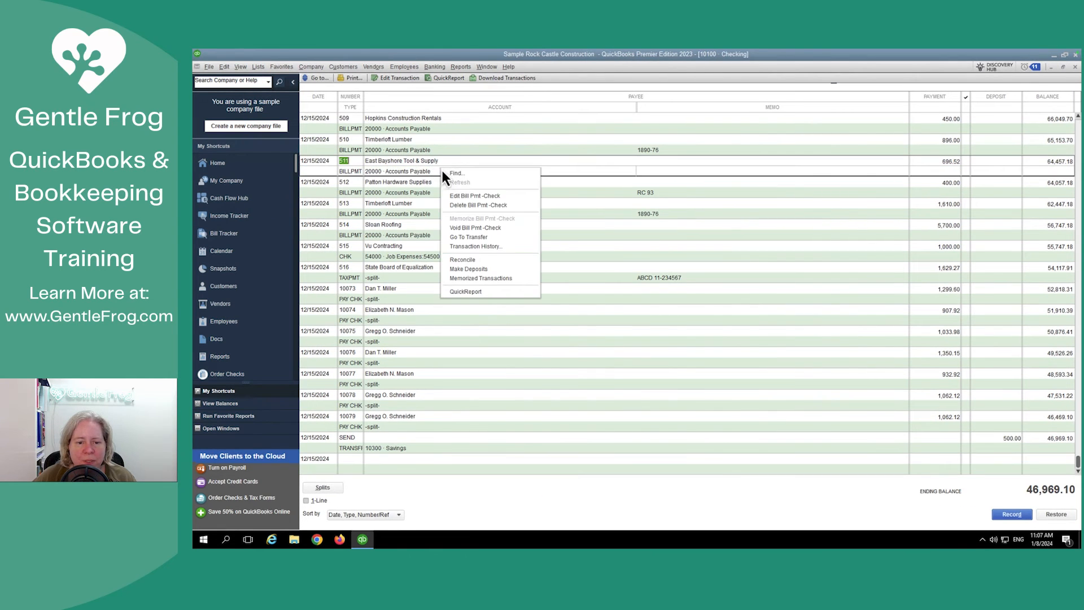
{"action": "left_click", "coordinate": [462, 260]}
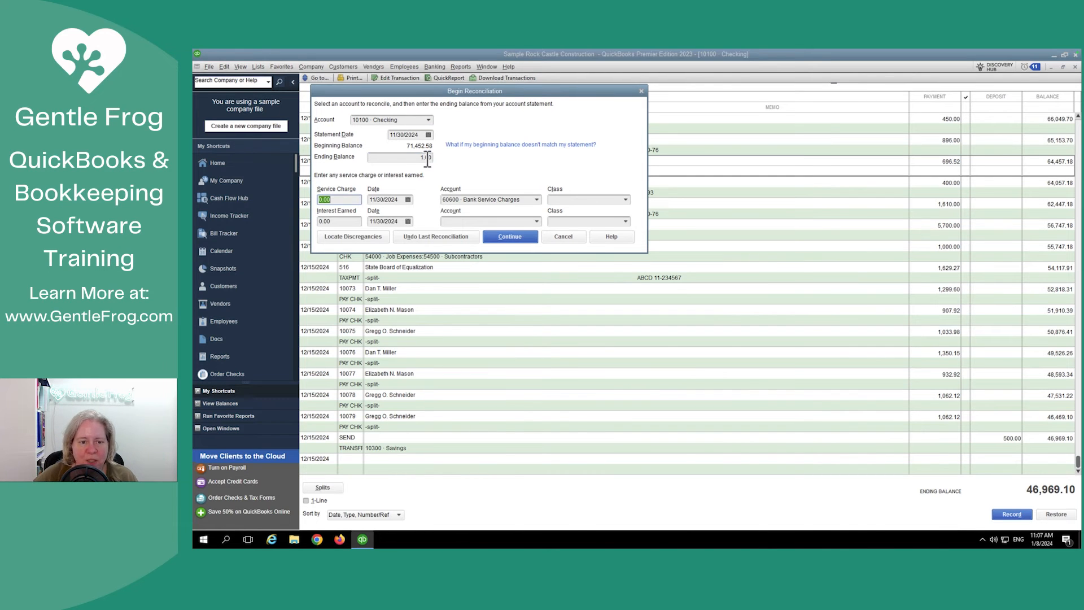
{"action": "left_click", "coordinate": [509, 236]}
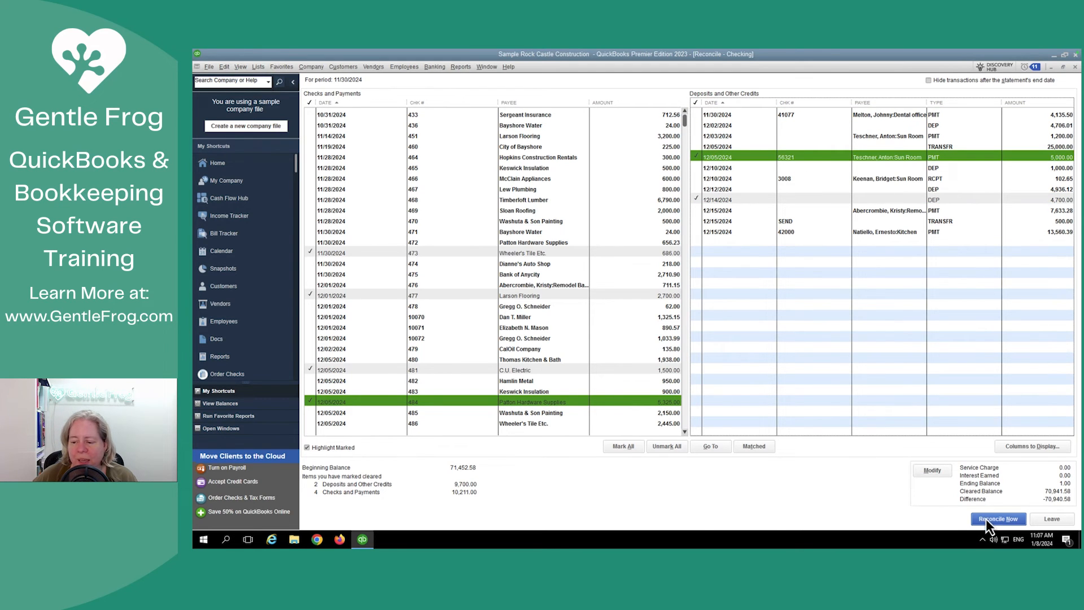
- Attempt Reconcile Now, then leave the $-70,940.58 discrepancy reconciliation unfinished
{"action": "left_click", "coordinate": [997, 519]}
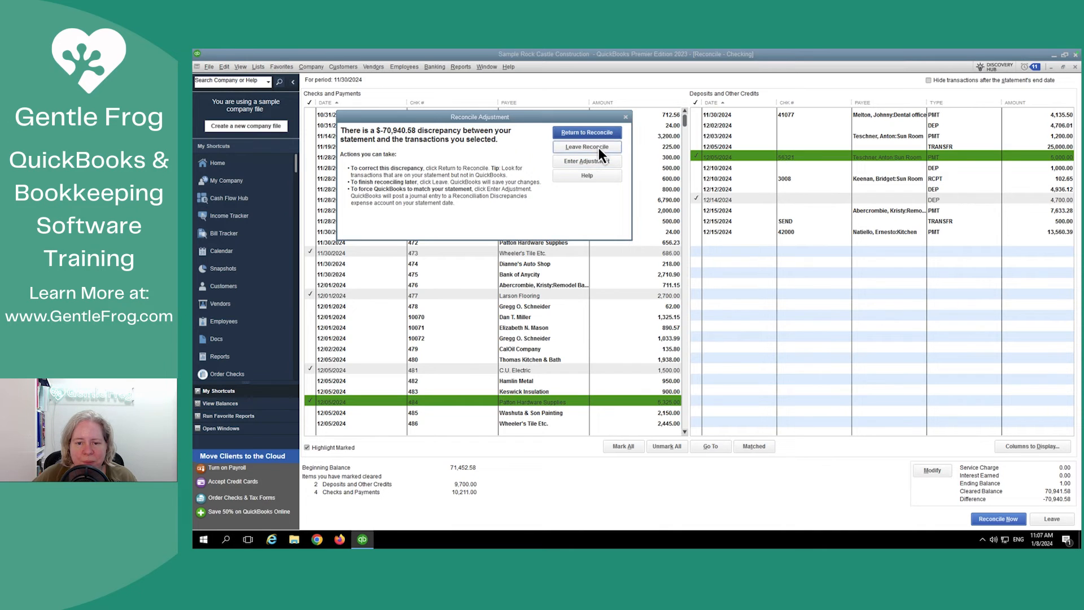
{"action": "left_click", "coordinate": [586, 147]}
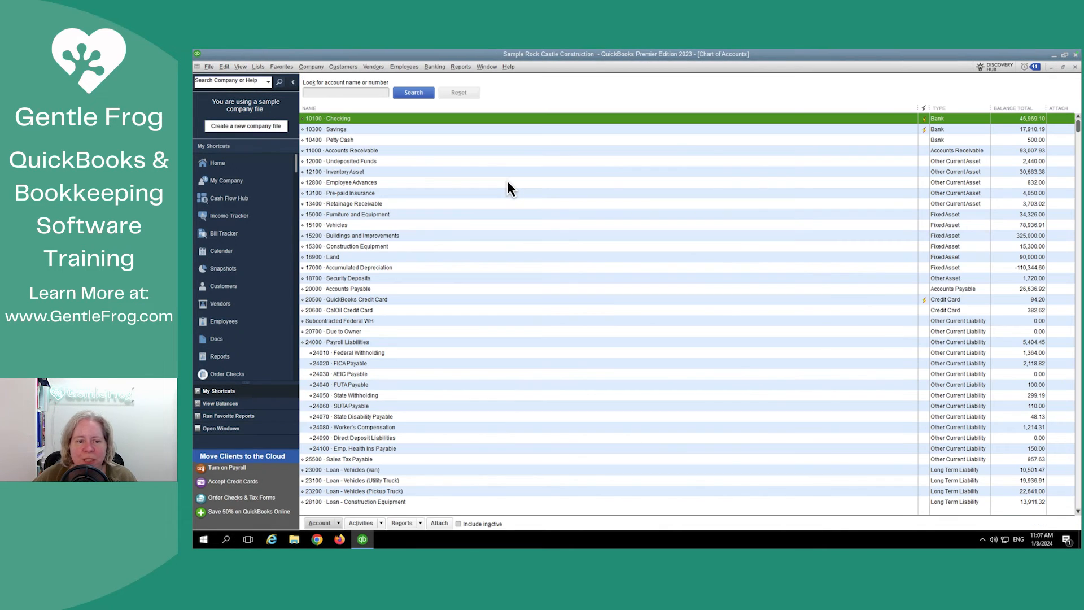
{"action": "left_click", "coordinate": [434, 66]}
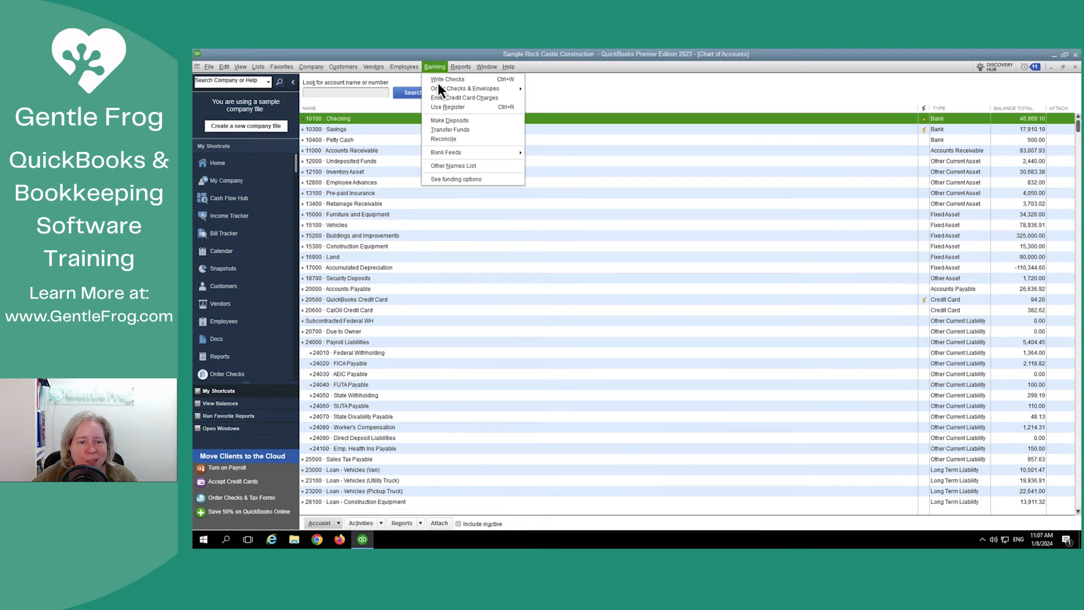
- Write a check to A Cheung Limited, receiving against open purchase order 6237
{"action": "left_click", "coordinate": [447, 79]}
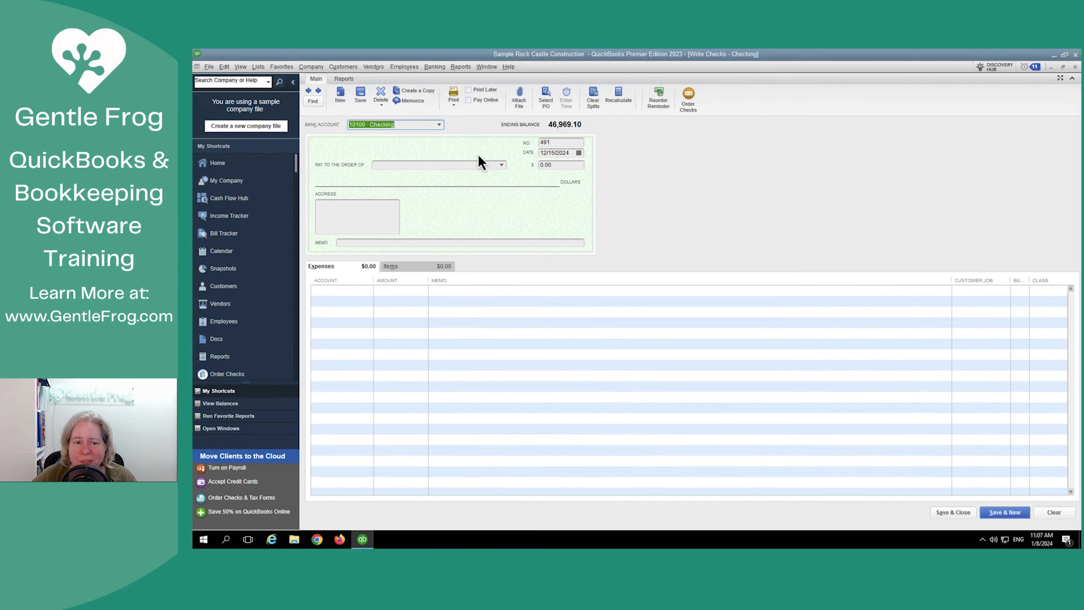
{"action": "left_click", "coordinate": [501, 165]}
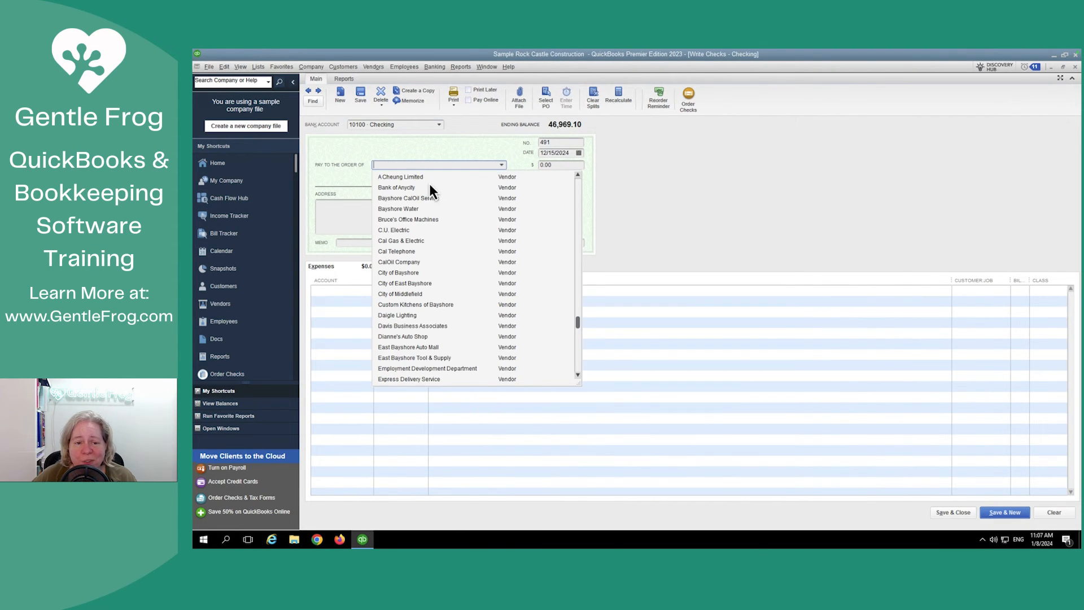
{"action": "left_click", "coordinate": [400, 177]}
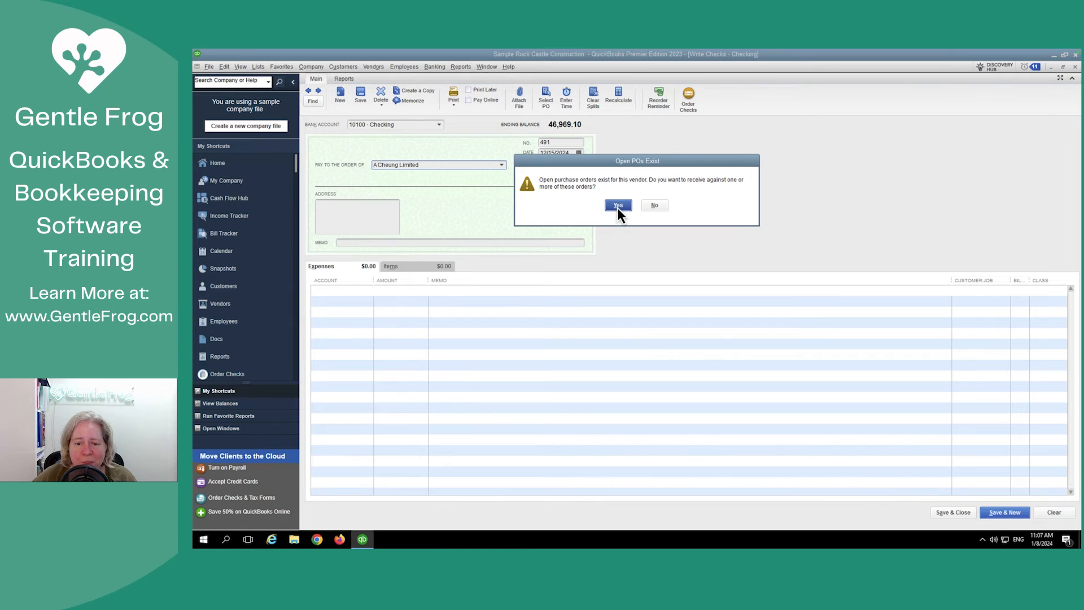
{"action": "left_click", "coordinate": [616, 206]}
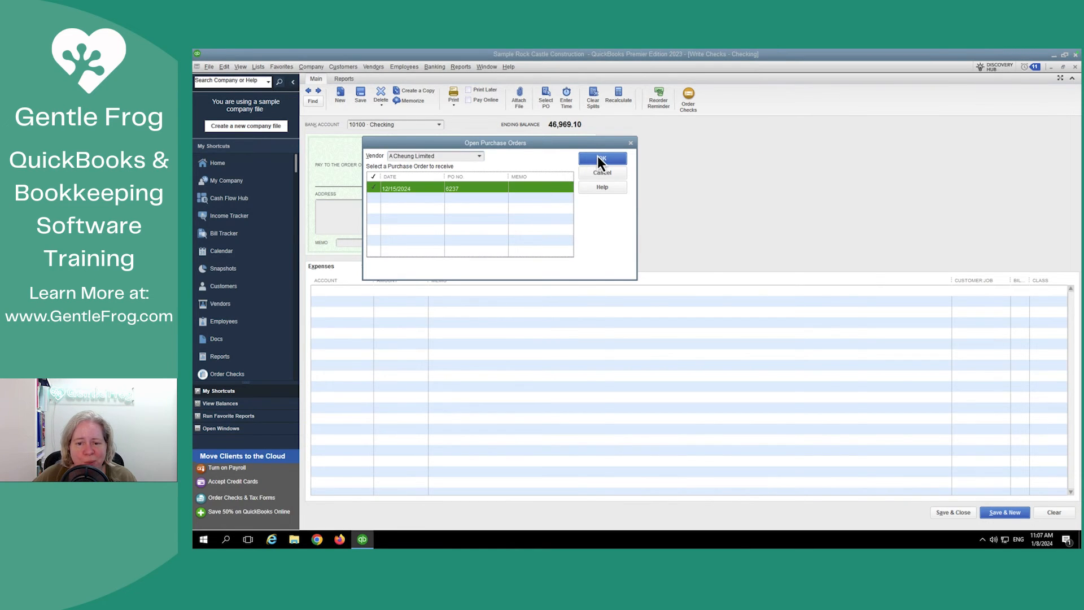
{"action": "left_click", "coordinate": [601, 158]}
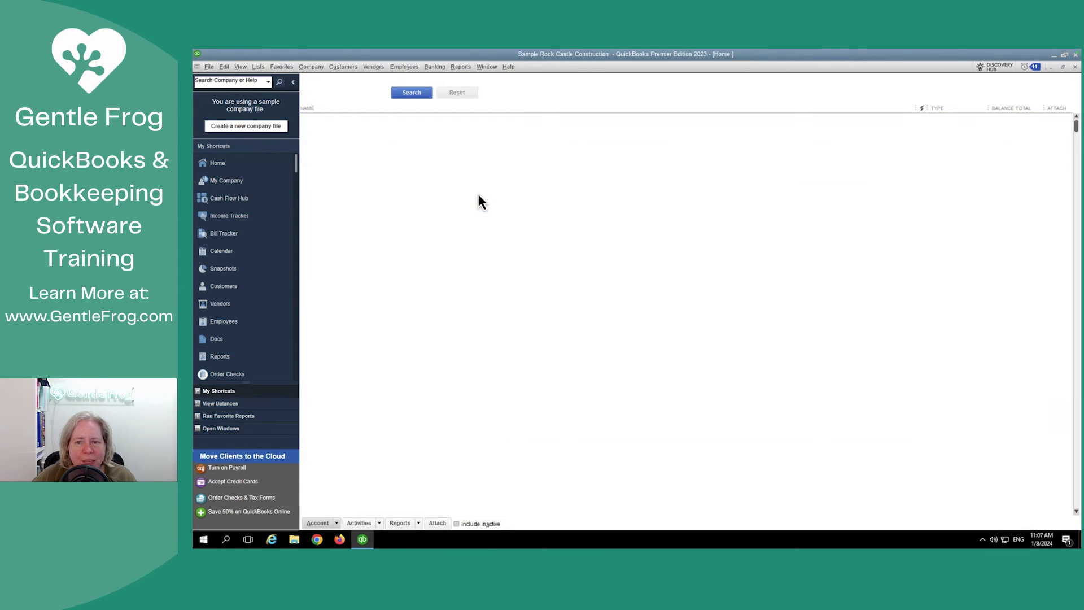
- Set the check aside, return to the Home page and expand the Vendors menu
{"action": "left_click", "coordinate": [216, 163]}
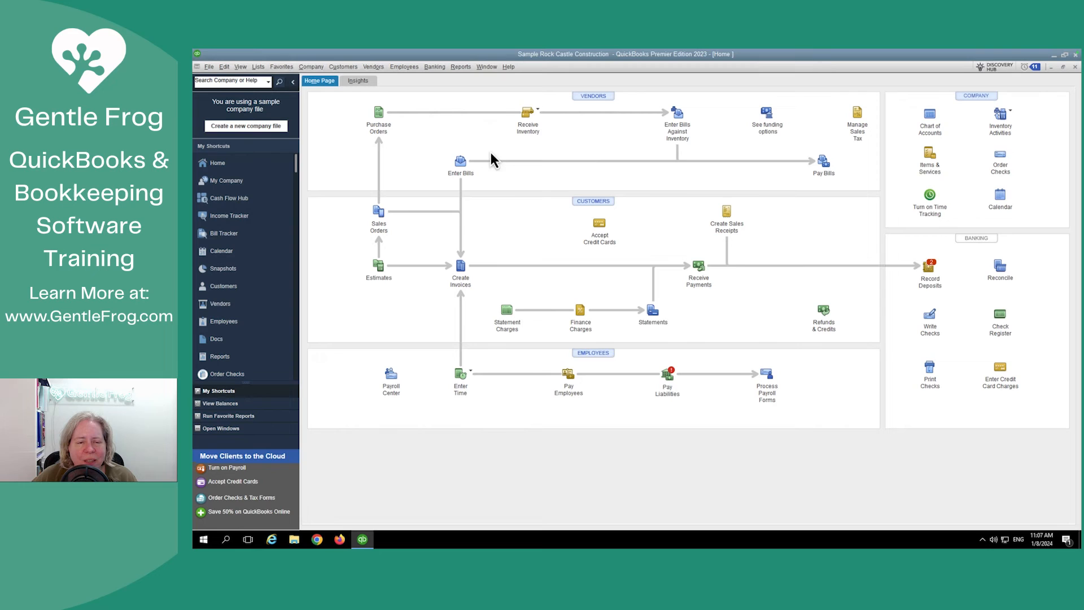
{"action": "mouse_move", "coordinate": [433, 94]}
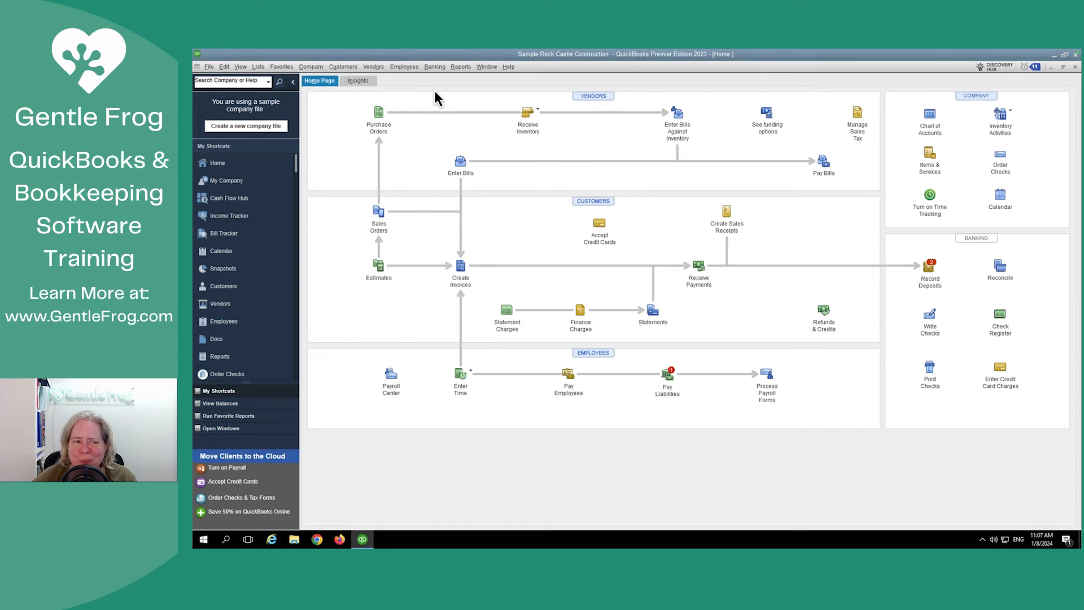
{"action": "mouse_move", "coordinate": [476, 132]}
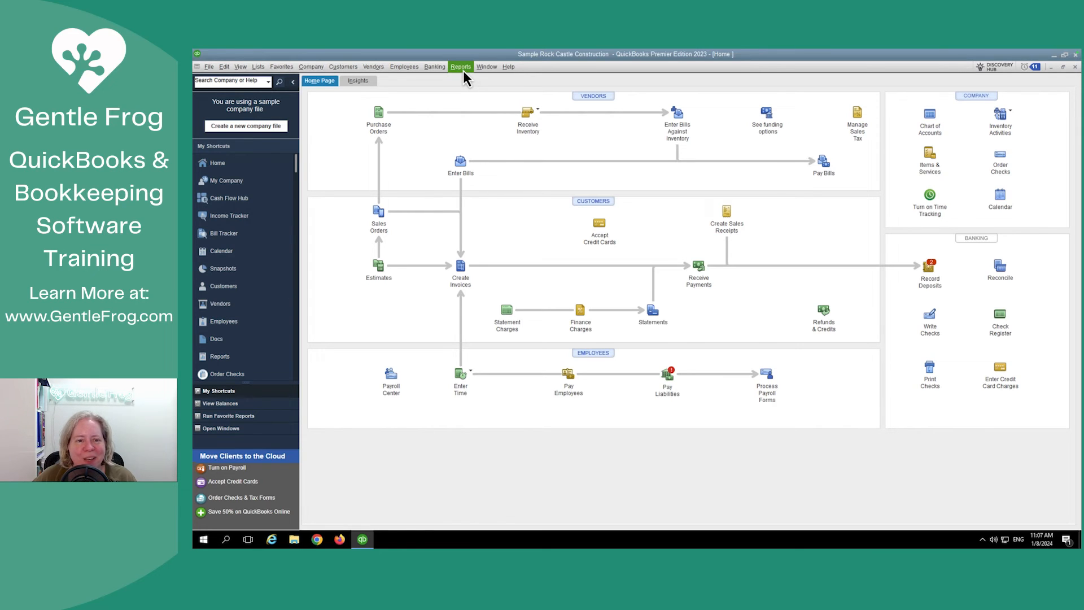
{"action": "left_click", "coordinate": [434, 67]}
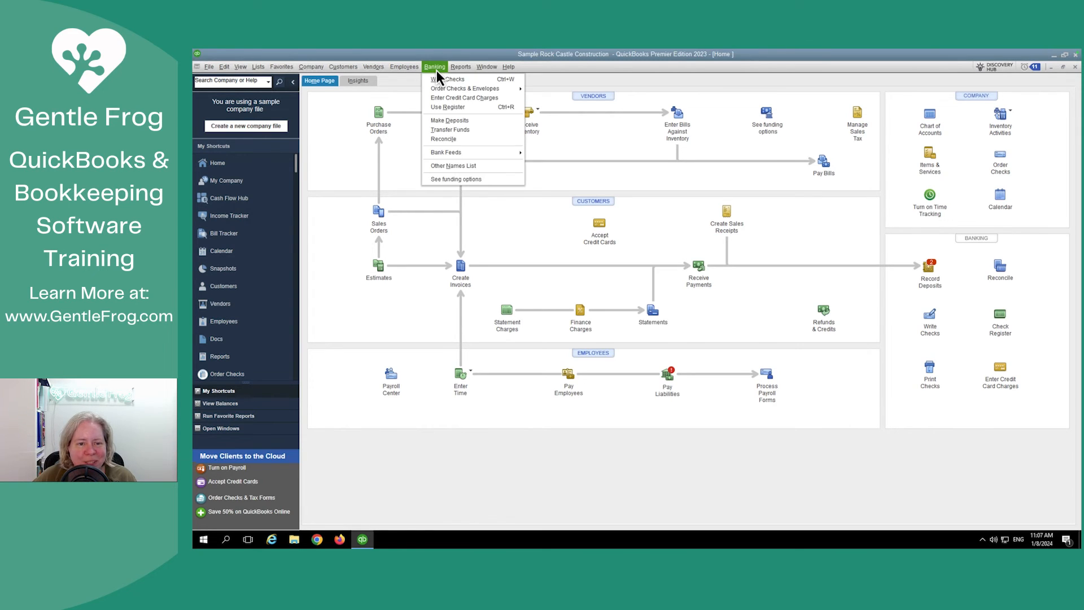
{"action": "left_click", "coordinate": [373, 67]}
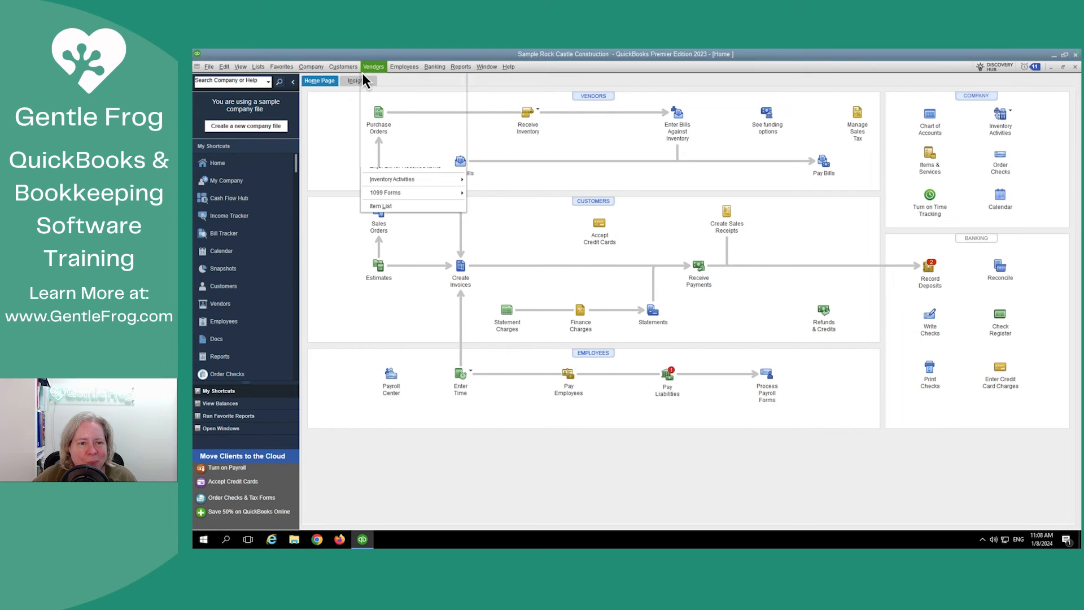
{"action": "left_click", "coordinate": [221, 304]}
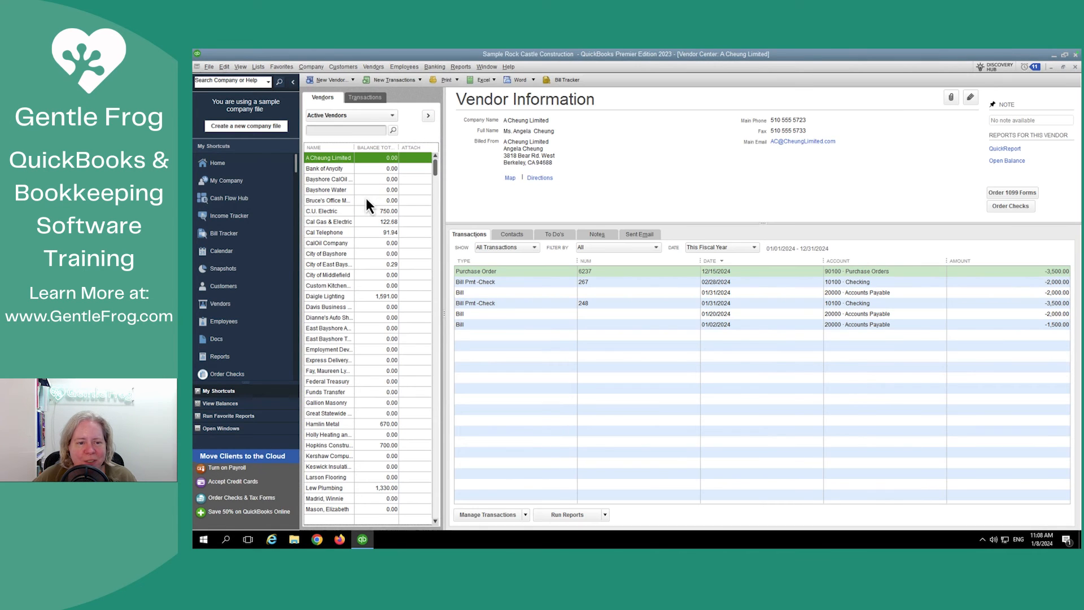
{"action": "right_click", "coordinate": [328, 200]}
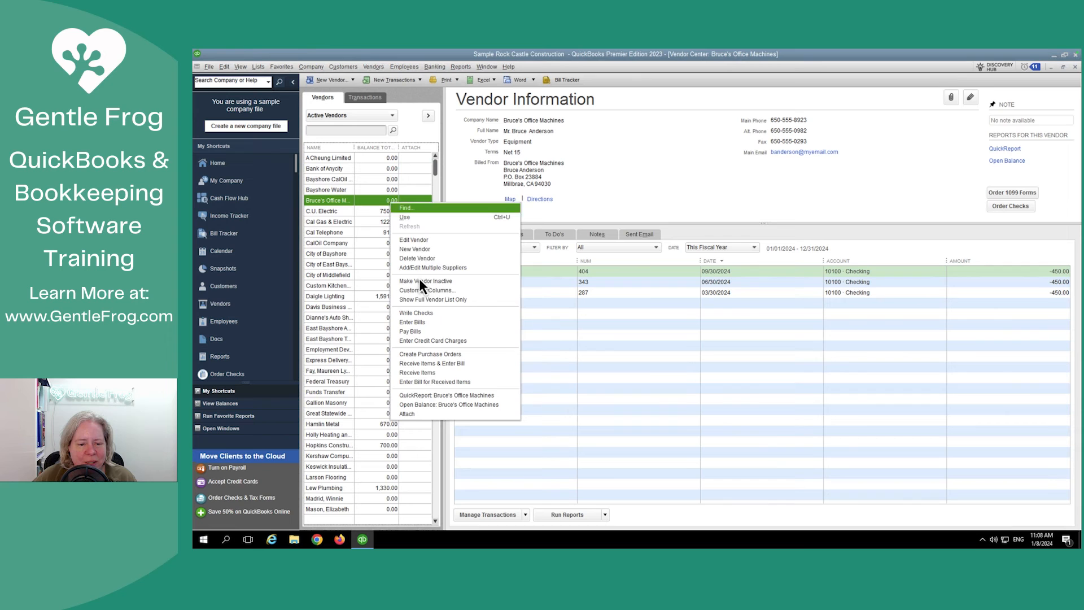
{"action": "left_click", "coordinate": [446, 396]}
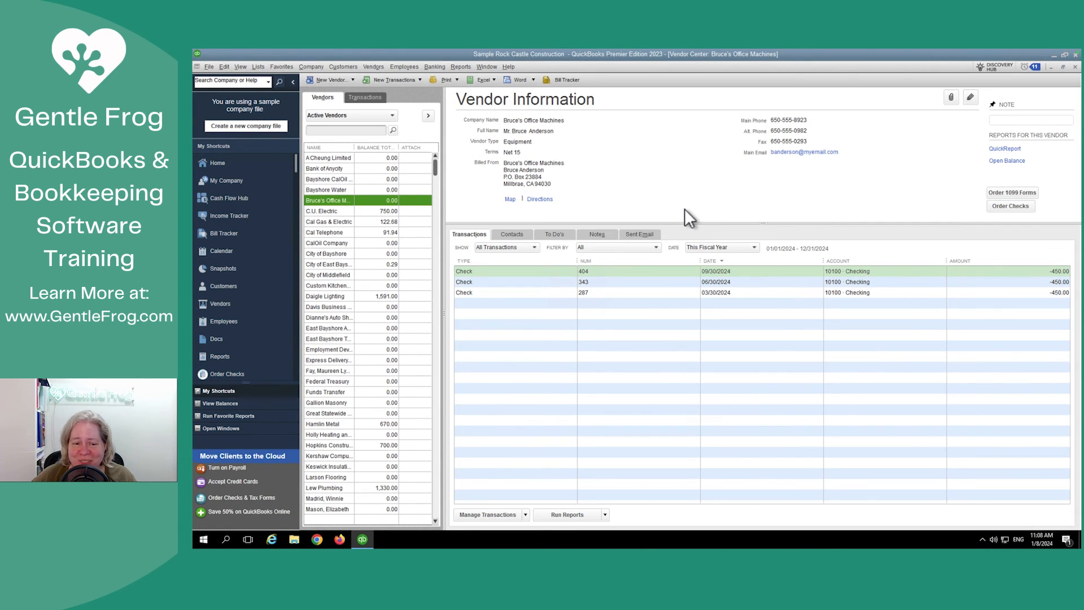
{"action": "left_click", "coordinate": [217, 163]}
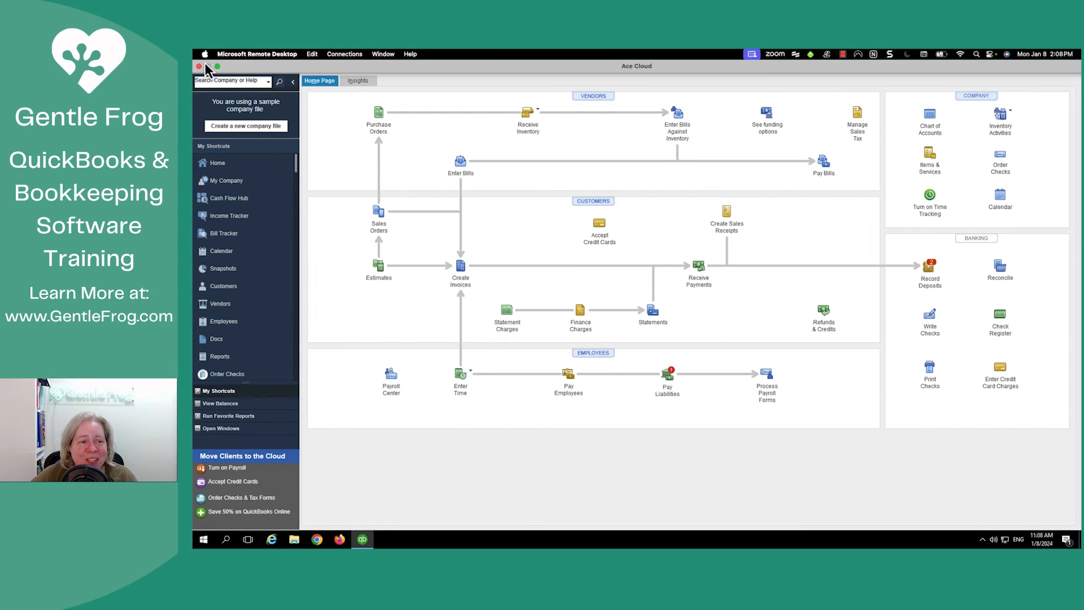
- Close the sample company file and exit QuickBooks entirely
{"action": "left_click", "coordinate": [208, 67]}
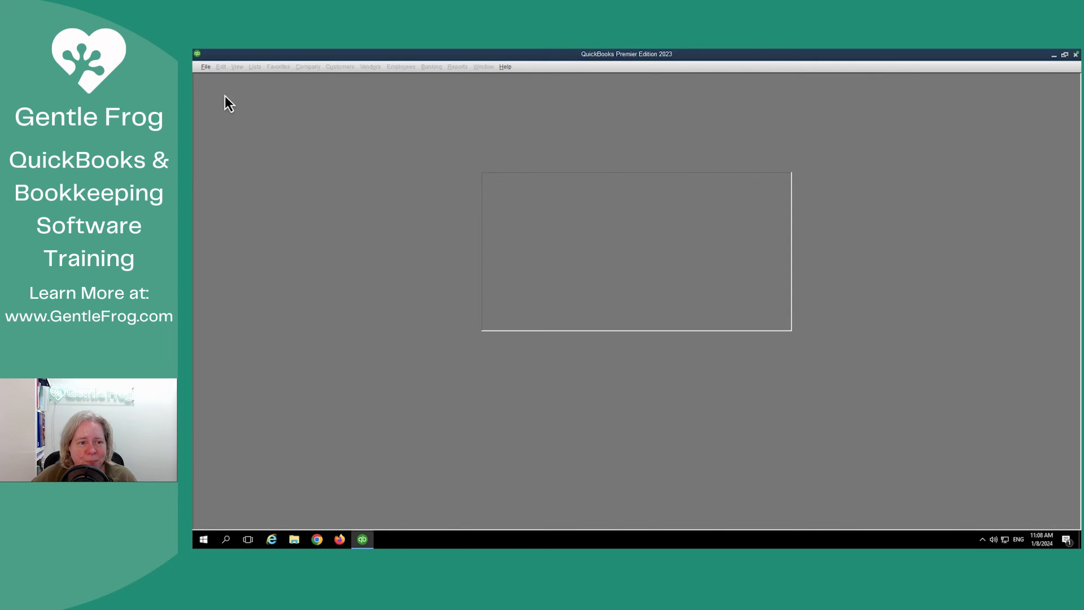
{"action": "mouse_move", "coordinate": [1010, 88]}
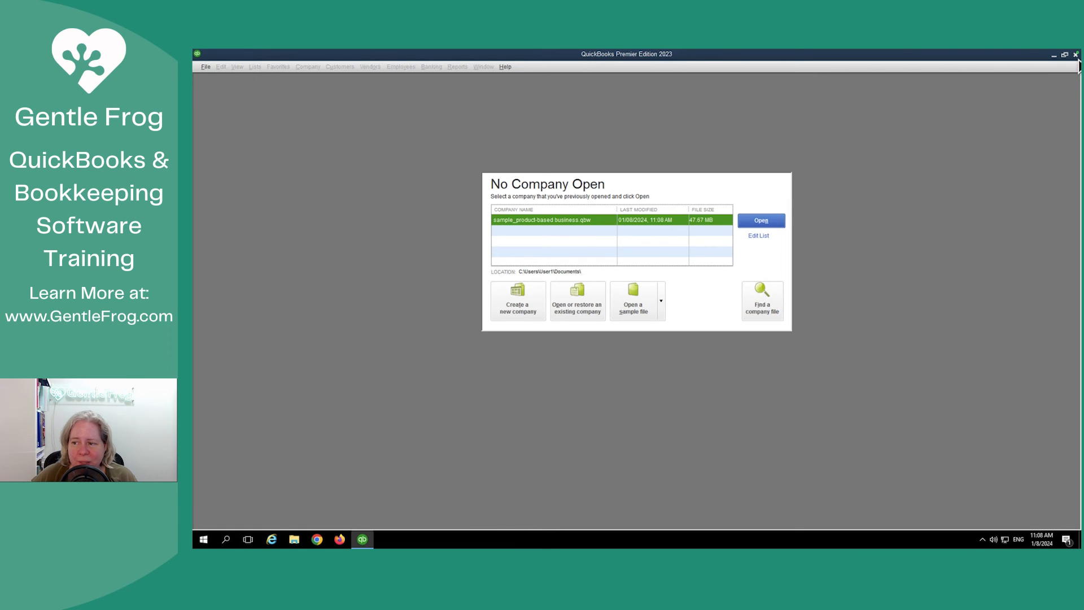
{"action": "left_click", "coordinate": [1076, 54]}
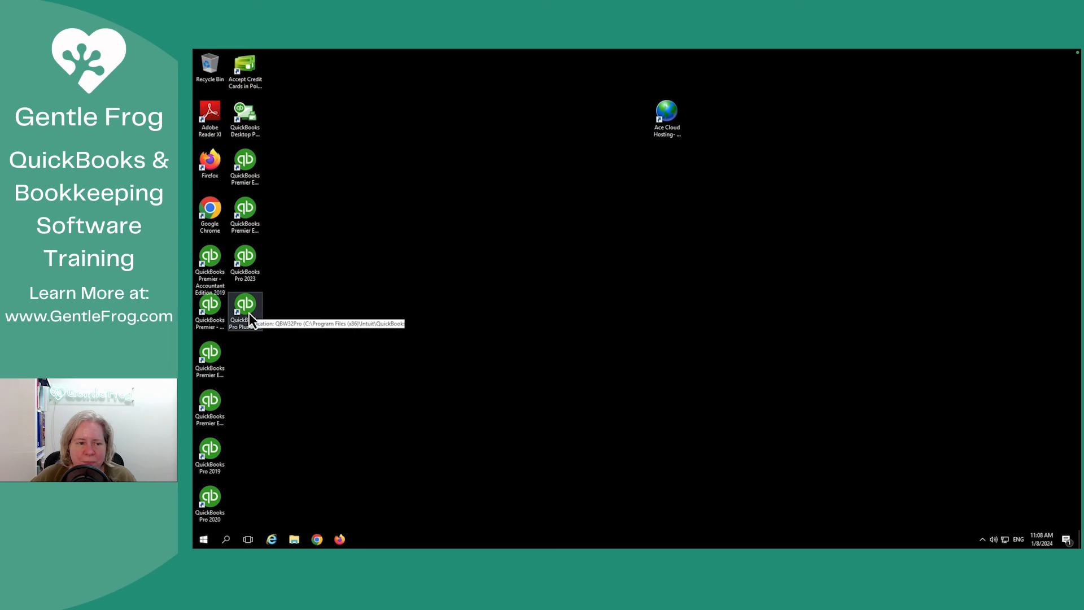
{"action": "mouse_move", "coordinate": [425, 349]}
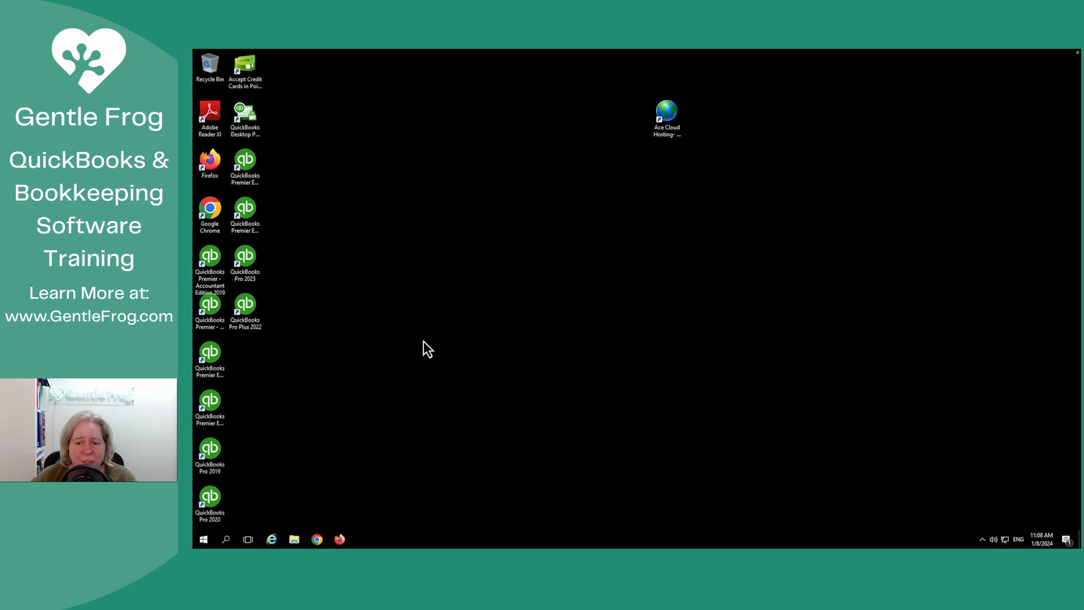
{"action": "mouse_move", "coordinate": [369, 158]}
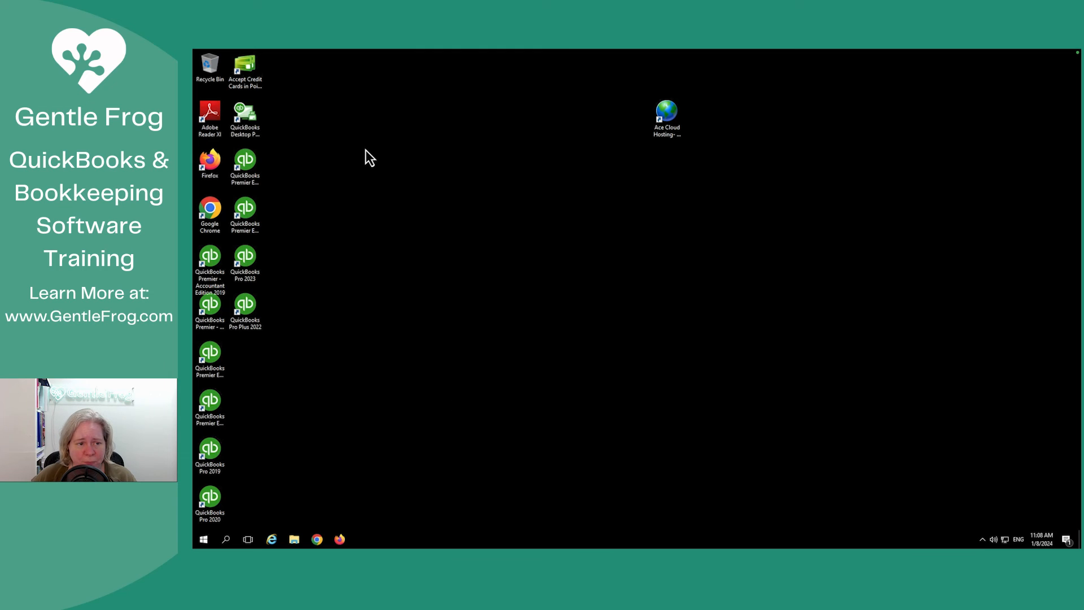
{"action": "mouse_move", "coordinate": [378, 163]}
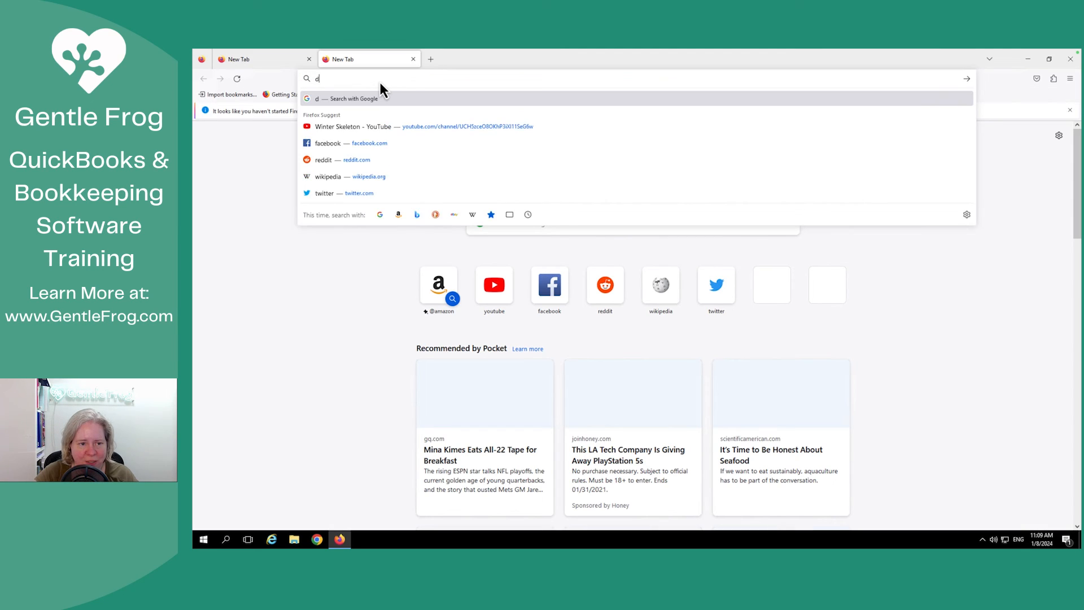
- Show drive.google.com and a Google search for 'test' both fail to connect in Firefox
{"action": "type", "text": "rive.goo"}
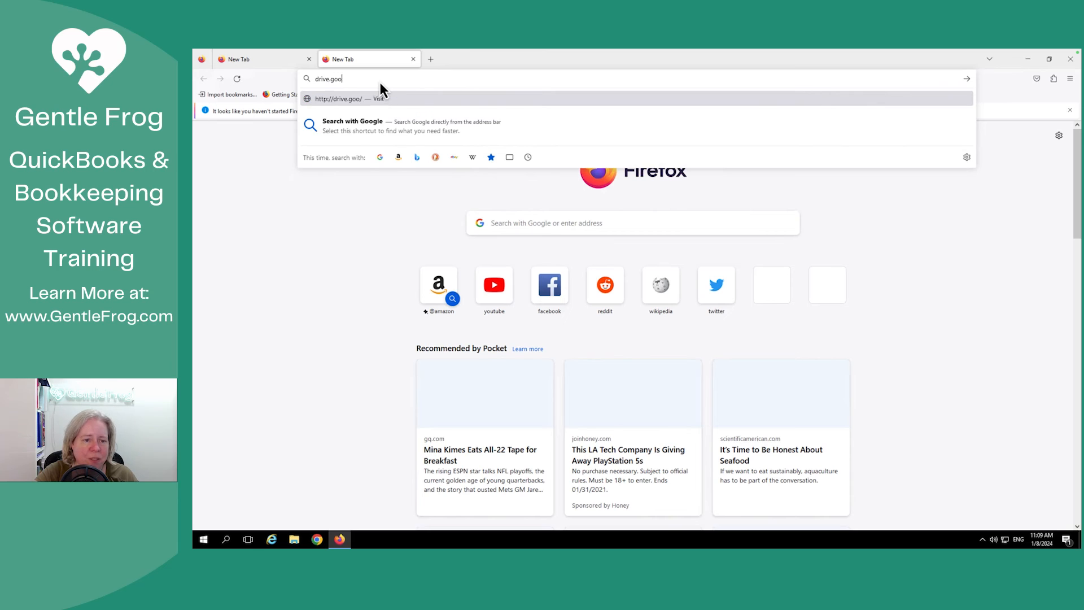
{"action": "type", "text": "glecom"}
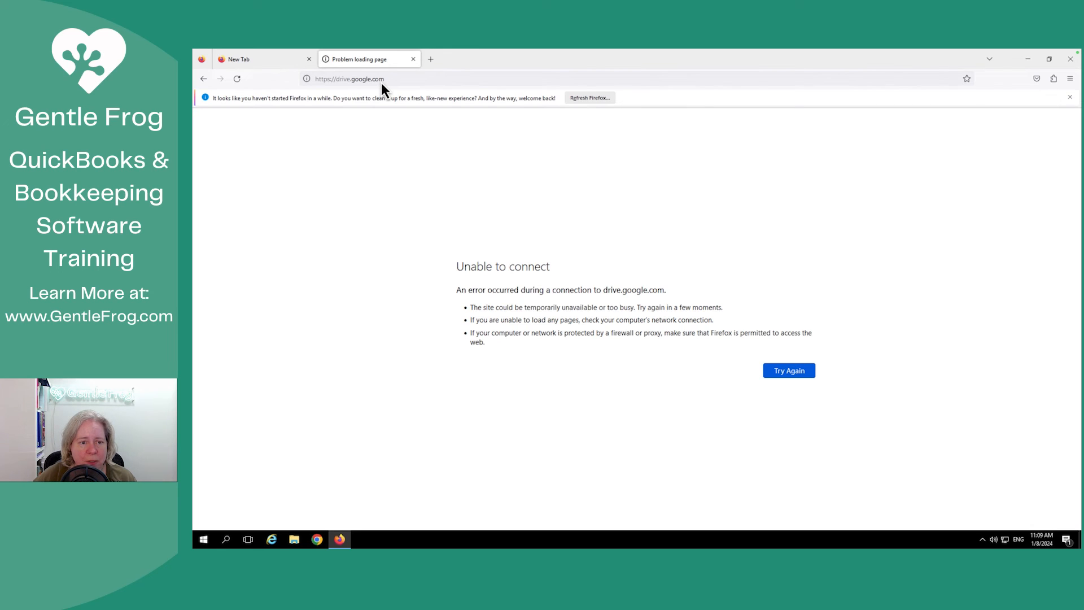
{"action": "left_click", "coordinate": [349, 77]}
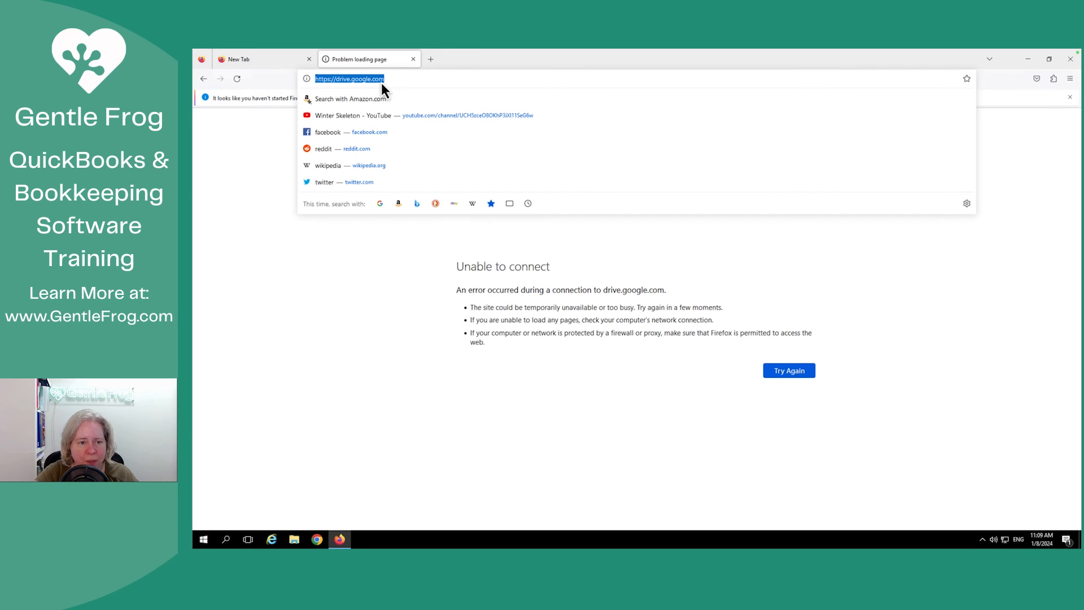
{"action": "type", "text": "test+this+thing"}
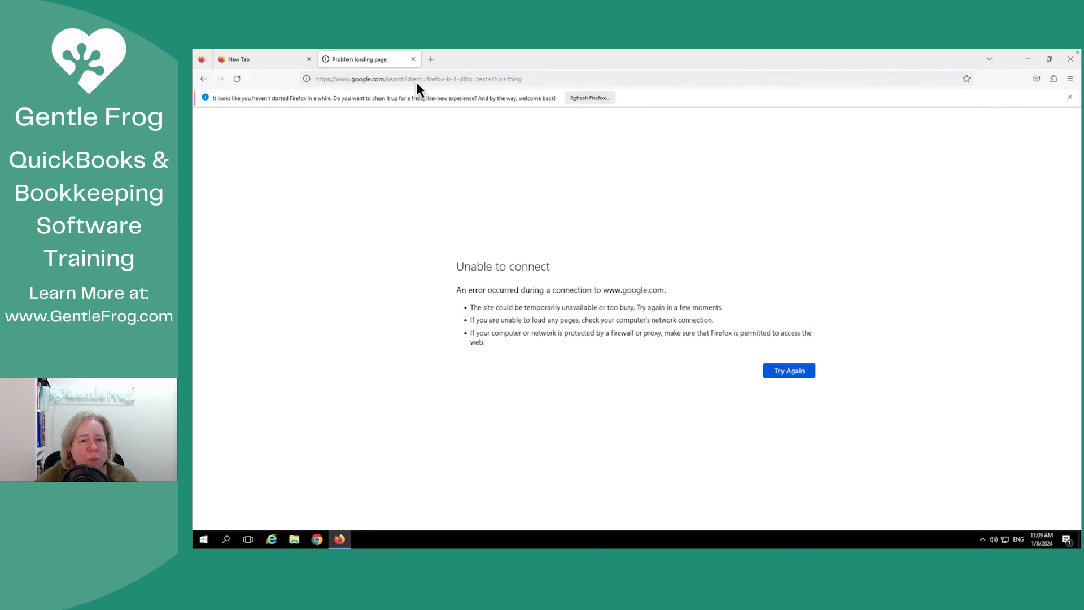
{"action": "mouse_move", "coordinate": [946, 91]}
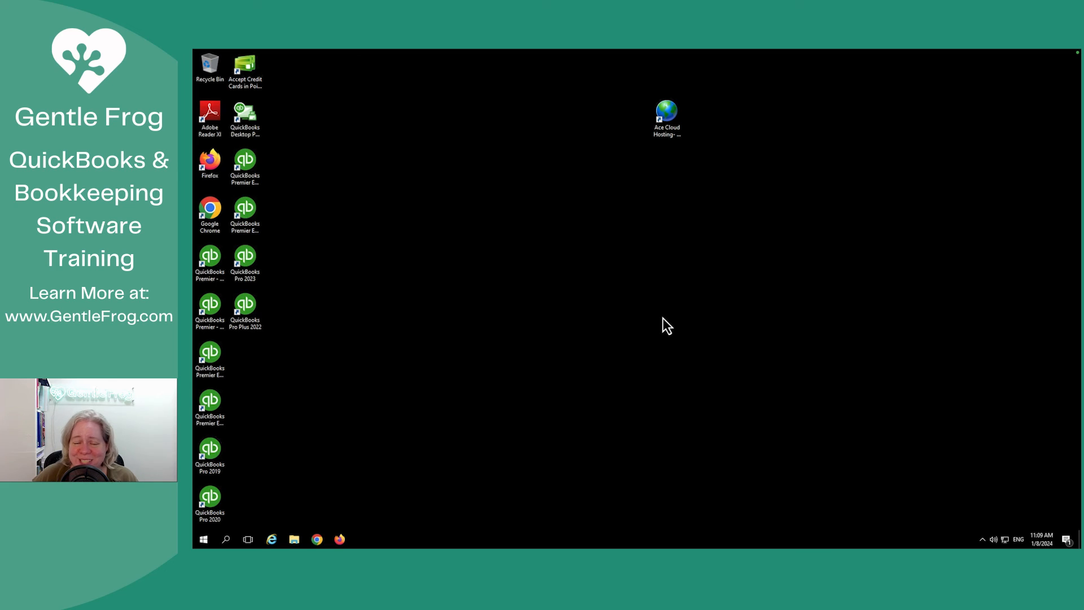
{"action": "mouse_move", "coordinate": [642, 320]}
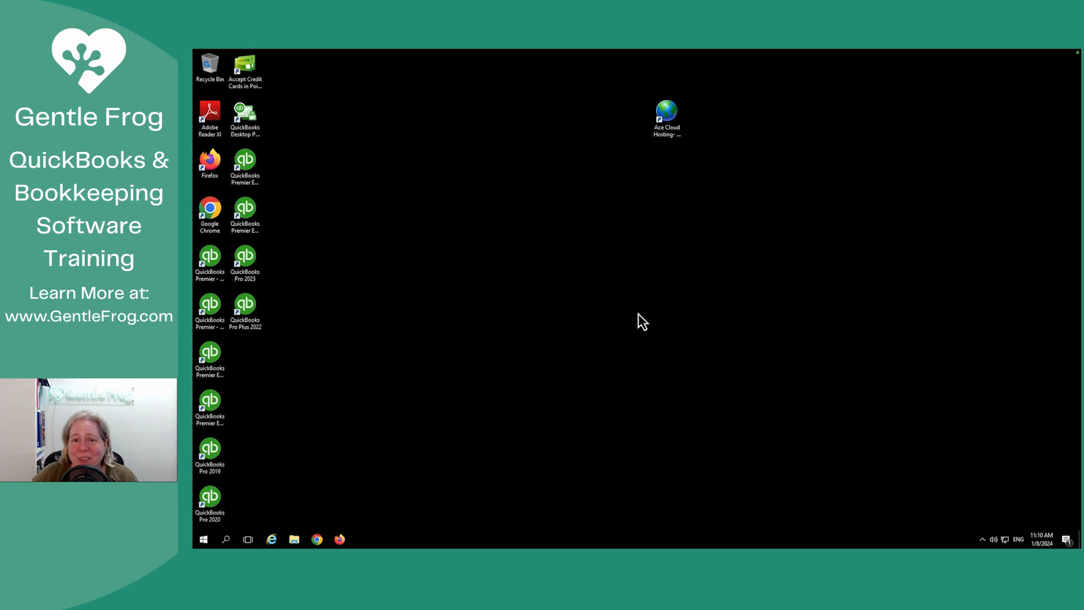
{"action": "mouse_move", "coordinate": [577, 273]}
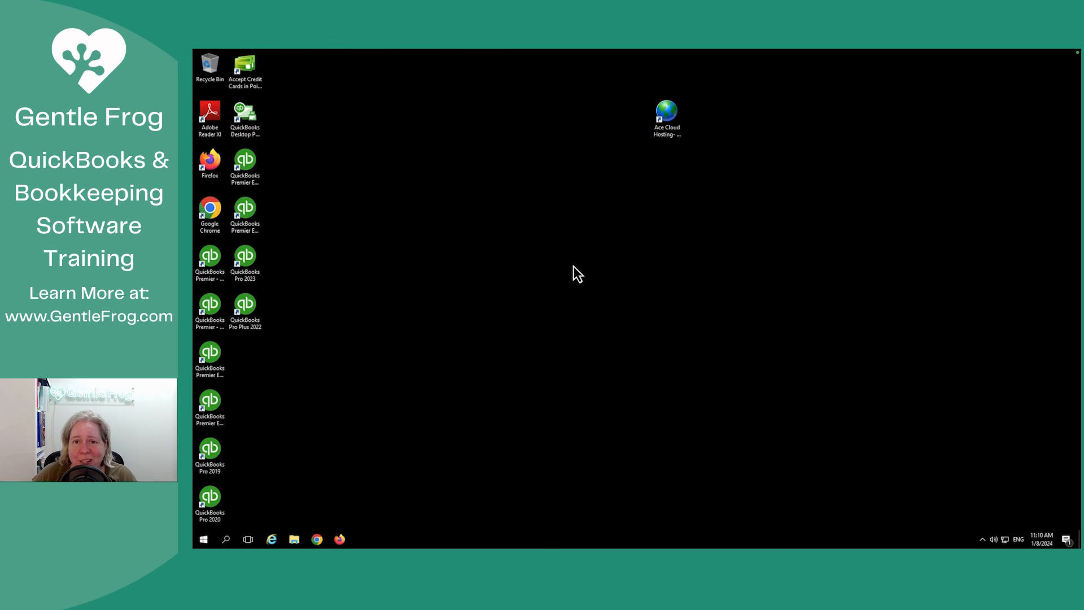